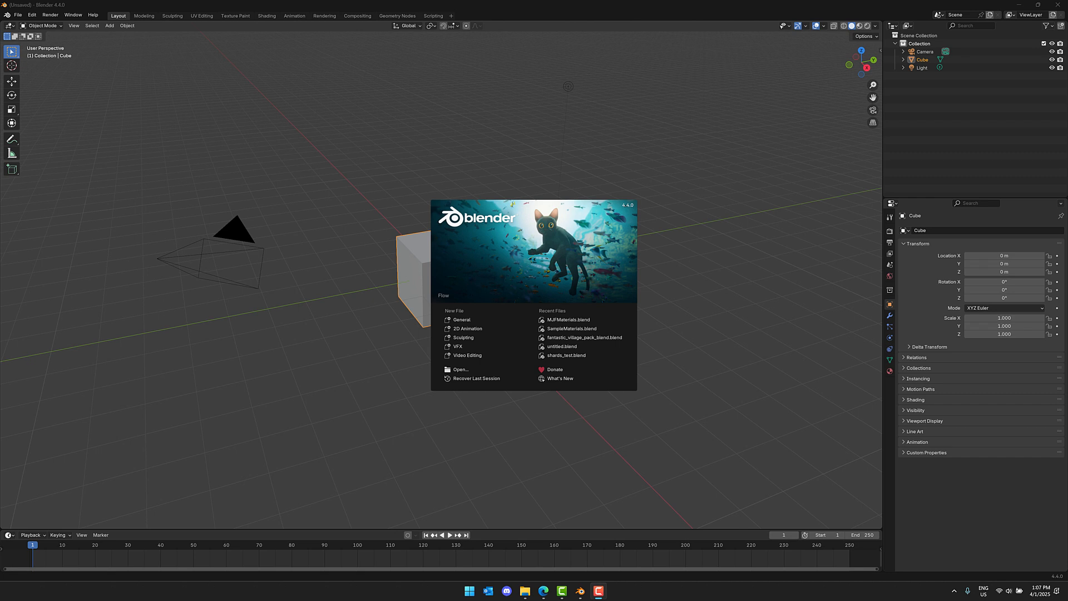
pyautogui.moveTo(497, 162)
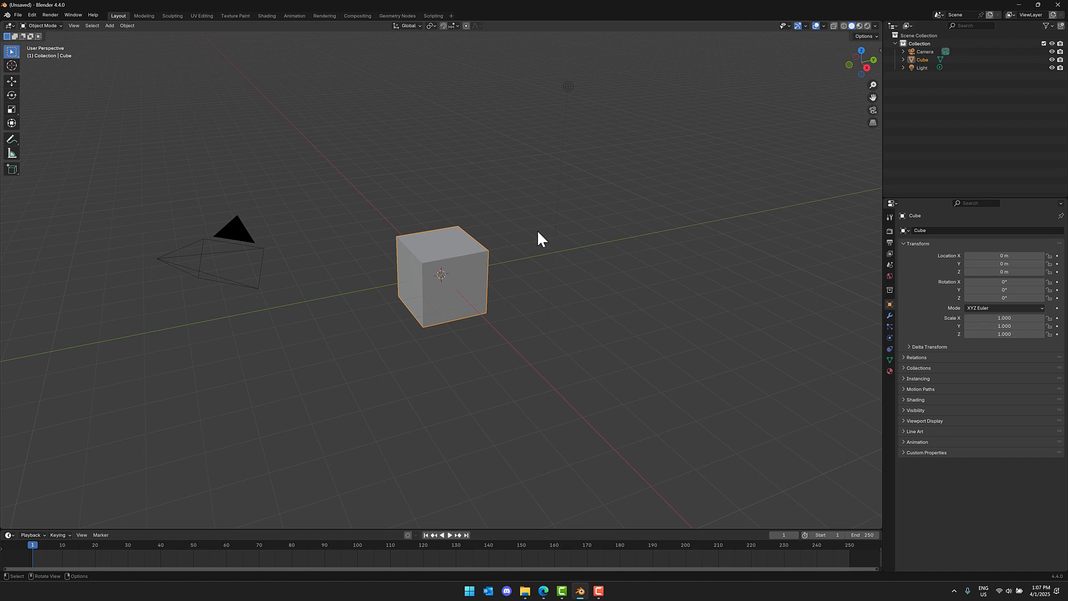
pyautogui.moveTo(269, 171)
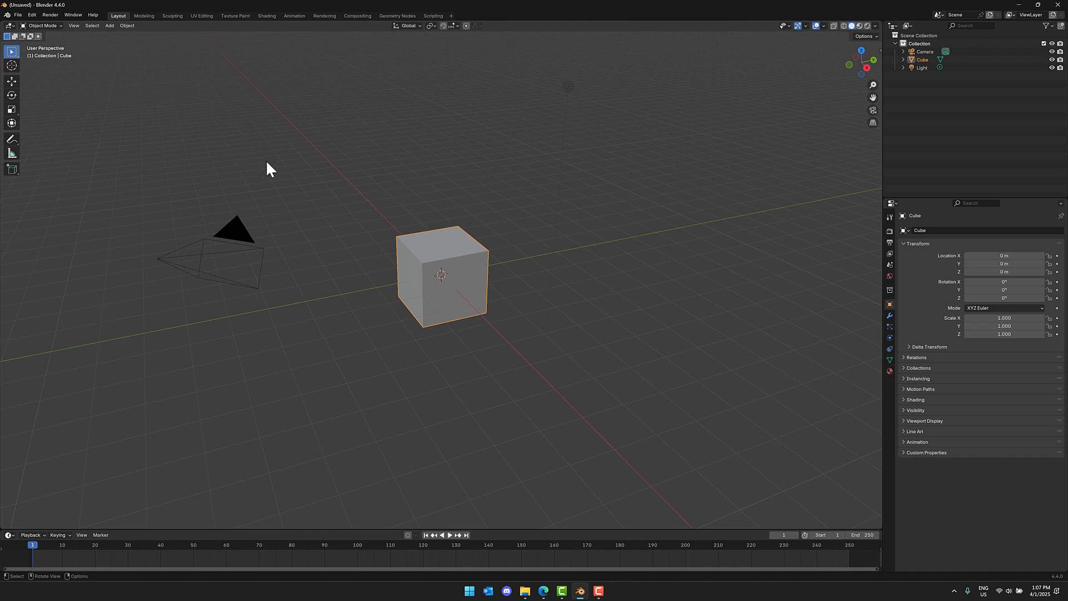
# - Show the Ucupaint 2.2.0 extension's expanded details in Preferences after searching 'ucu' under Get Extensions
pyautogui.click(31, 15)
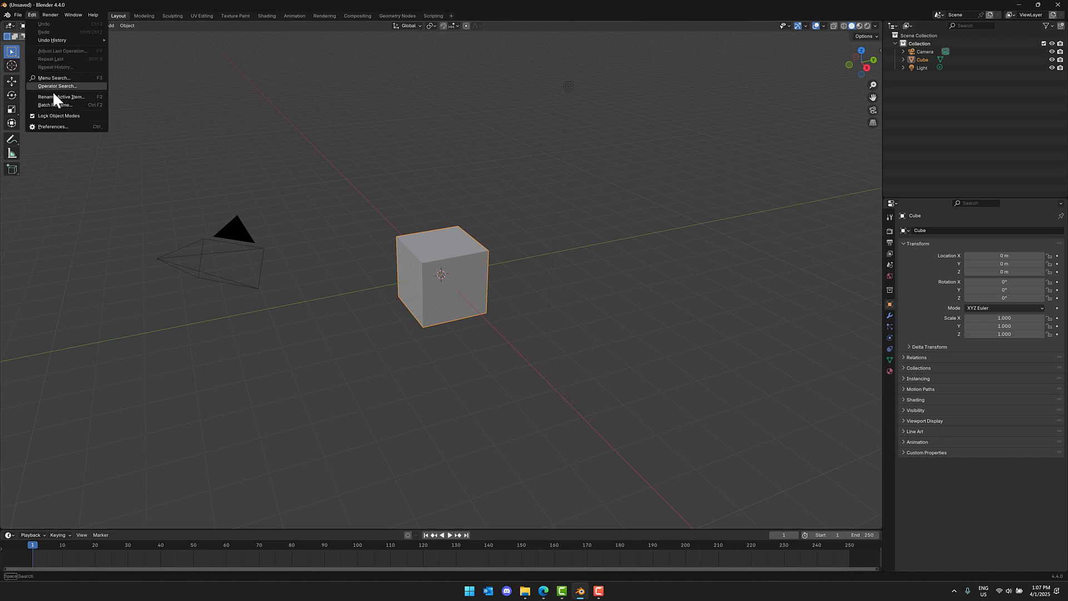
pyautogui.click(53, 127)
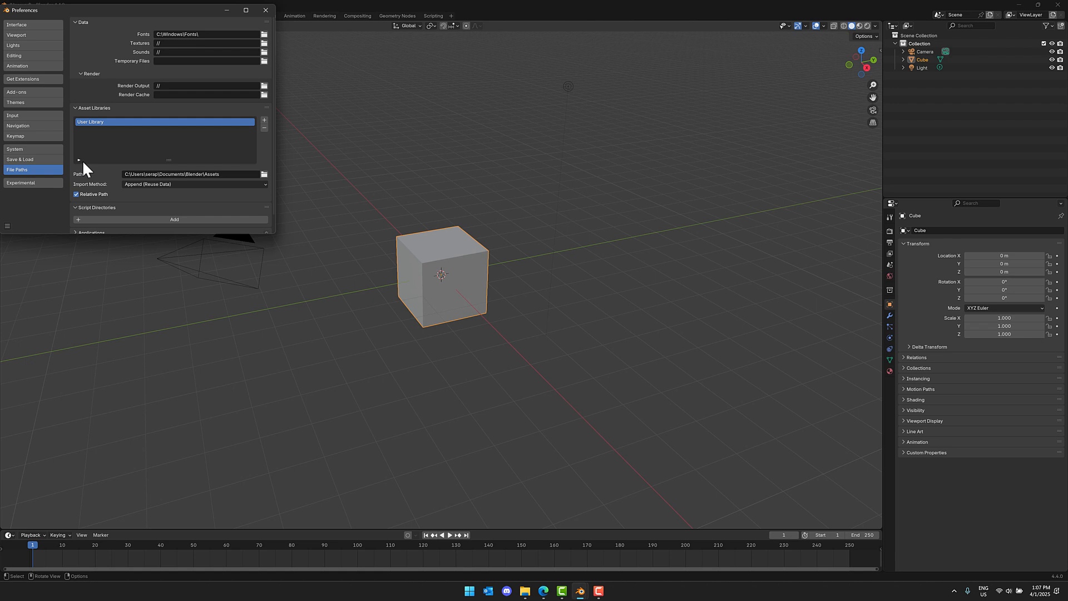
pyautogui.click(23, 78)
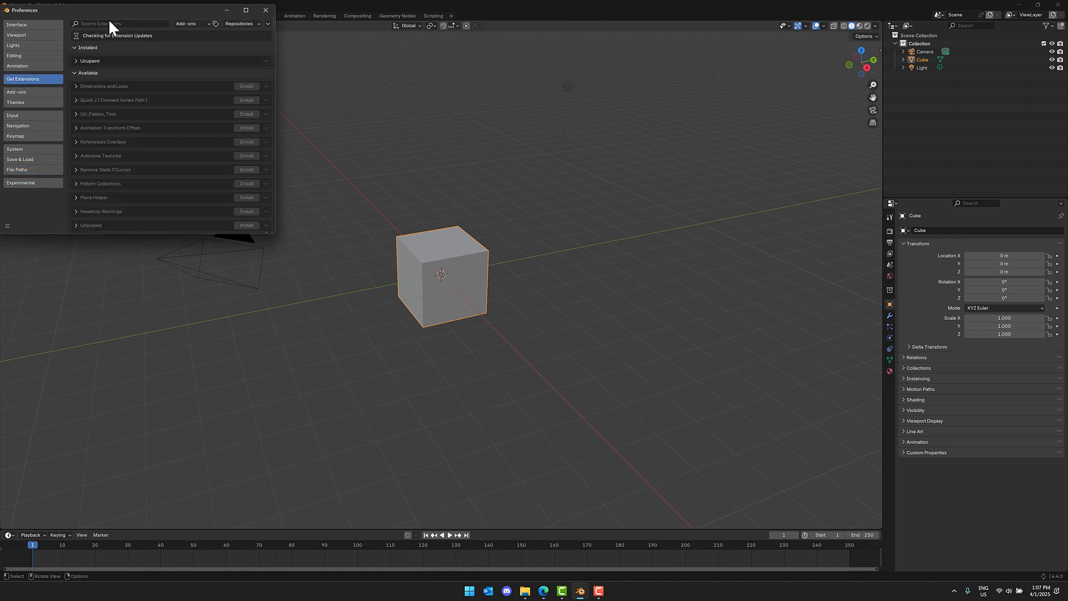
pyautogui.click(123, 24)
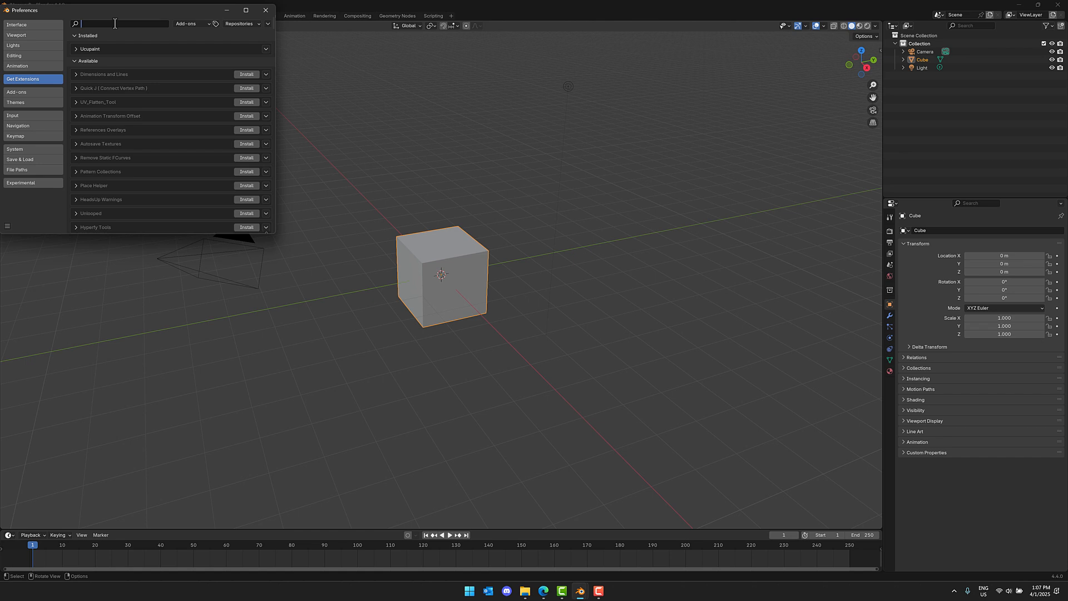
pyautogui.write('ucu')
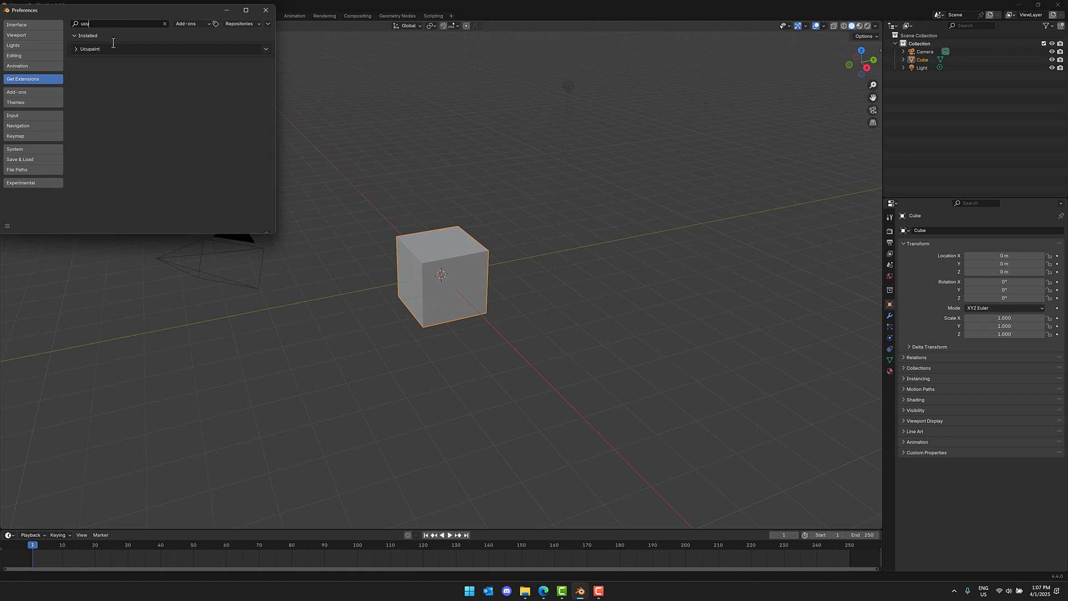
pyautogui.click(89, 48)
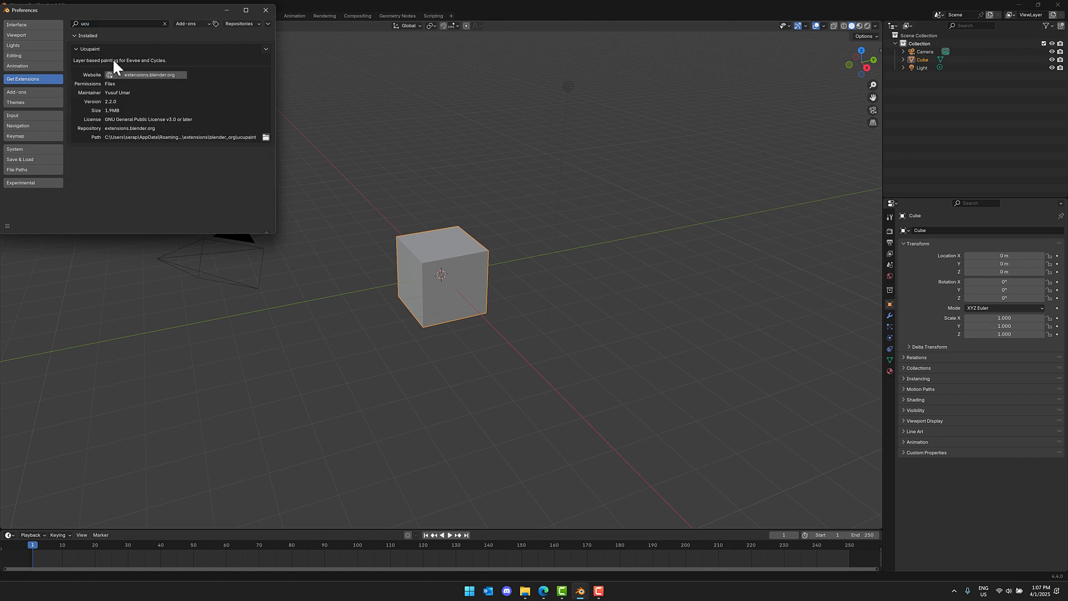
pyautogui.moveTo(154, 93)
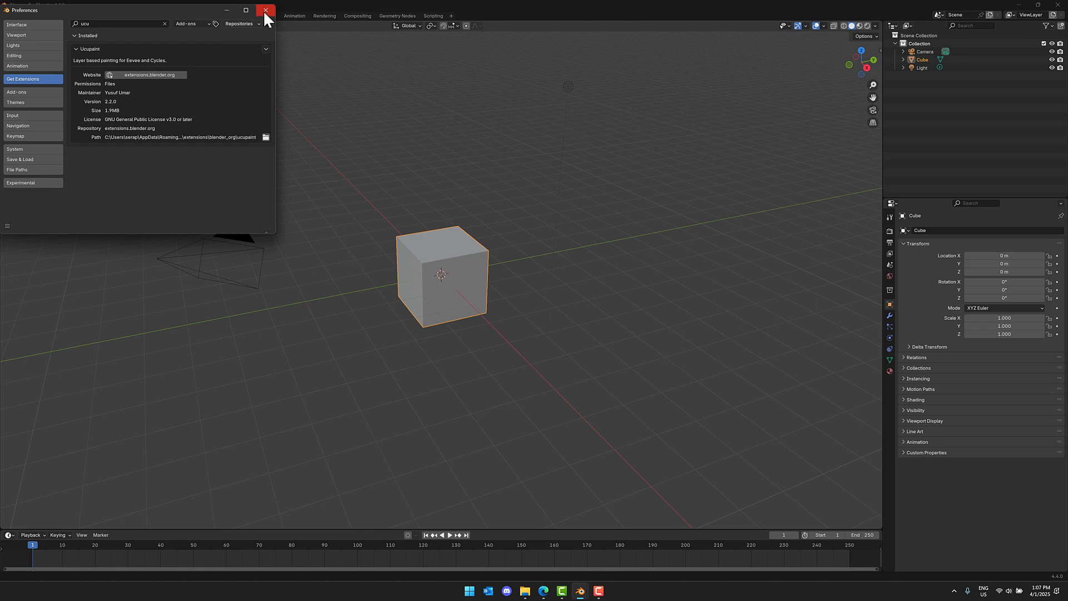
# - Leave Preferences and show the cube's Ucupaint sidebar panel, which reports no active node
pyautogui.click(264, 10)
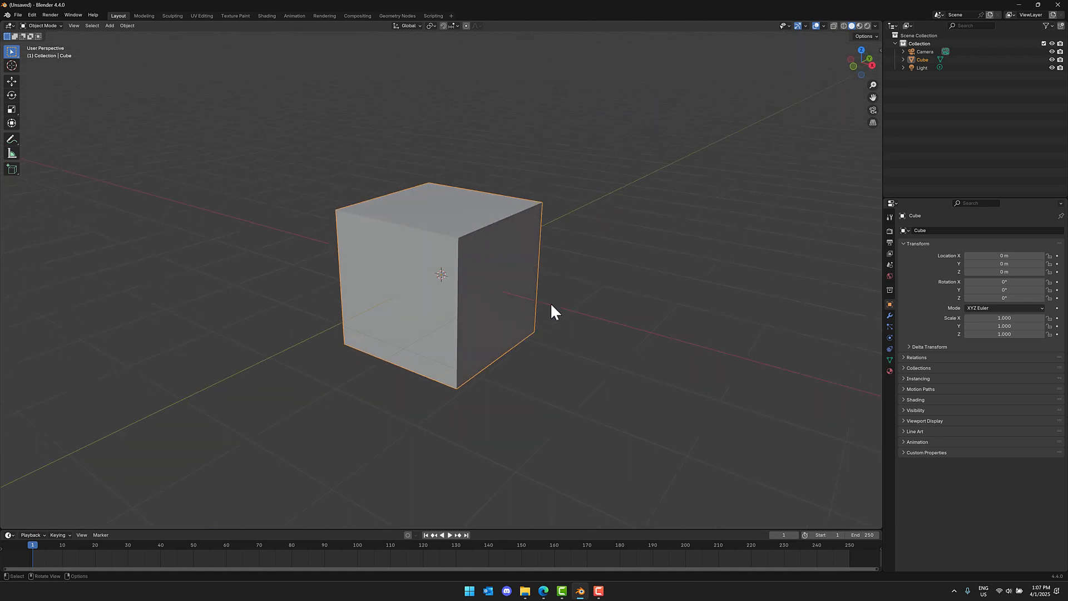
pyautogui.moveTo(859, 205)
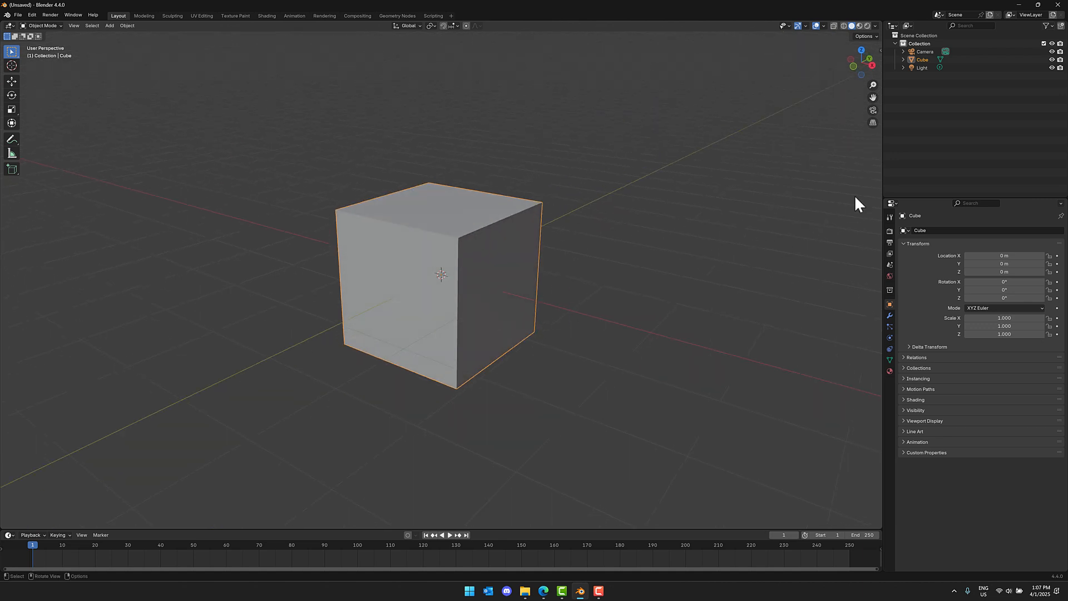
pyautogui.click(879, 96)
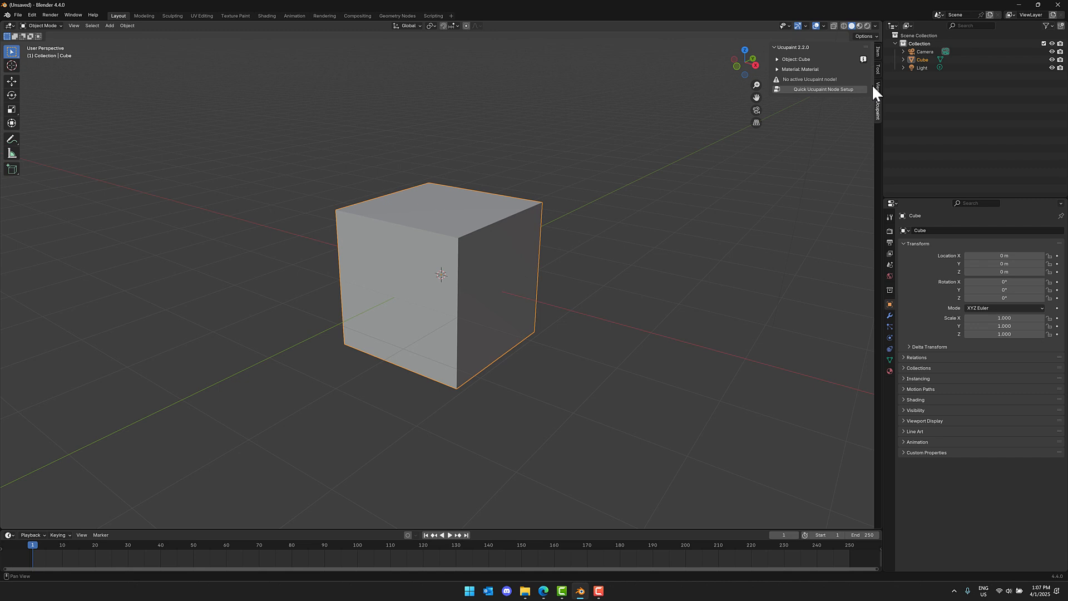
pyautogui.moveTo(804, 97)
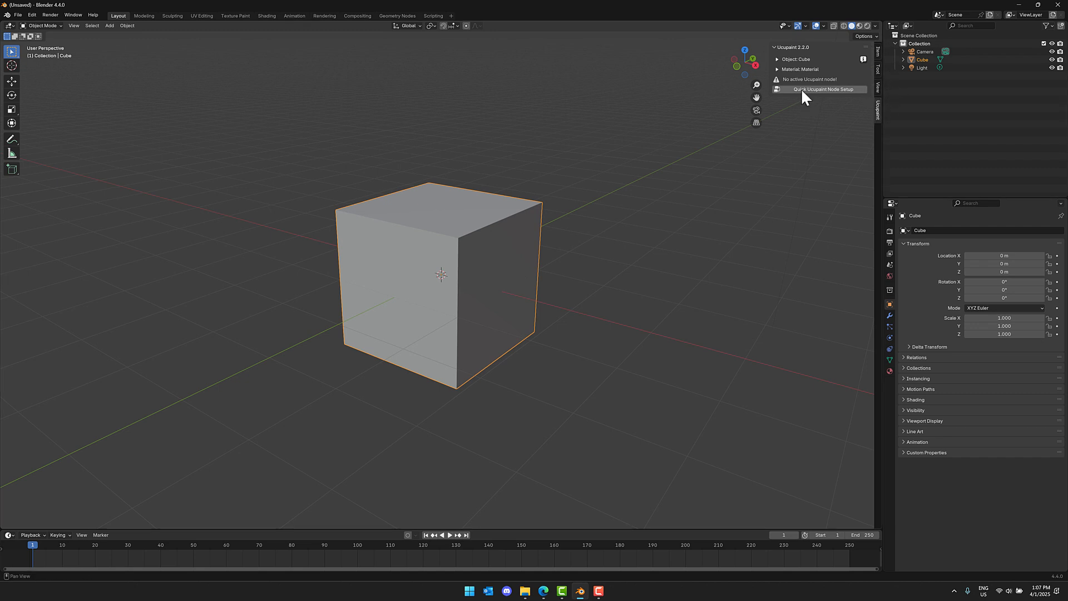
pyautogui.moveTo(820, 98)
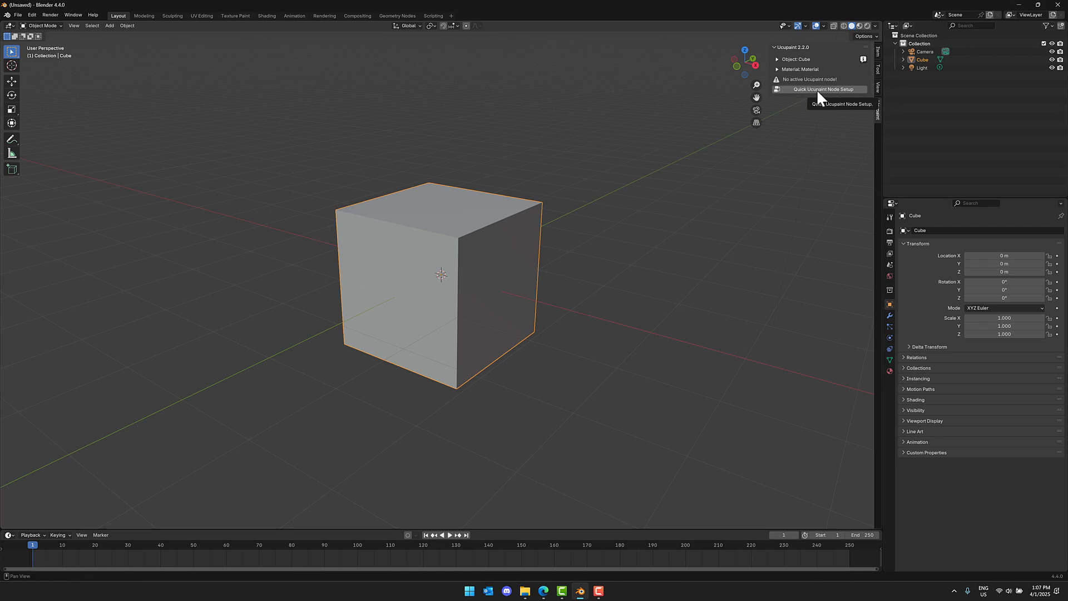
# - Create a quick Ucupaint node setup, trying Diffuse before confirming the Principled type
pyautogui.click(821, 89)
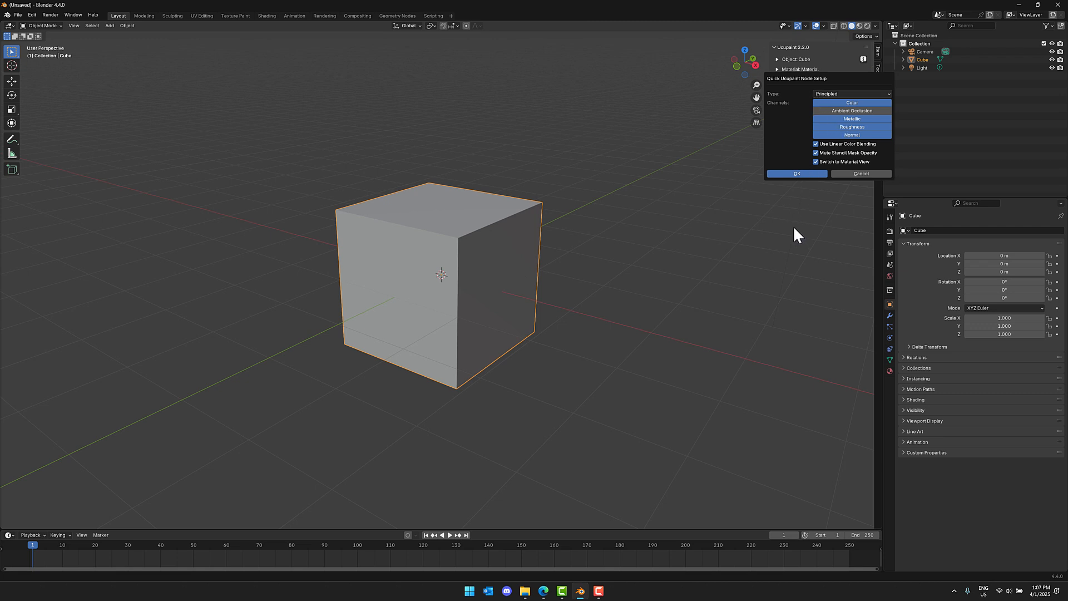
pyautogui.moveTo(824, 130)
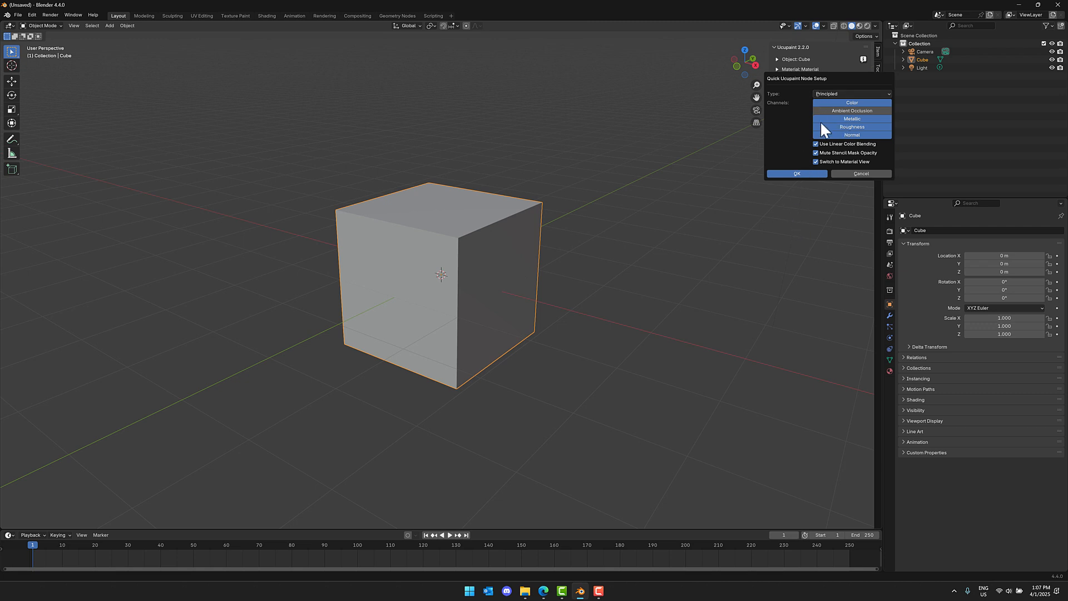
pyautogui.click(852, 93)
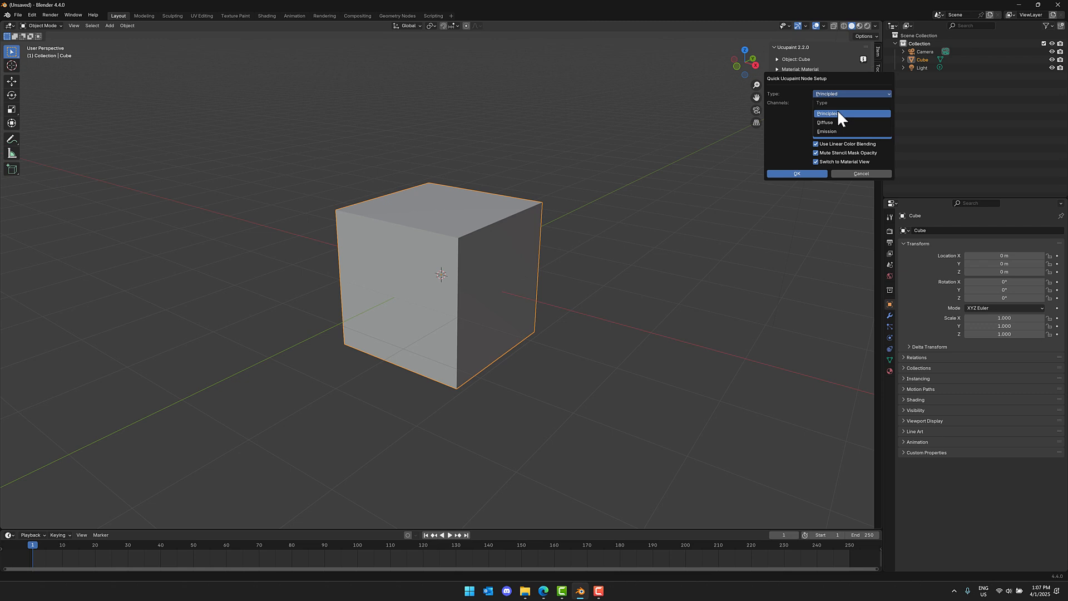
pyautogui.click(824, 122)
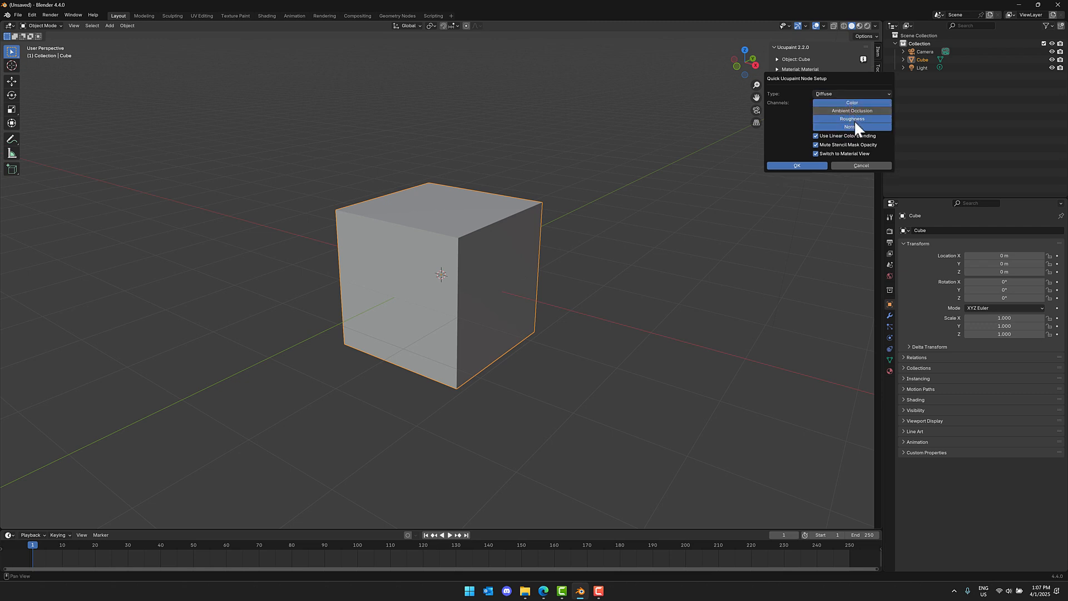
pyautogui.click(851, 94)
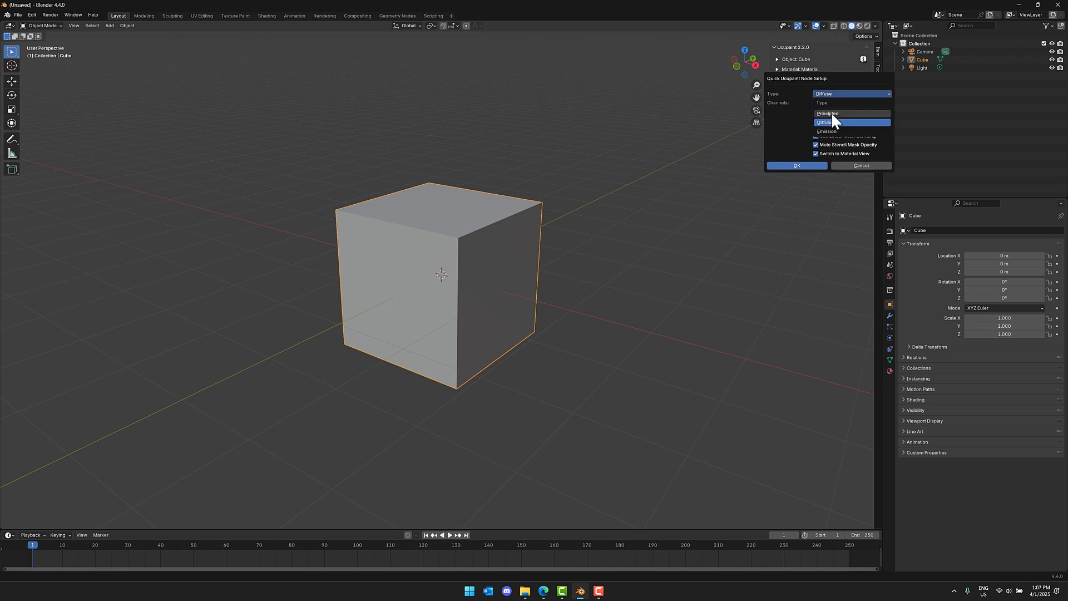
pyautogui.click(827, 113)
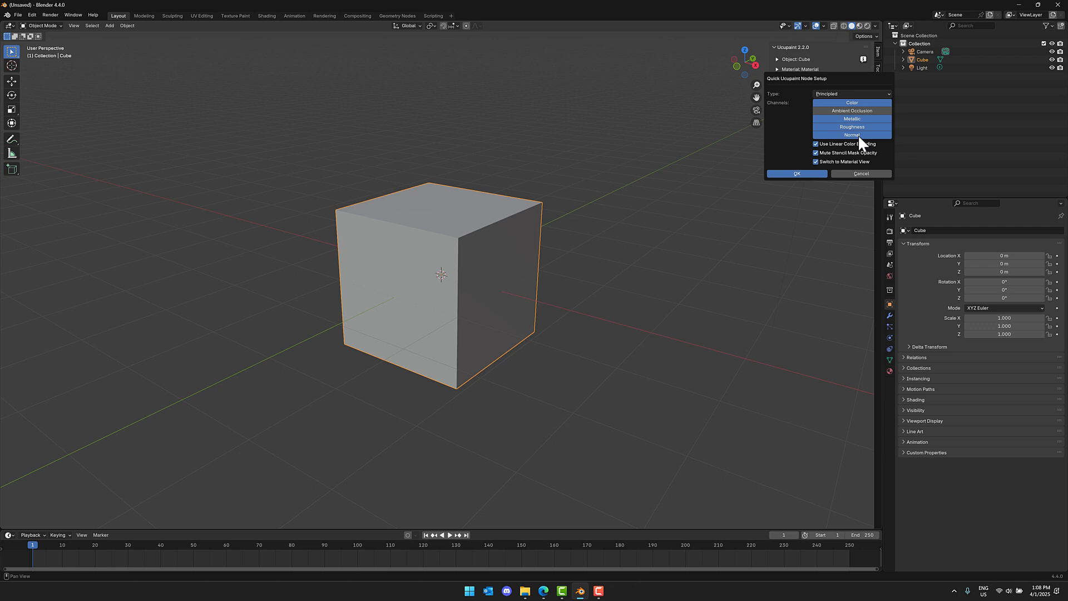
pyautogui.click(852, 93)
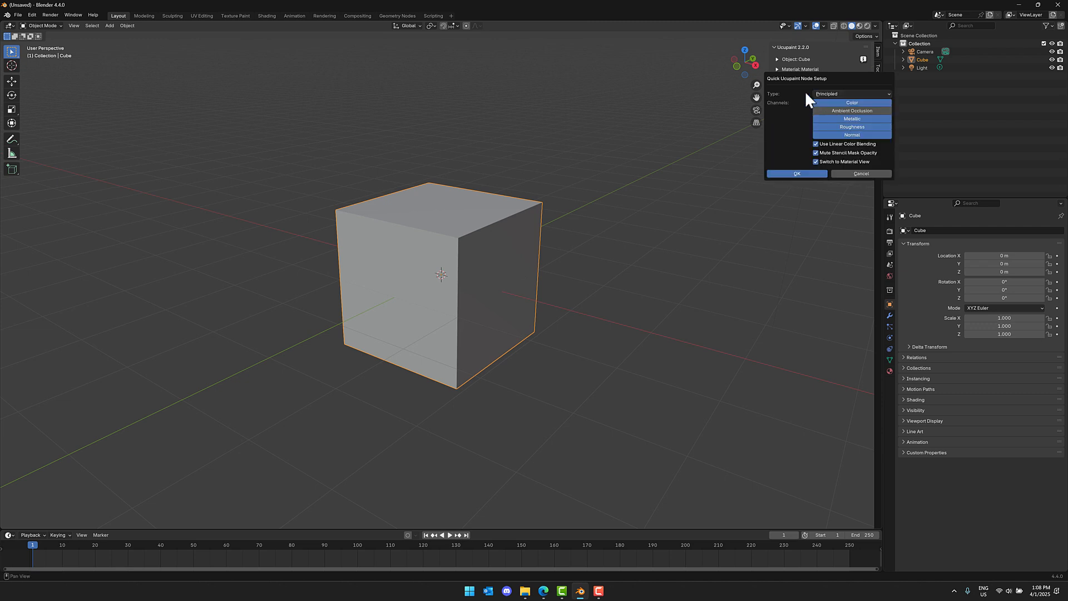
pyautogui.moveTo(853, 116)
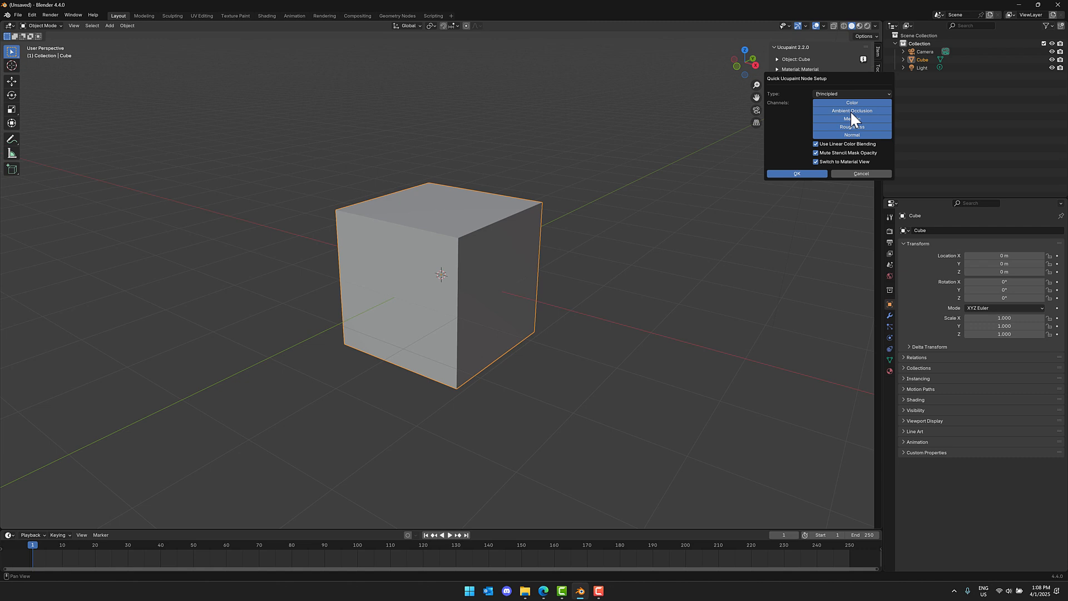
pyautogui.click(797, 174)
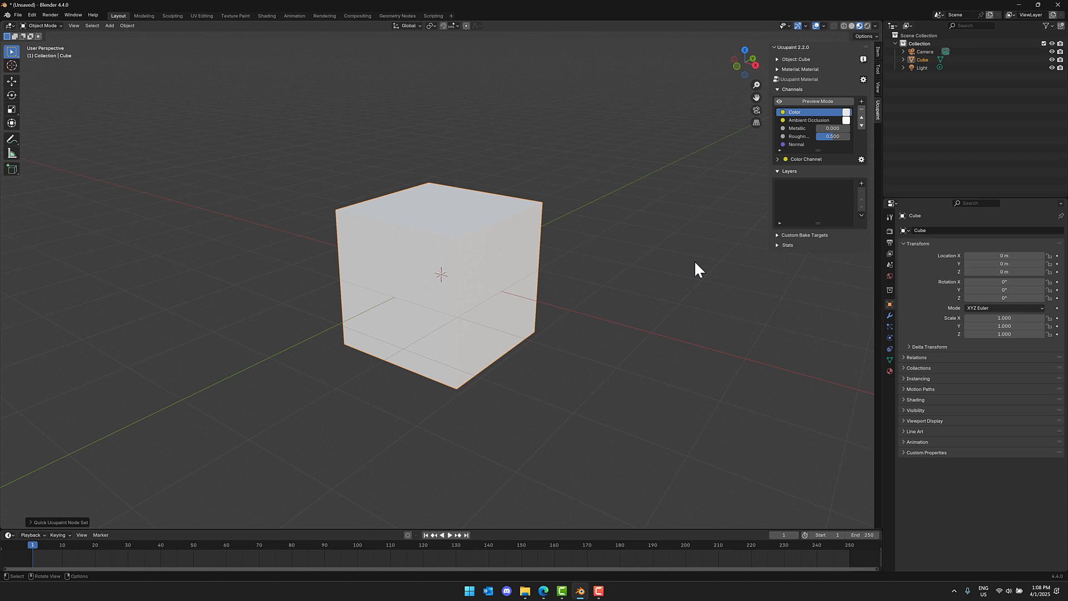
pyautogui.moveTo(748, 128)
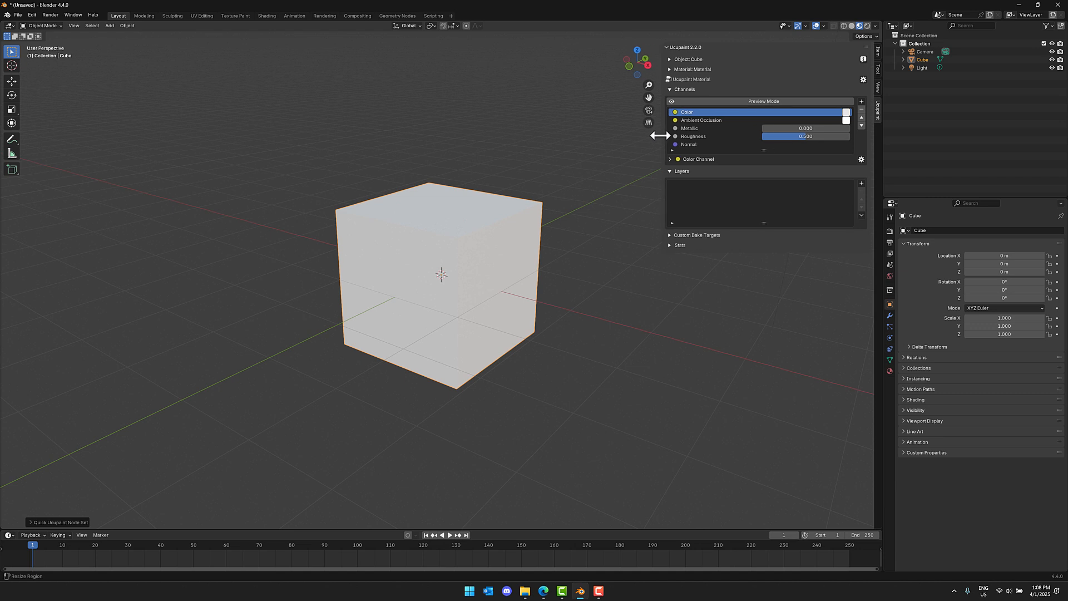
pyautogui.moveTo(734, 168)
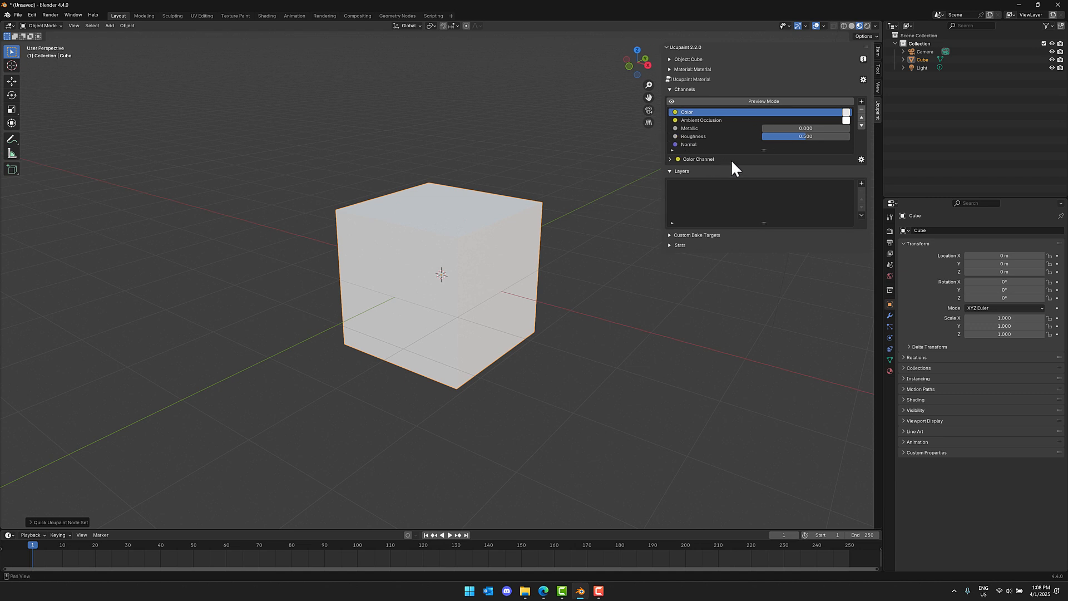
pyautogui.moveTo(742, 189)
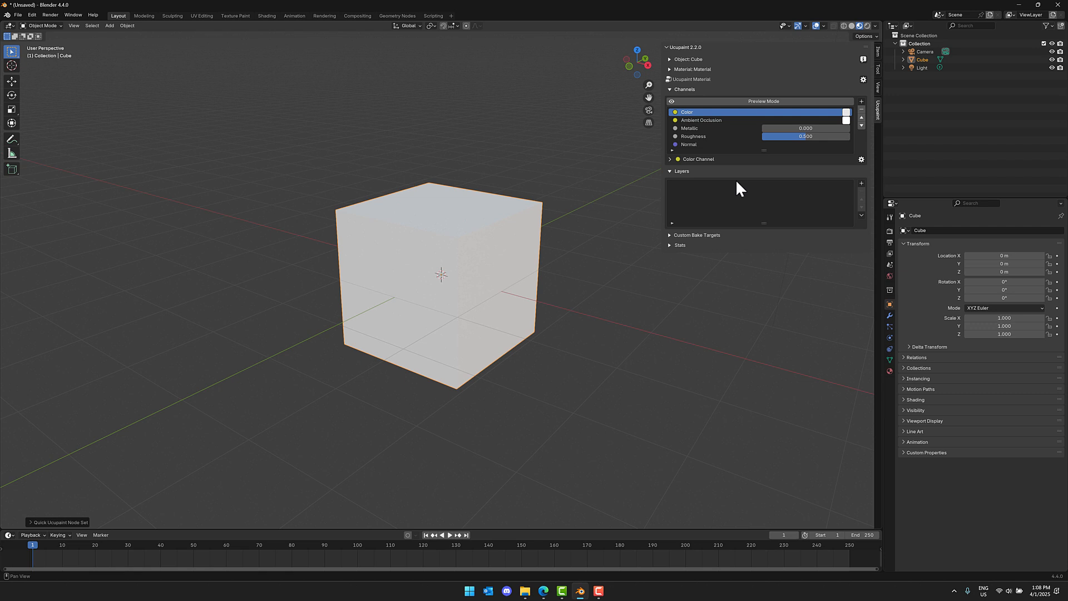
pyautogui.moveTo(871, 189)
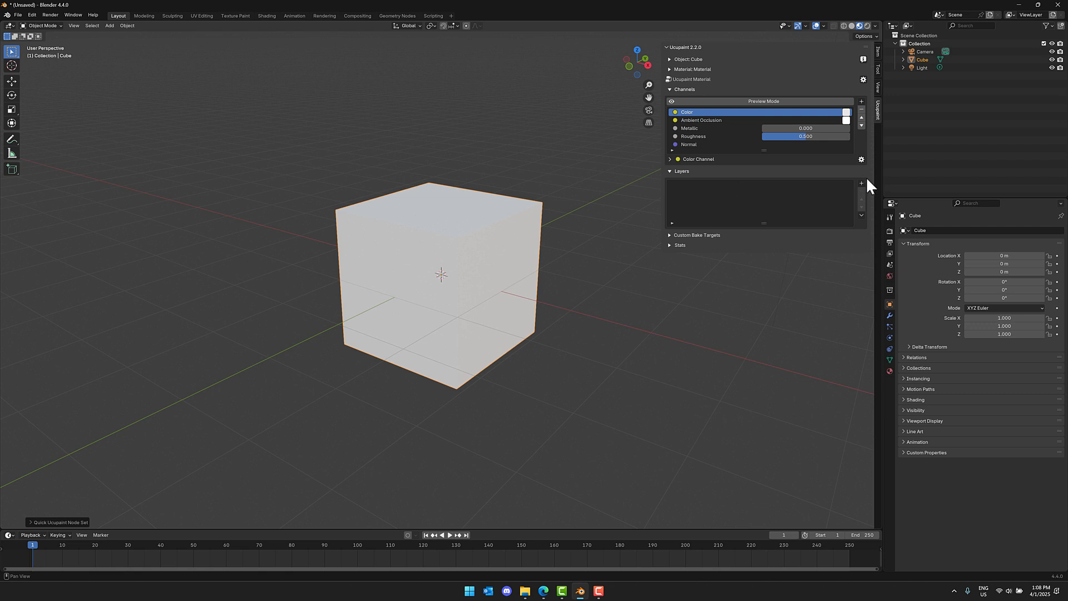
# - Add a Brick generated layer with offset 1.000, squash 0.000, a changed frequency and red Color1
pyautogui.click(860, 182)
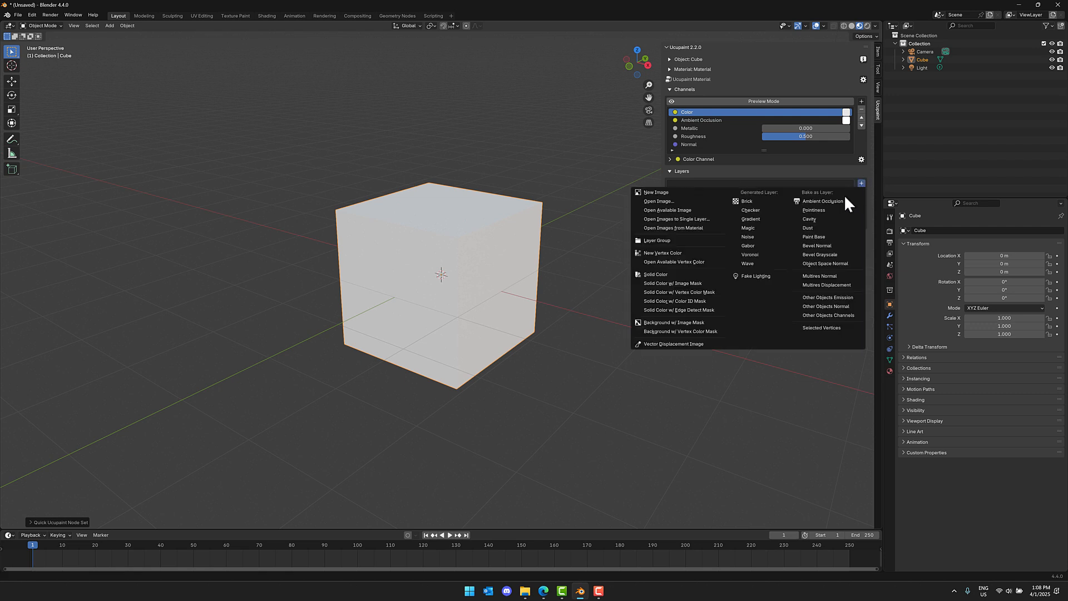
pyautogui.click(747, 201)
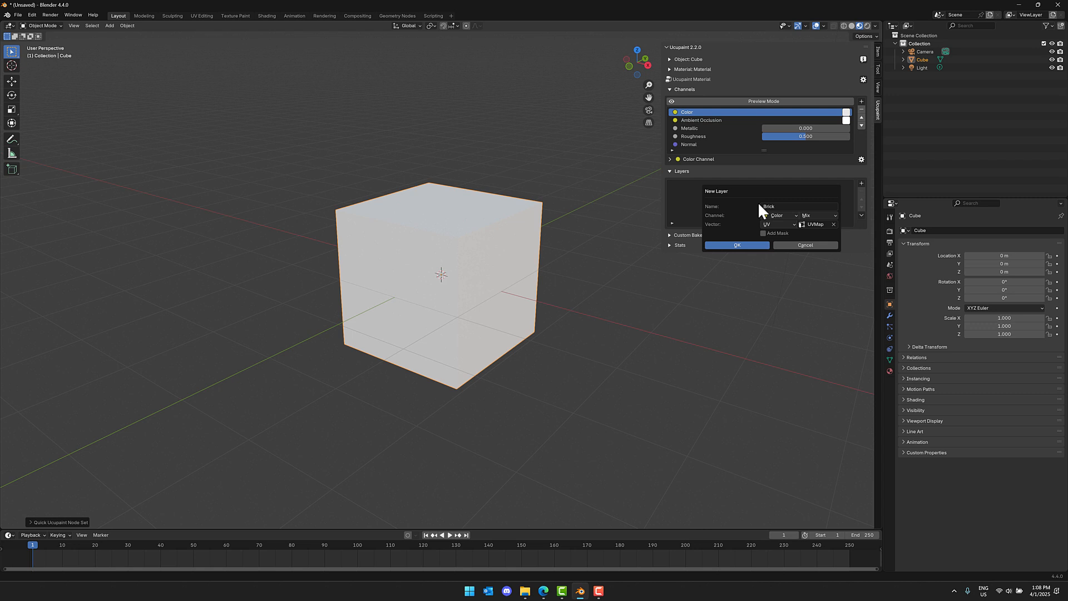
pyautogui.click(737, 244)
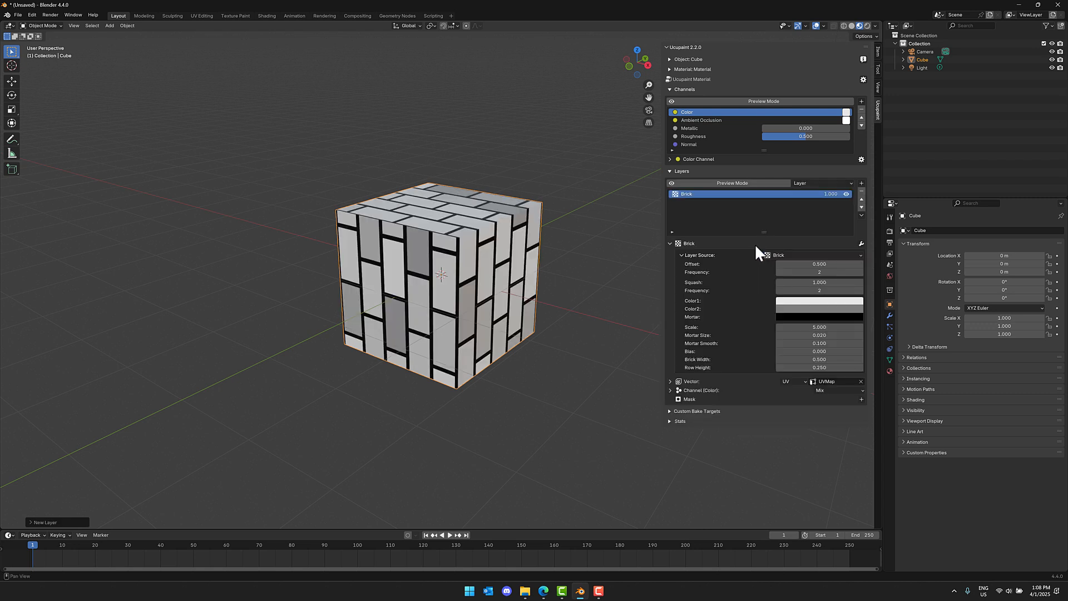
pyautogui.moveTo(656, 374)
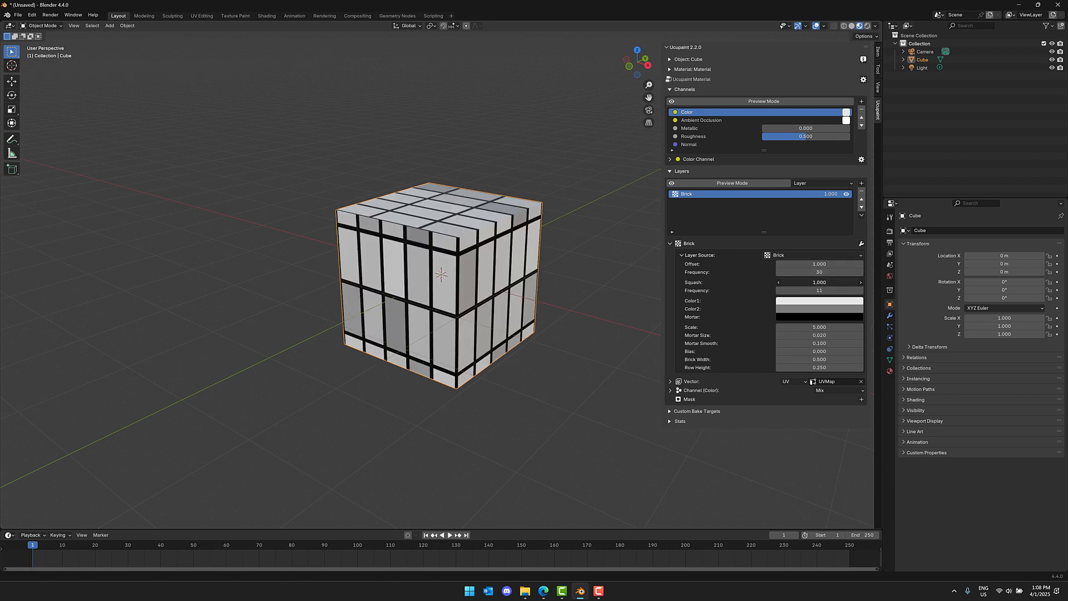
pyautogui.click(819, 302)
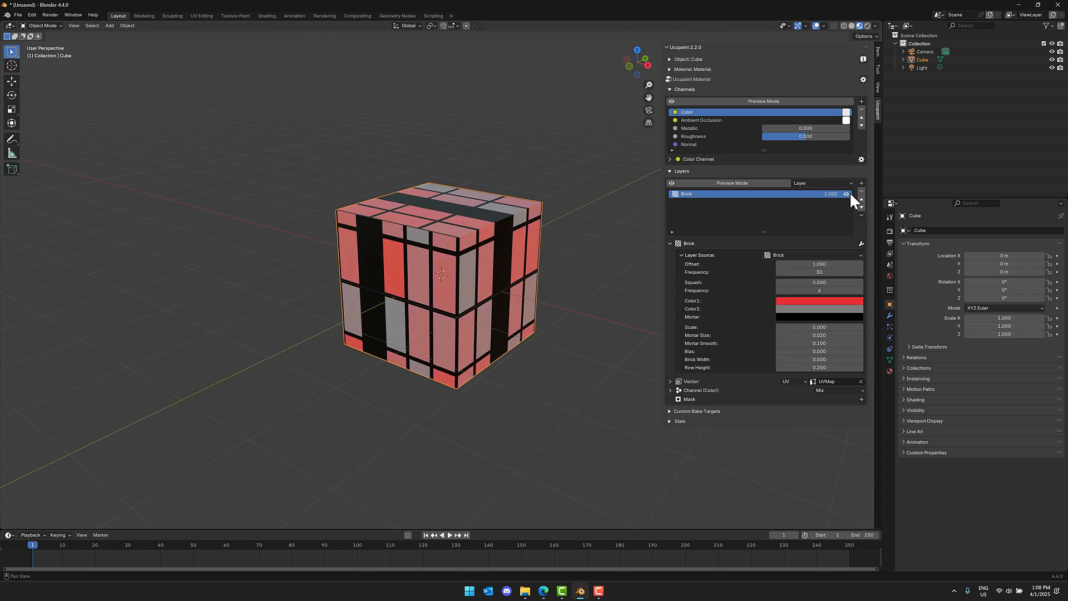
# - Add a blue Solid Color layer above the Brick layer, turning the cube blue
pyautogui.click(860, 183)
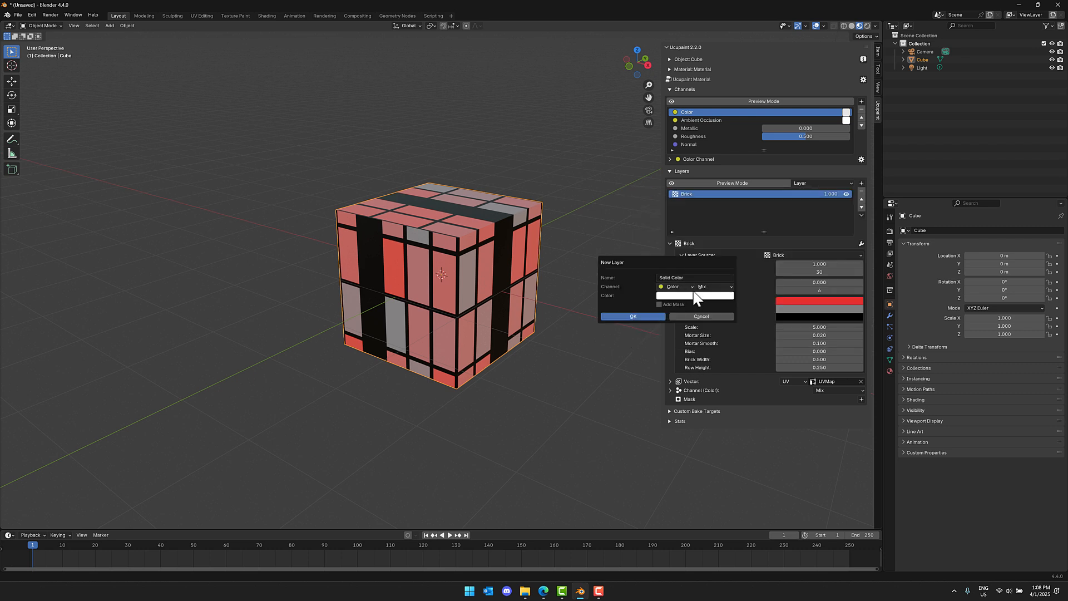
pyautogui.click(694, 295)
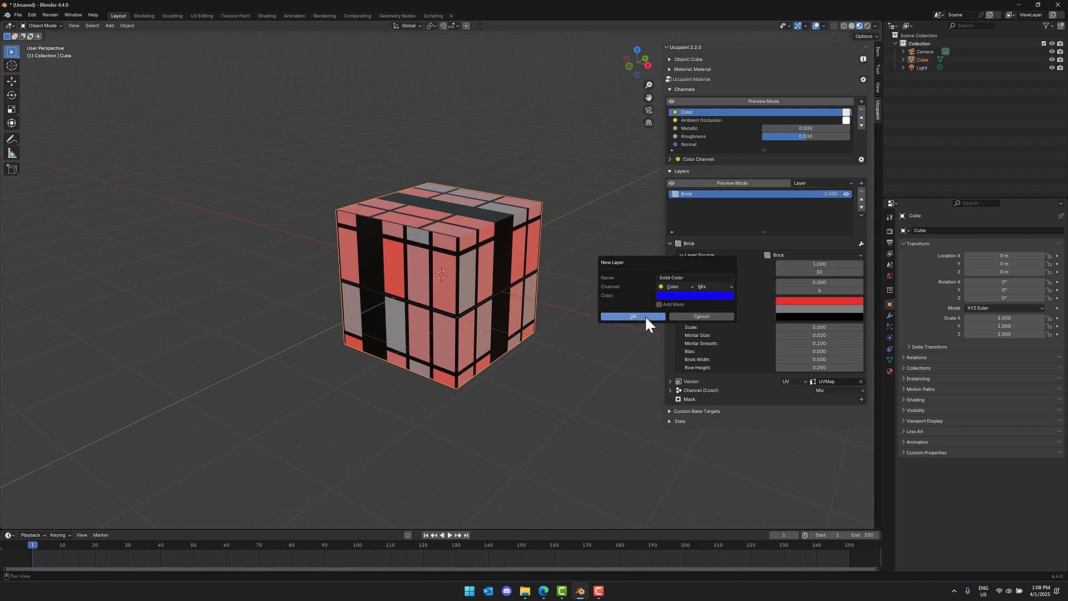
pyautogui.click(631, 316)
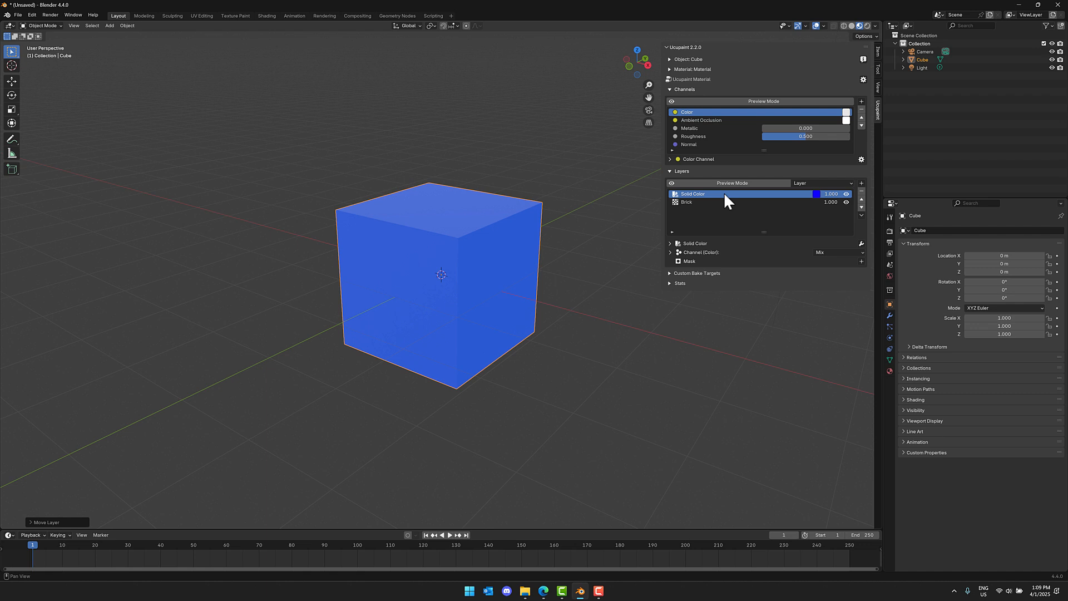
# - Add a Solid Color layer with a 32-bit float image mask at the top of the stack
pyautogui.click(860, 184)
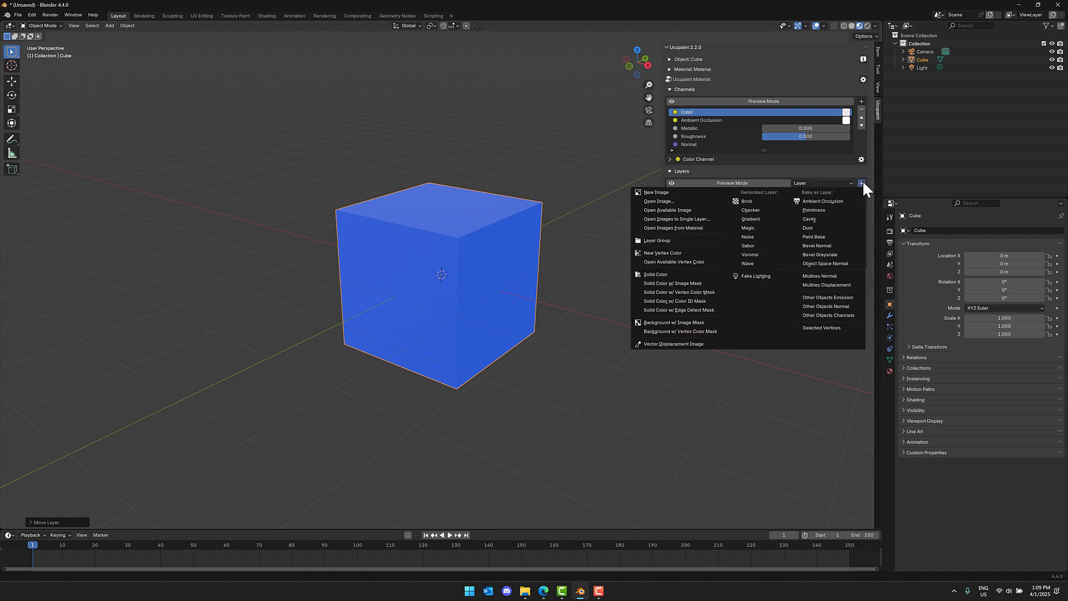
pyautogui.moveTo(674, 275)
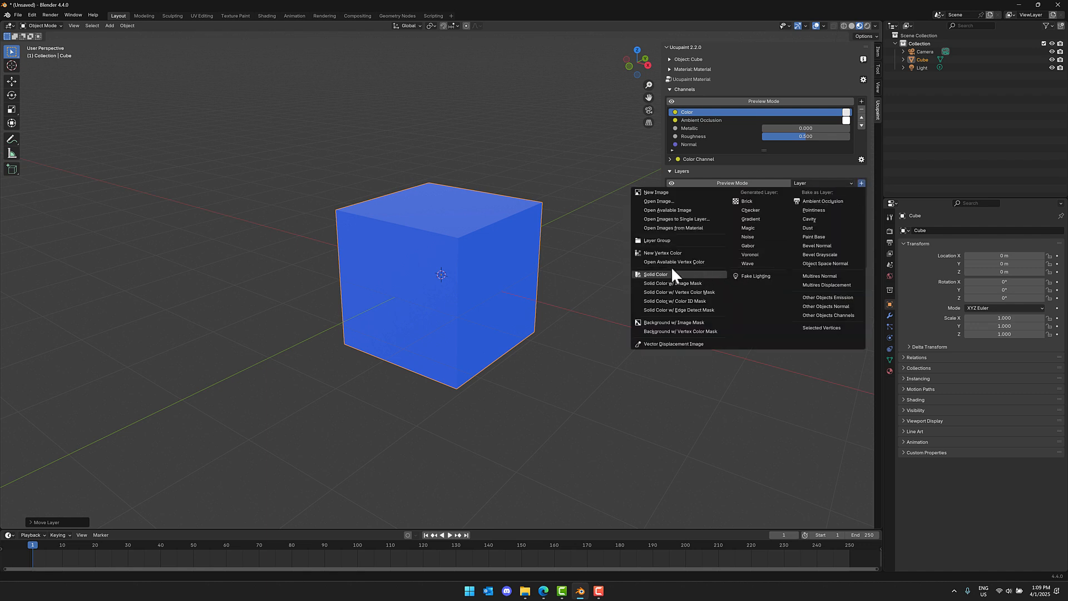
pyautogui.moveTo(674, 282)
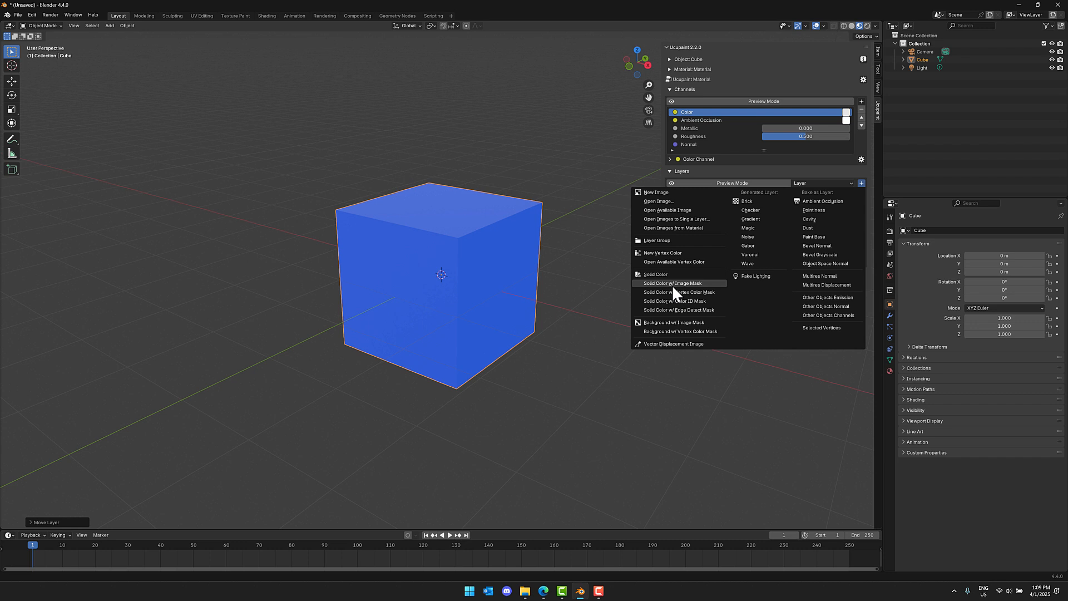
pyautogui.moveTo(694, 302)
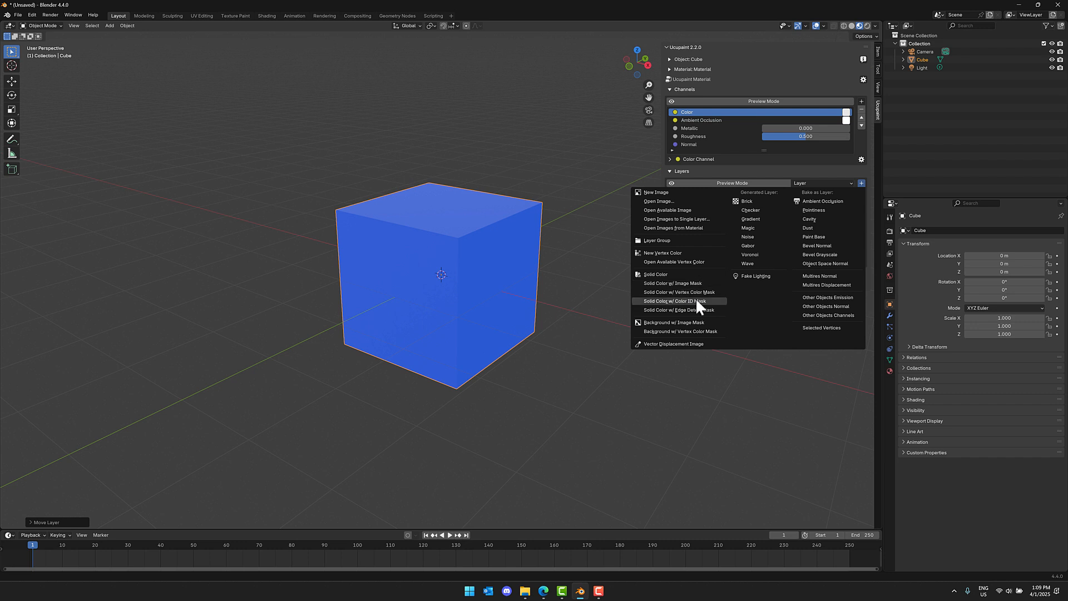
pyautogui.moveTo(690, 293)
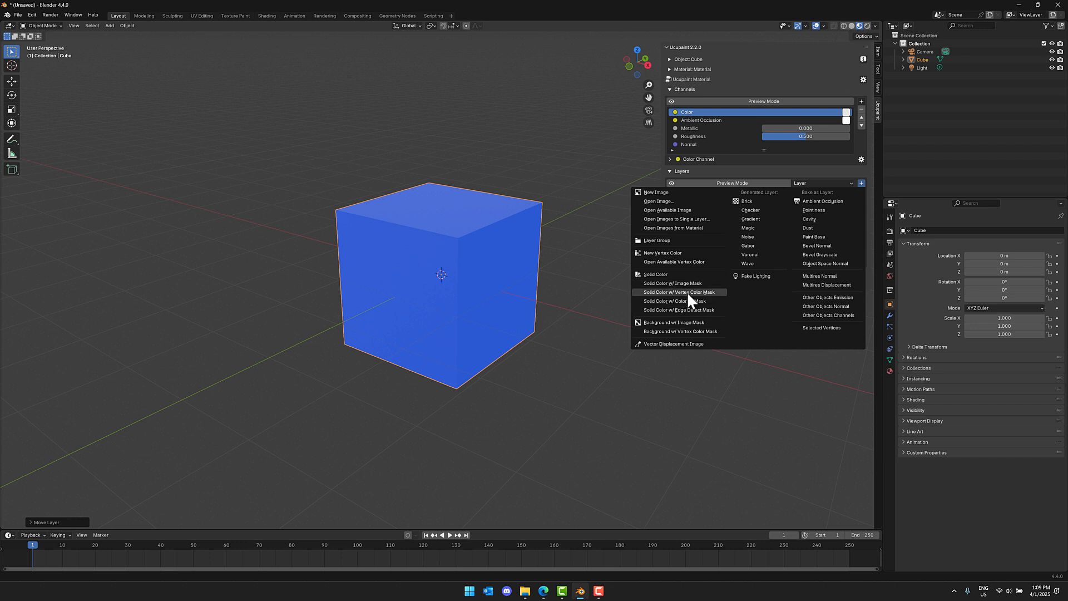
pyautogui.click(678, 291)
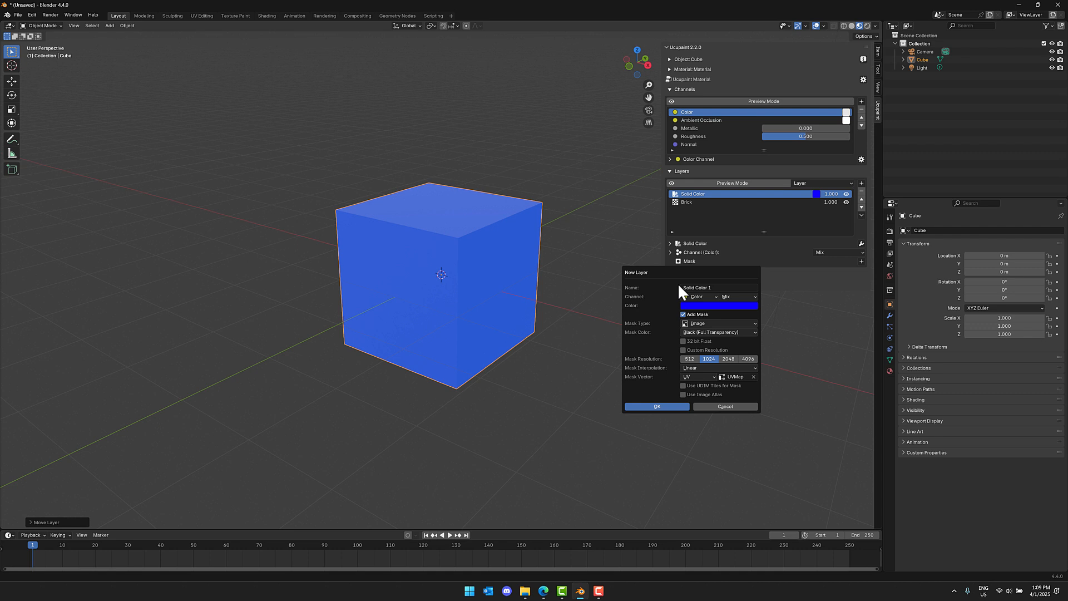
pyautogui.moveTo(720, 346)
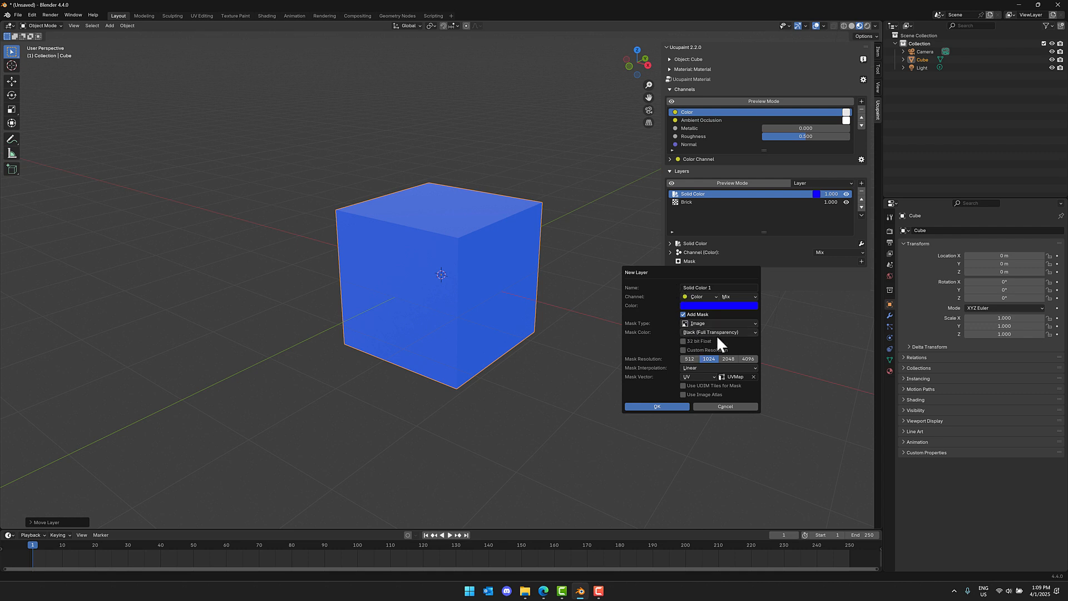
pyautogui.click(683, 341)
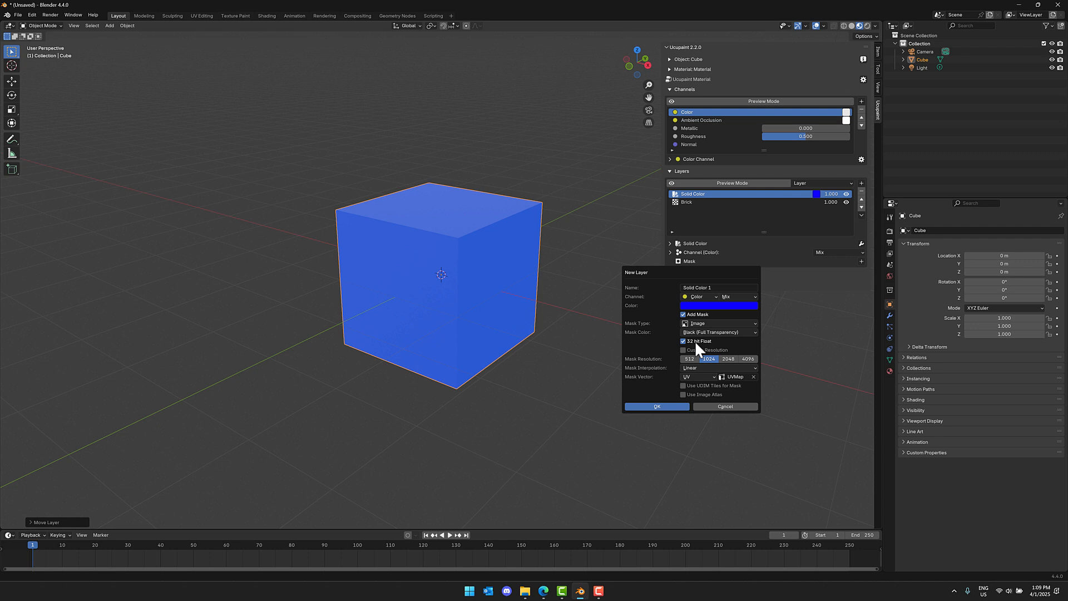
pyautogui.moveTo(657, 408)
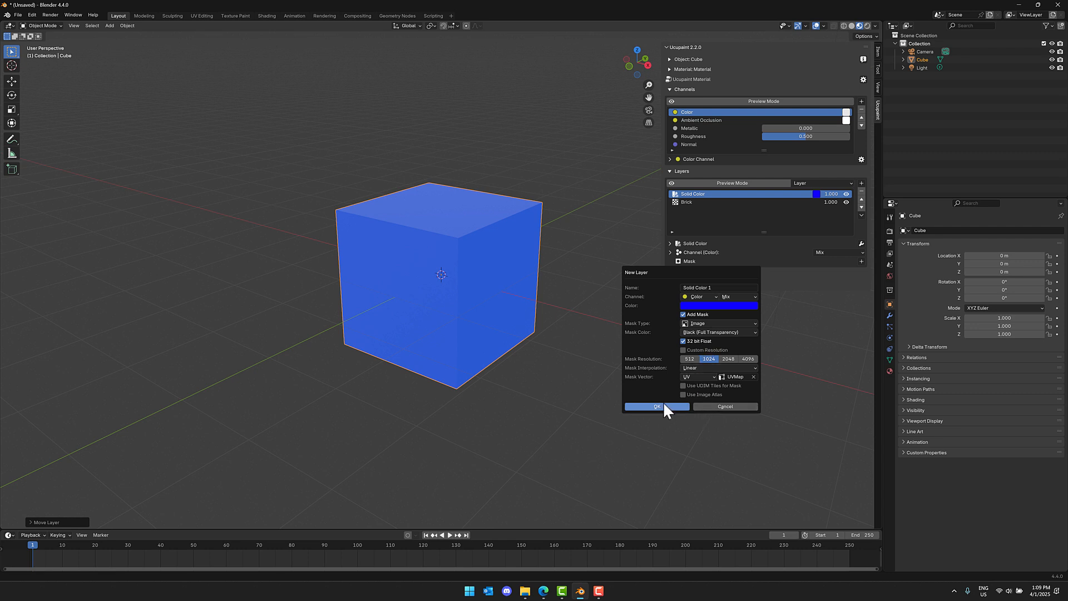
pyautogui.click(655, 407)
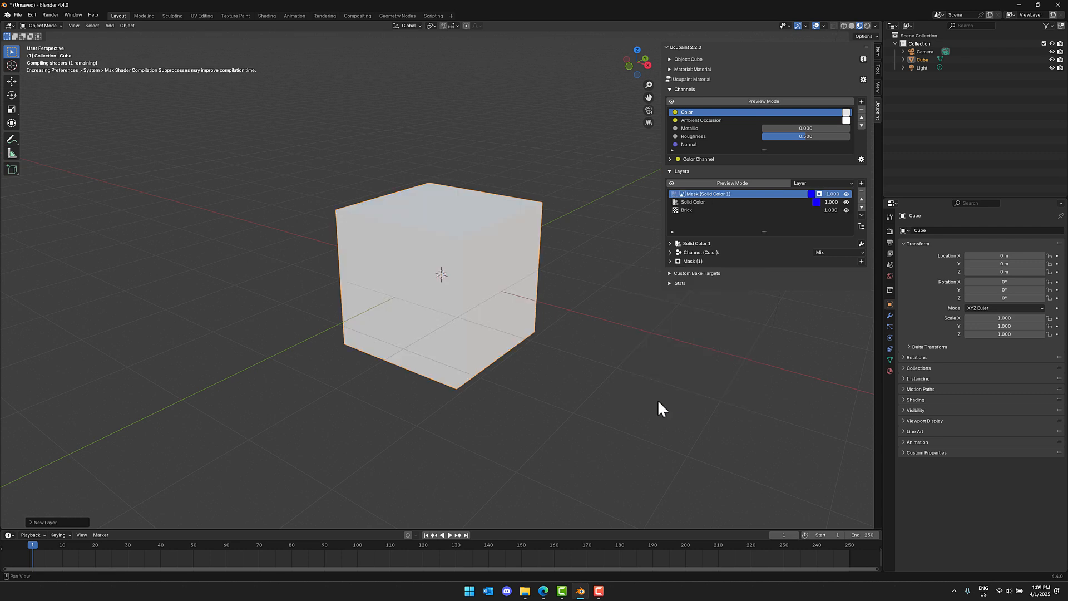
# - Make Solid Color 1 red and expand its layer, Channel (1) and Mask (1) settings
pyautogui.click(819, 194)
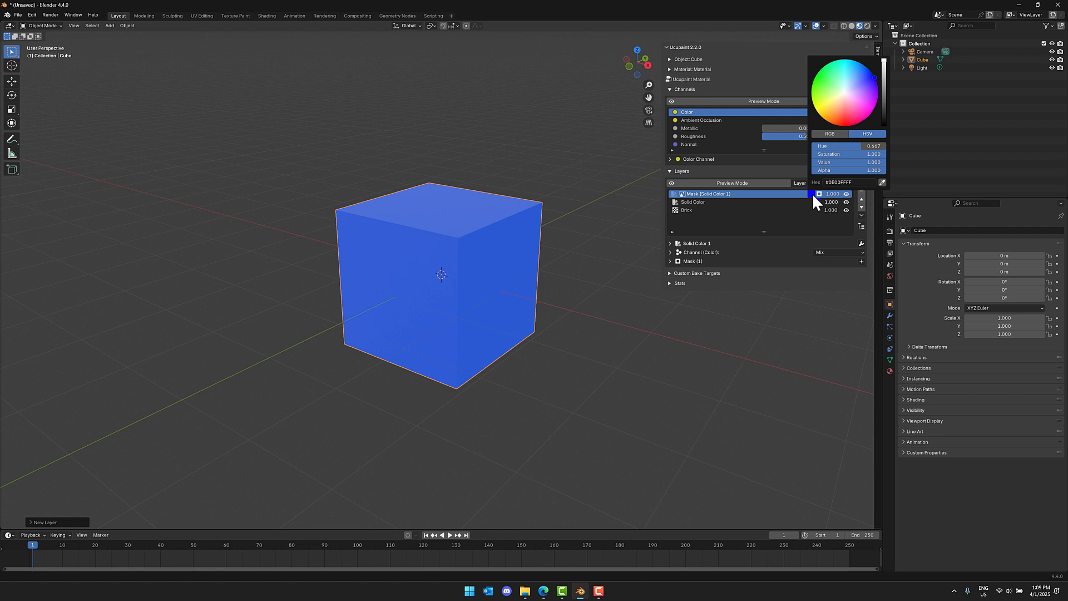
pyautogui.click(704, 232)
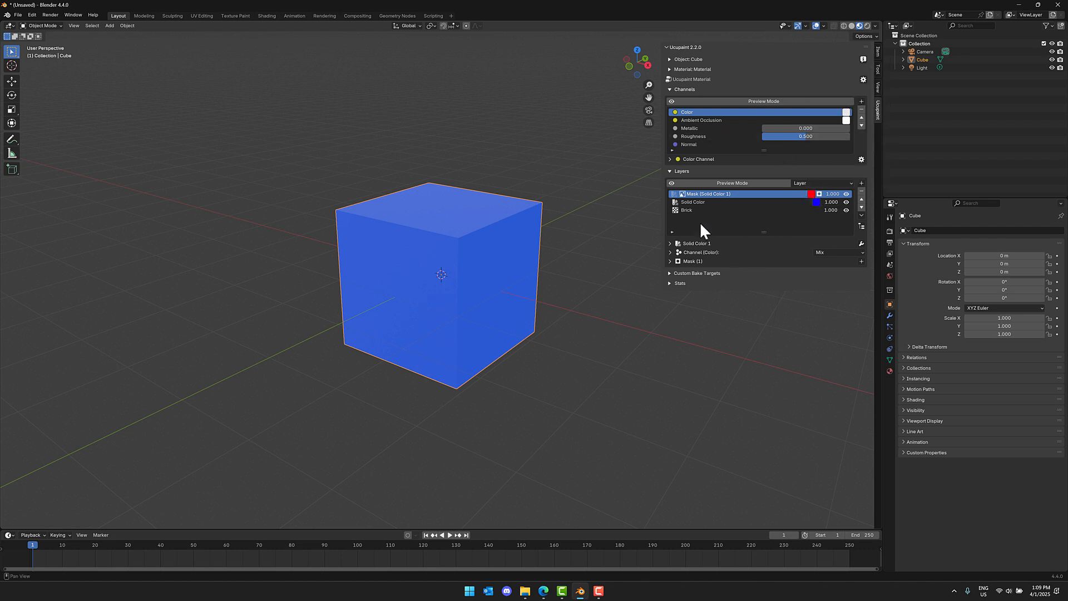
pyautogui.click(670, 244)
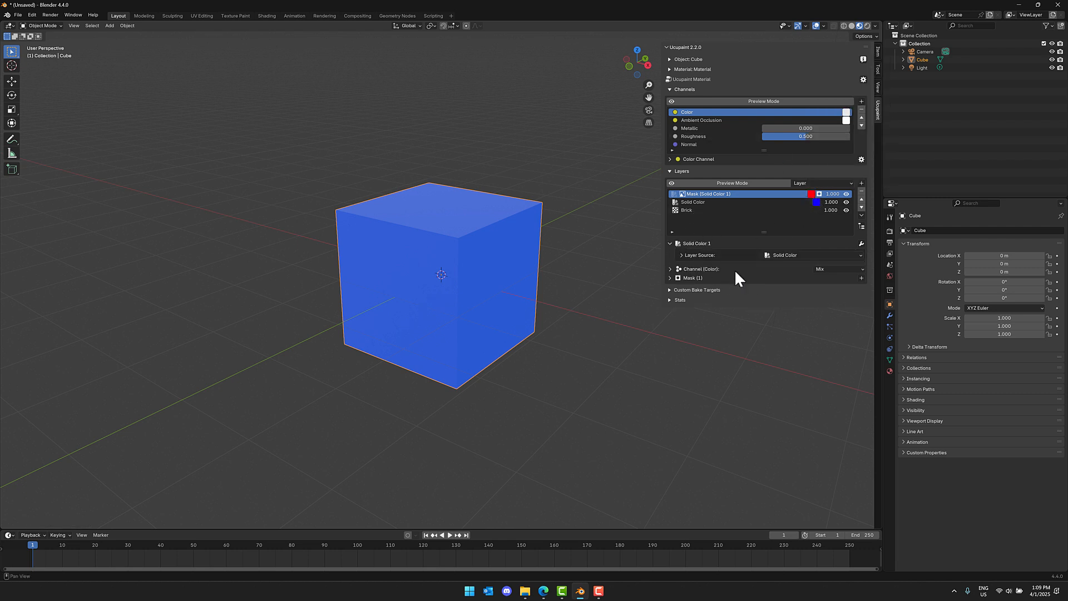
pyautogui.click(670, 268)
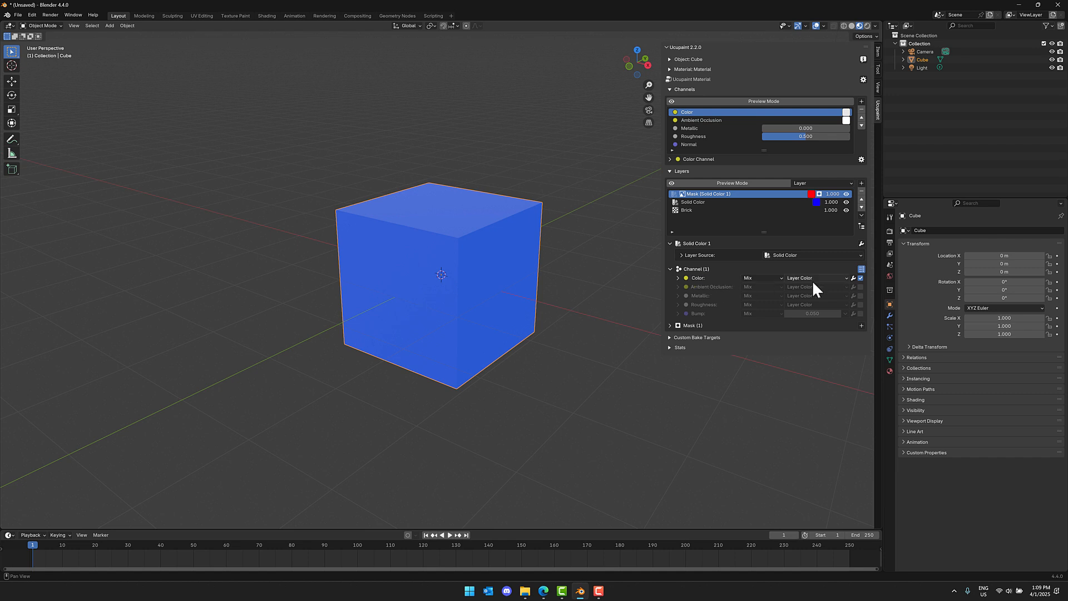
pyautogui.click(668, 325)
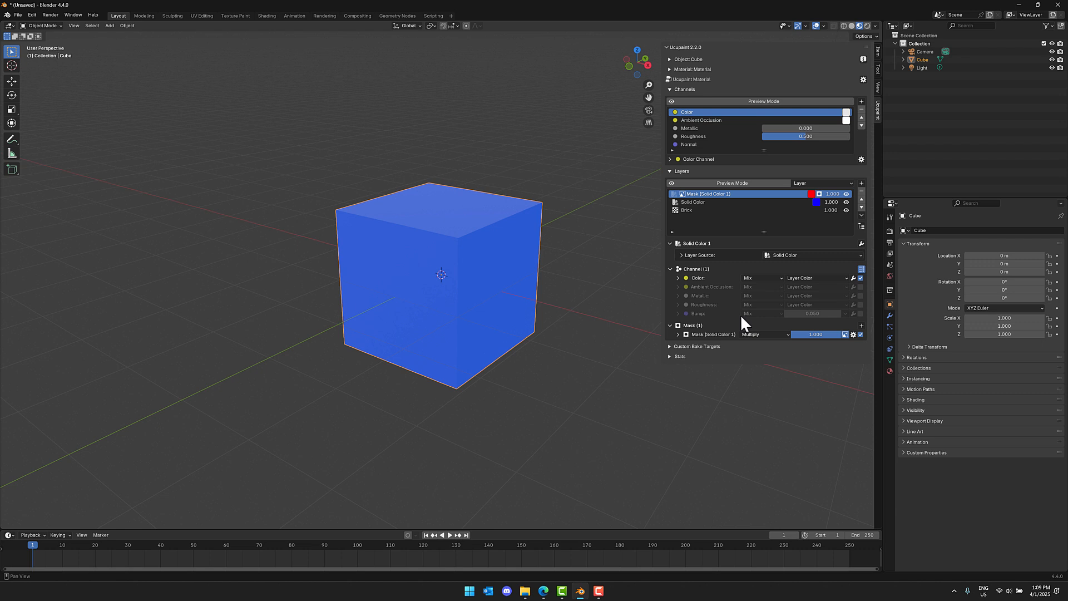
pyautogui.moveTo(807, 108)
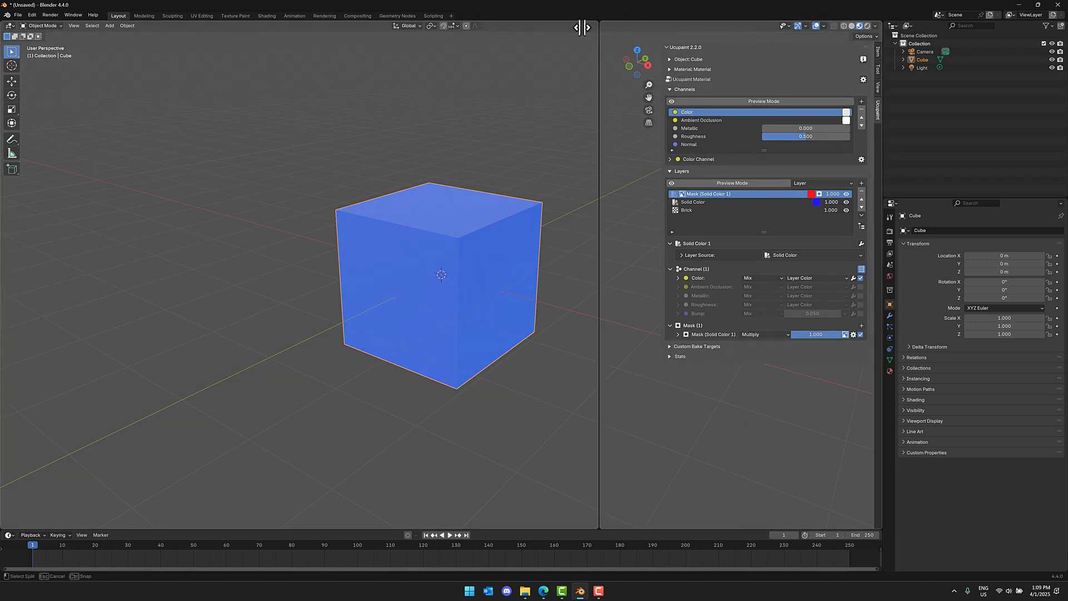
# - Split the view so an Image Editor beside the viewport displays the black Mask (Solid Color 1) image
pyautogui.click(449, 25)
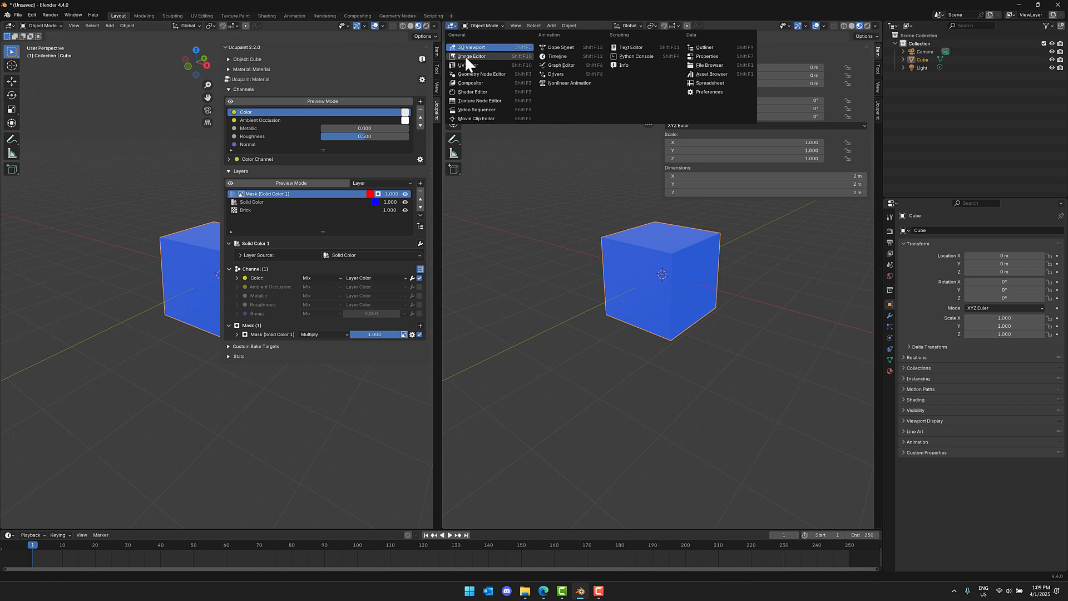
pyautogui.click(472, 56)
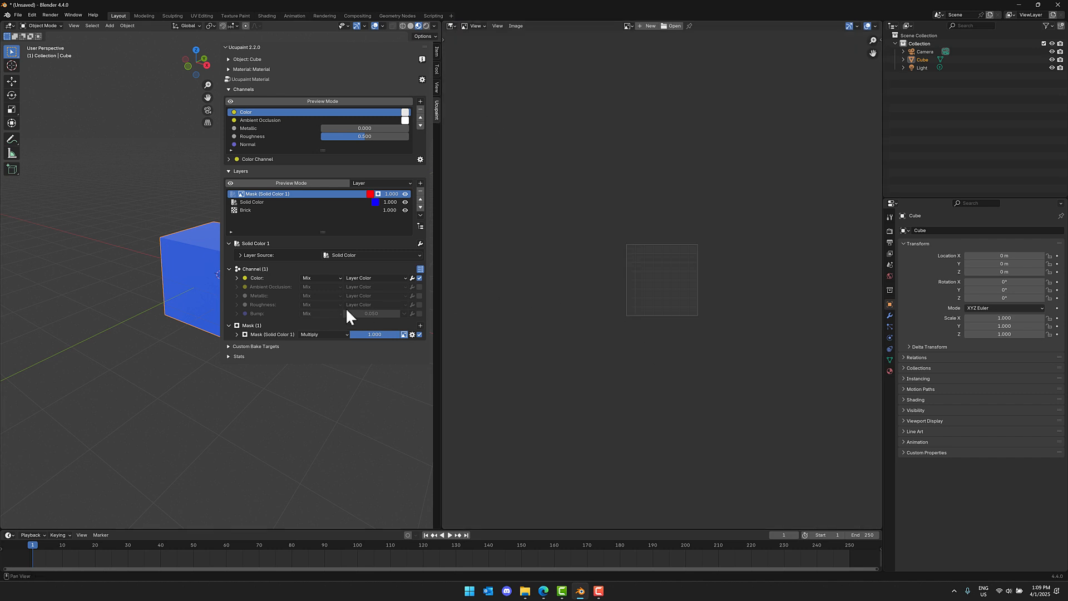
pyautogui.moveTo(571, 168)
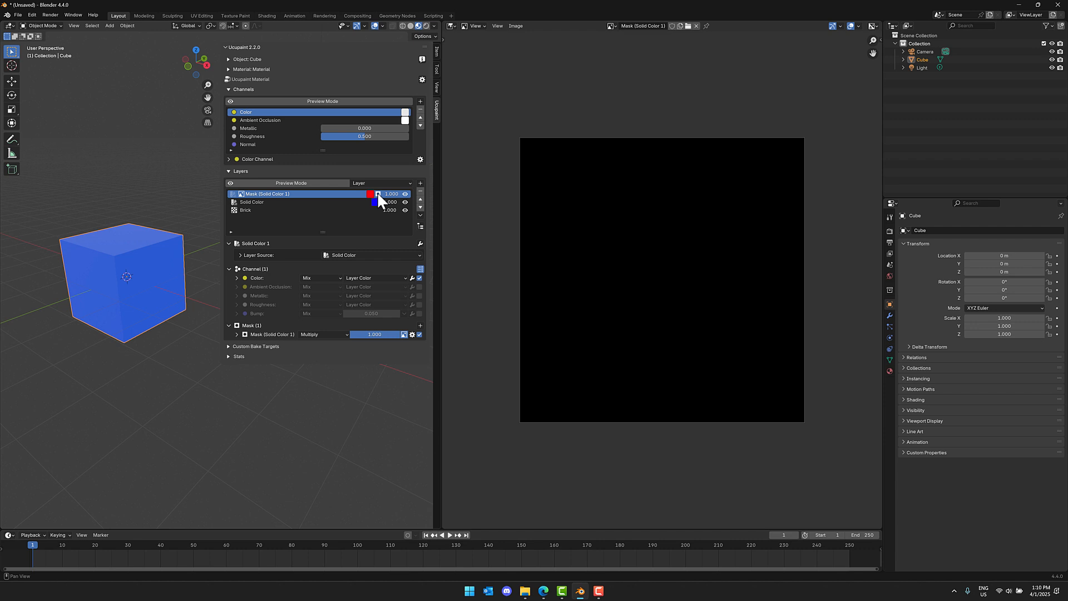
pyautogui.click(43, 26)
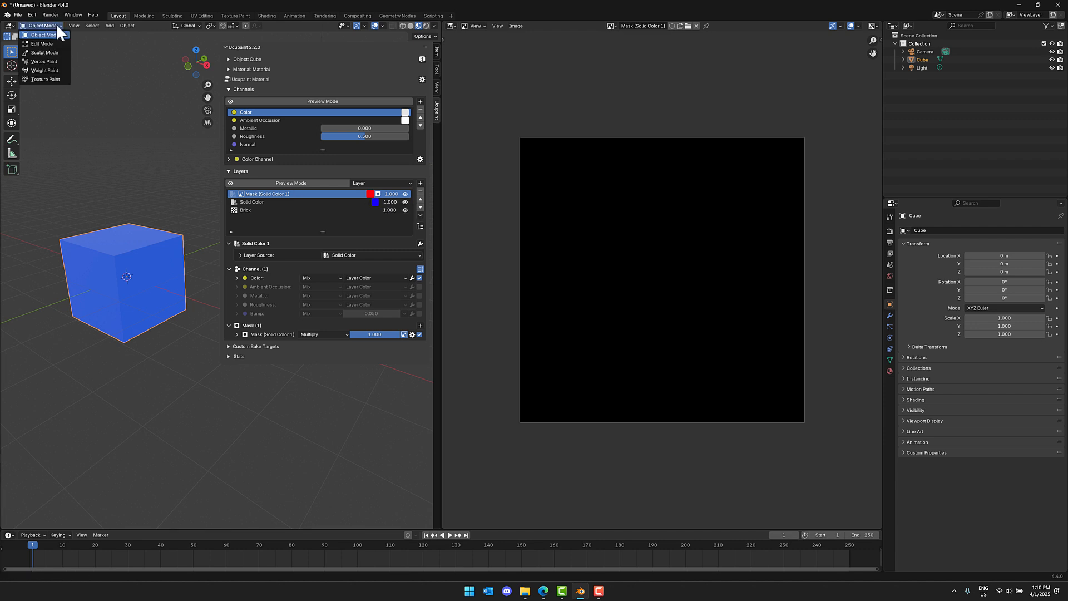
# - Enter Texture Paint mode to paint white mask strokes revealing red on the blue cube
pyautogui.click(45, 79)
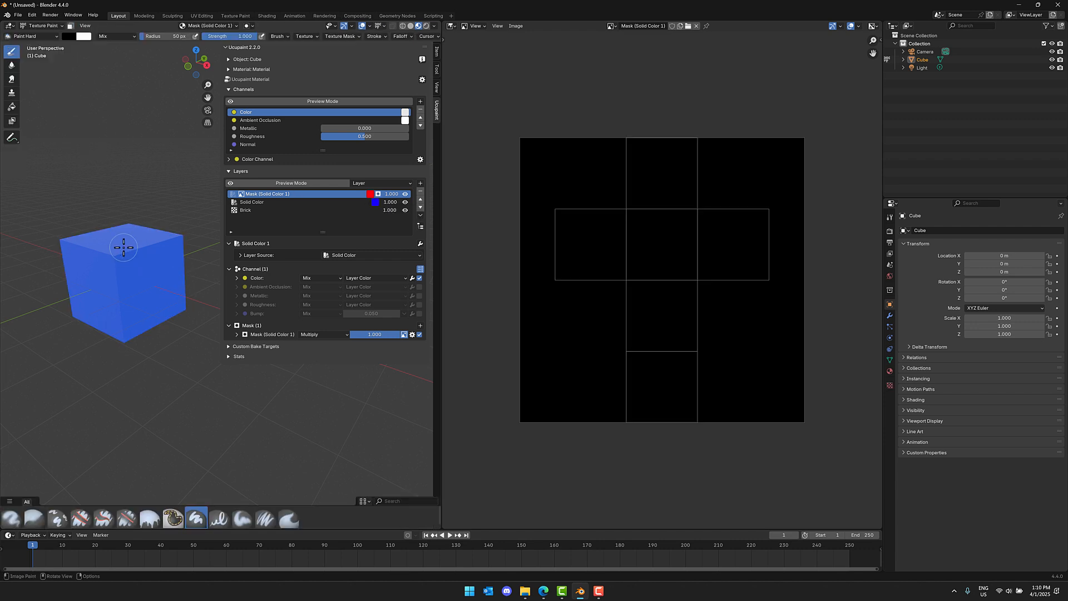
pyautogui.moveTo(20, 109)
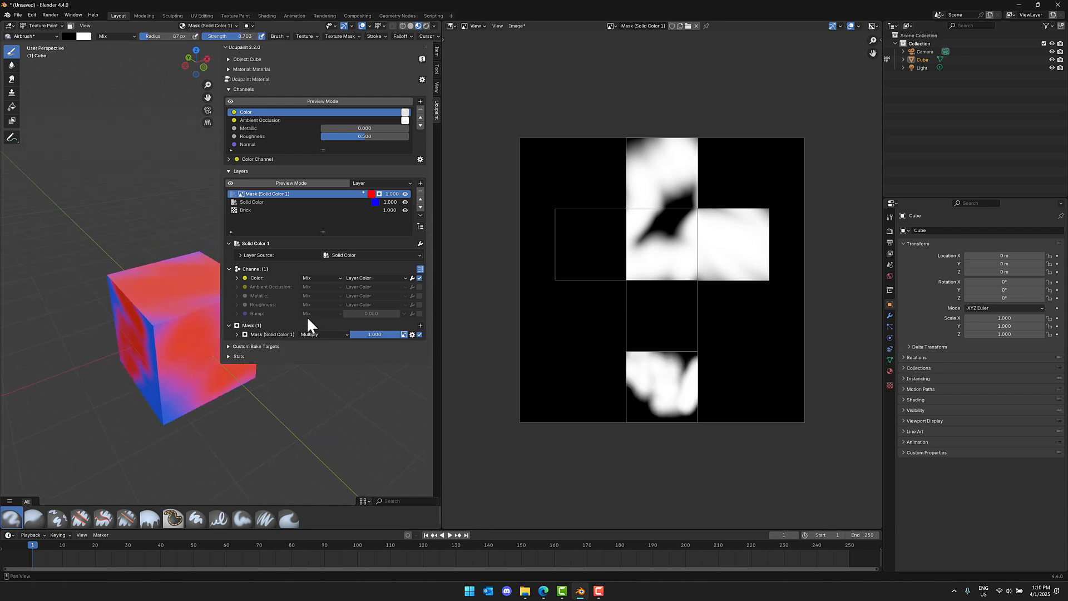
pyautogui.moveTo(310, 320)
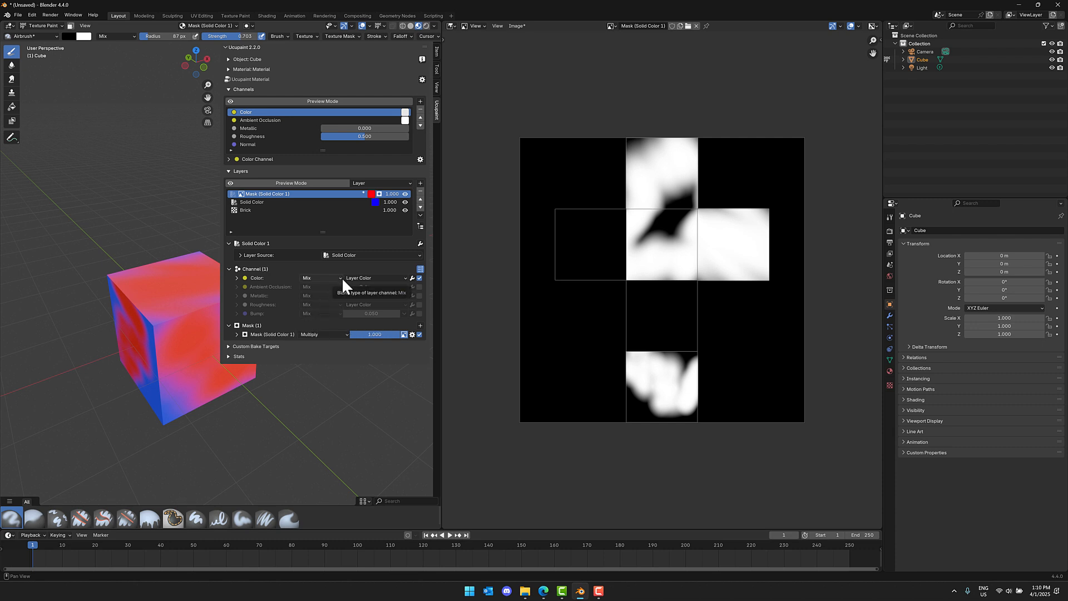
# - Try other blend modes including Dodge on the colour channel, then return it to Mix
pyautogui.click(321, 278)
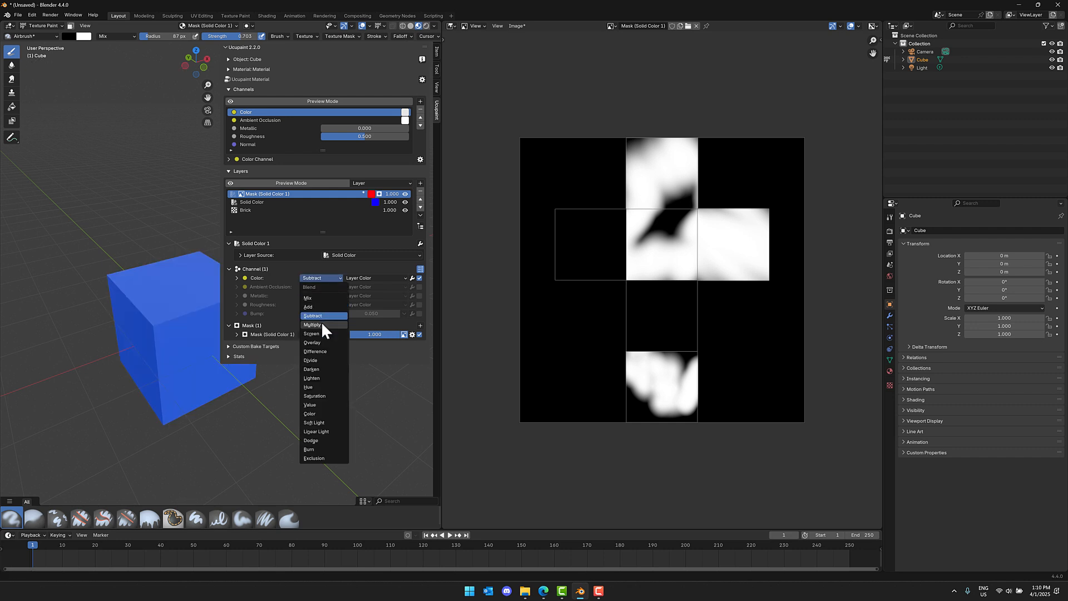
pyautogui.click(312, 324)
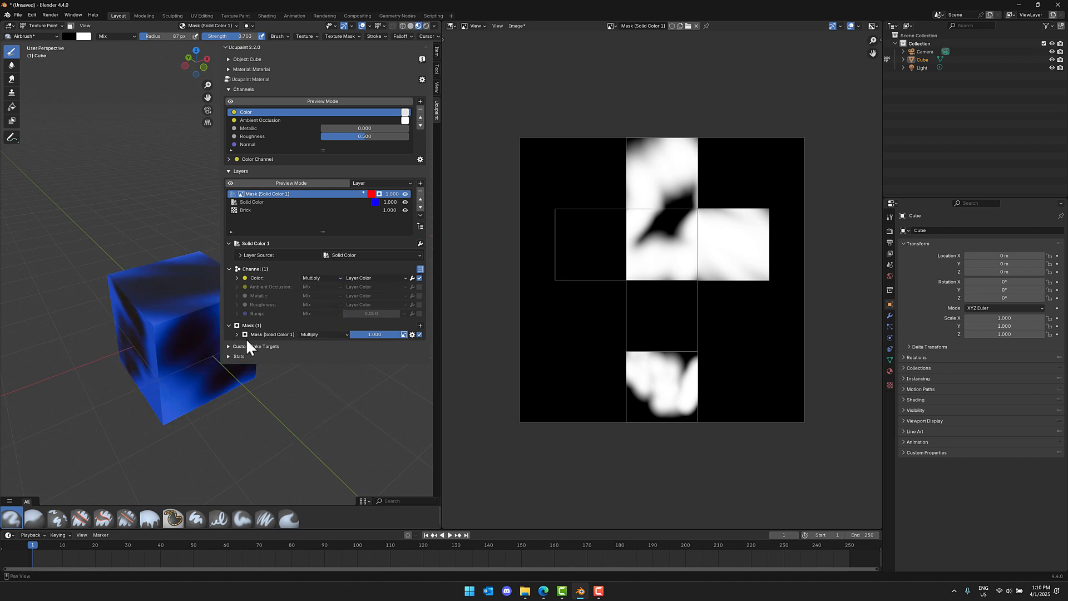
pyautogui.click(320, 277)
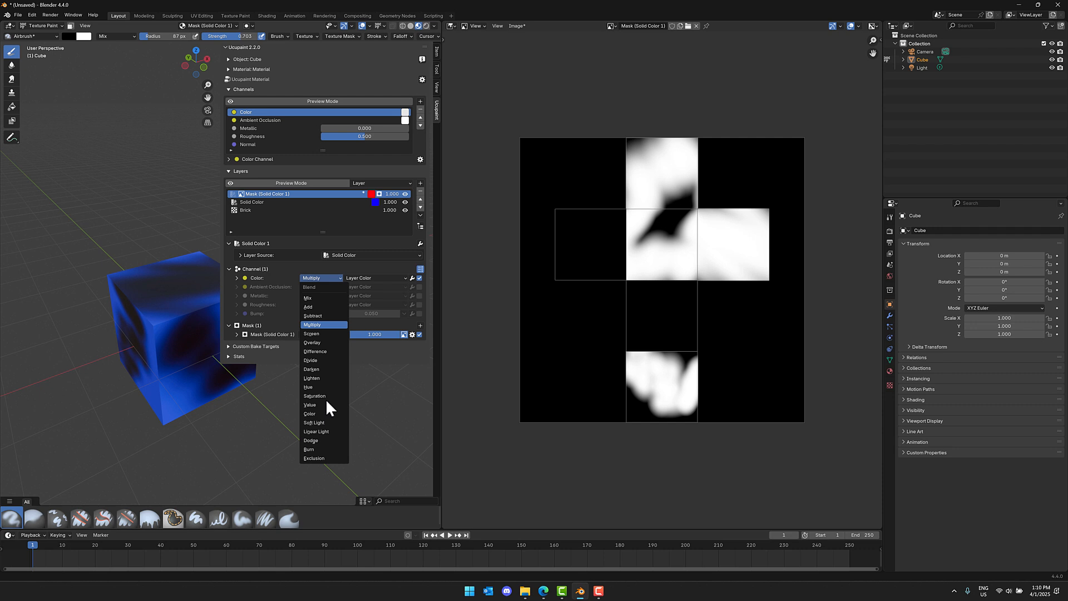
pyautogui.click(311, 440)
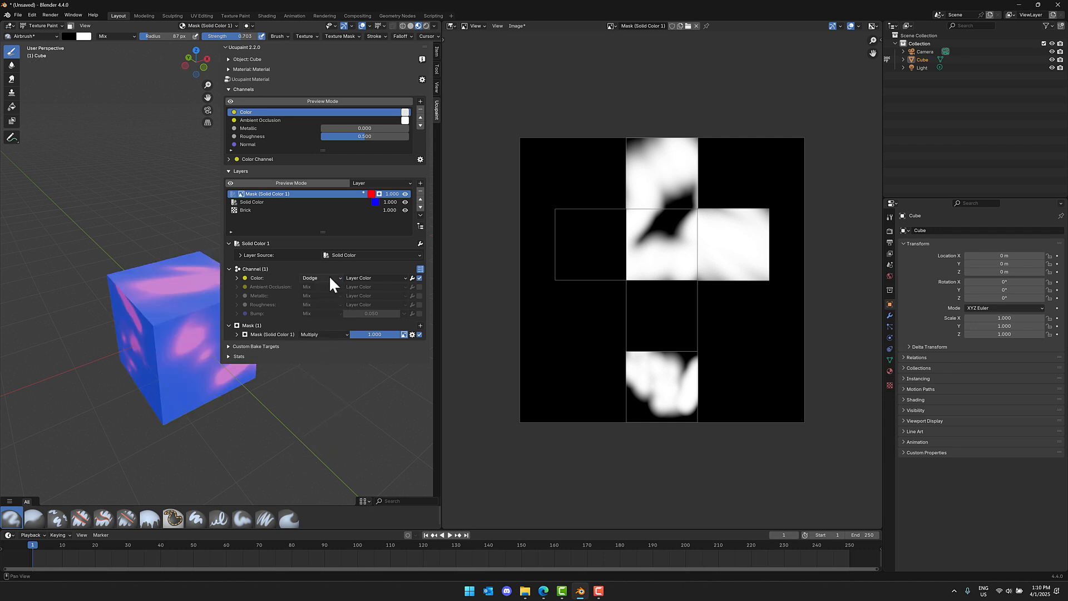
pyautogui.click(321, 278)
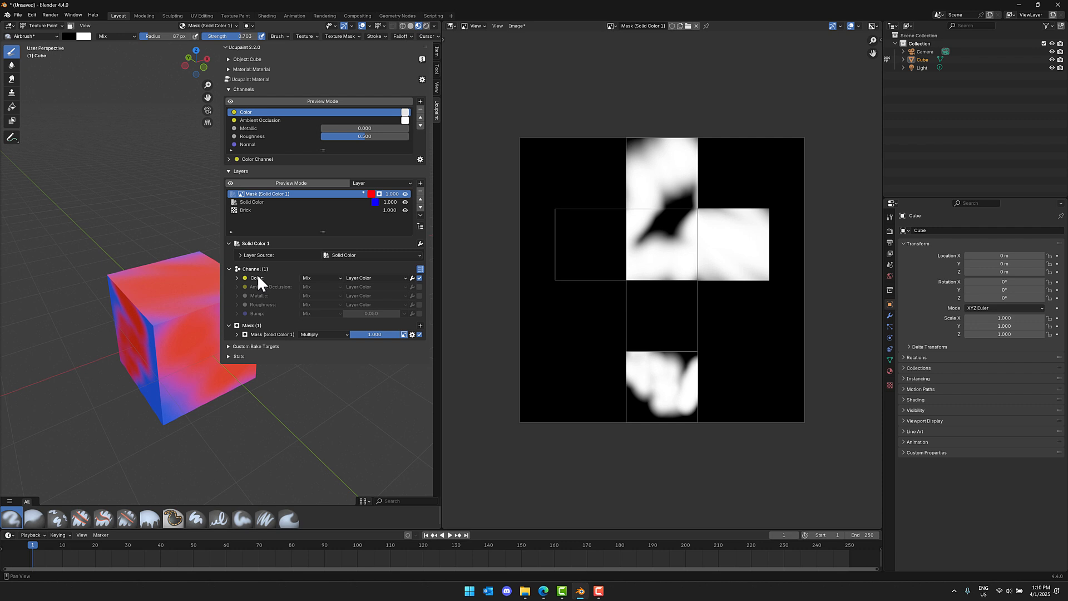
pyautogui.moveTo(398, 298)
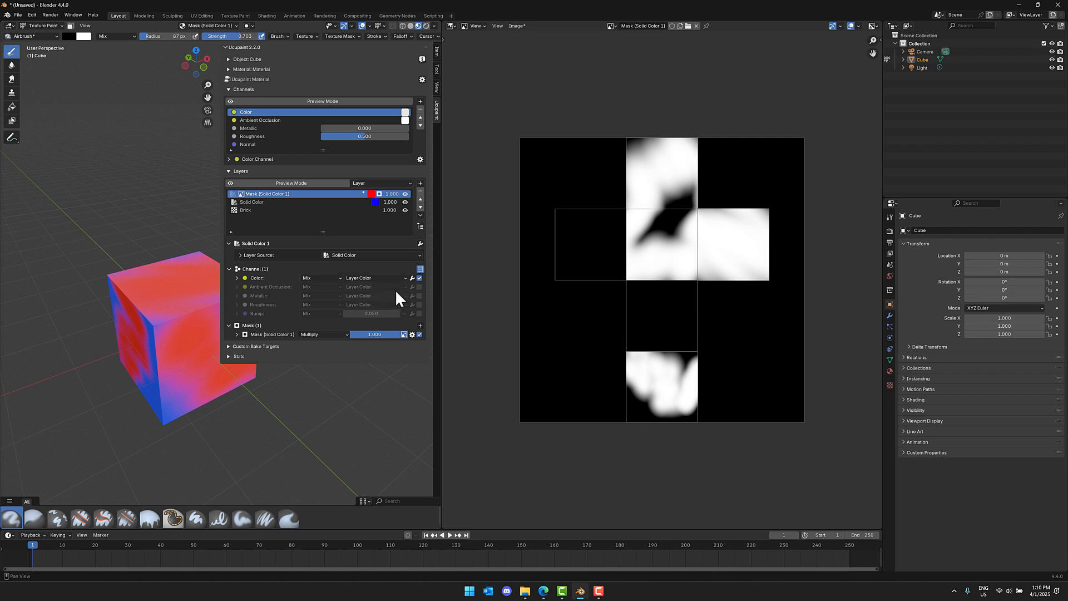
# - Enable Metallic on Solid Color 1 and expand the Metallic and Roughness blend settings (Mix from Layer Color)
pyautogui.click(419, 296)
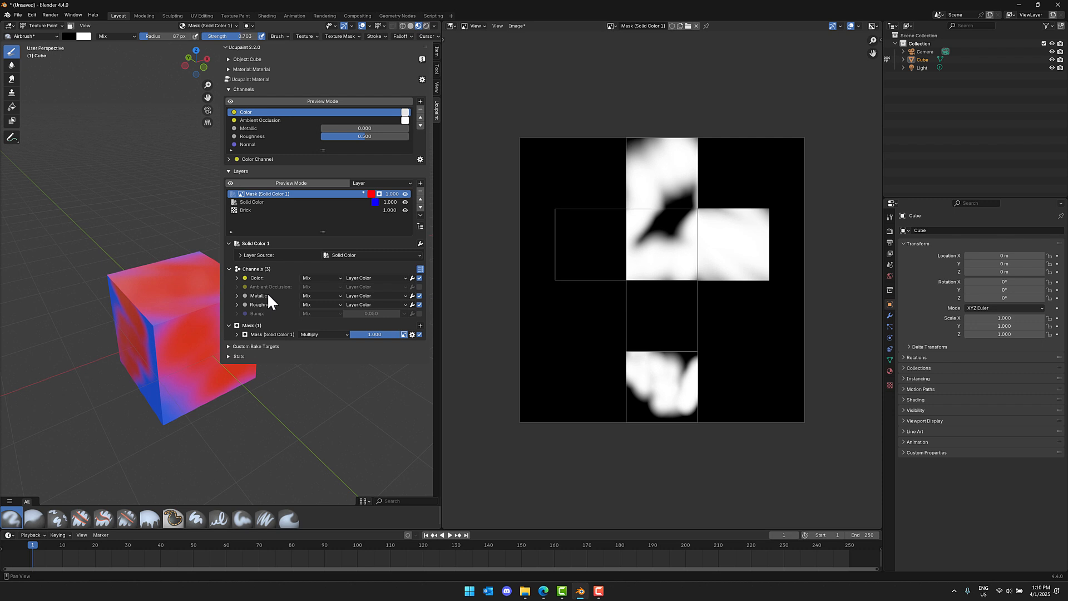
pyautogui.click(236, 296)
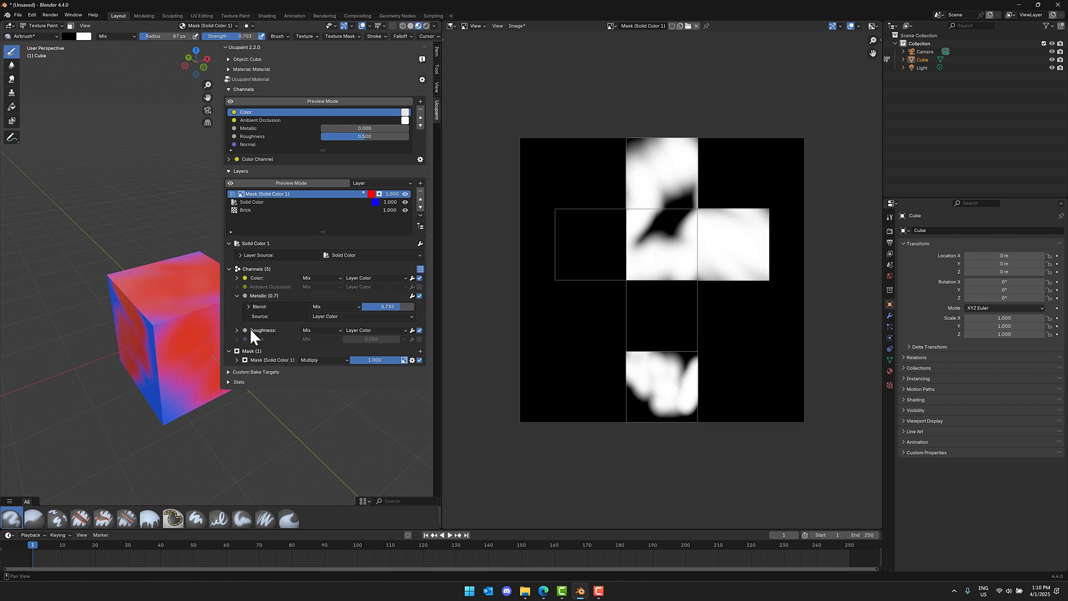
pyautogui.click(236, 331)
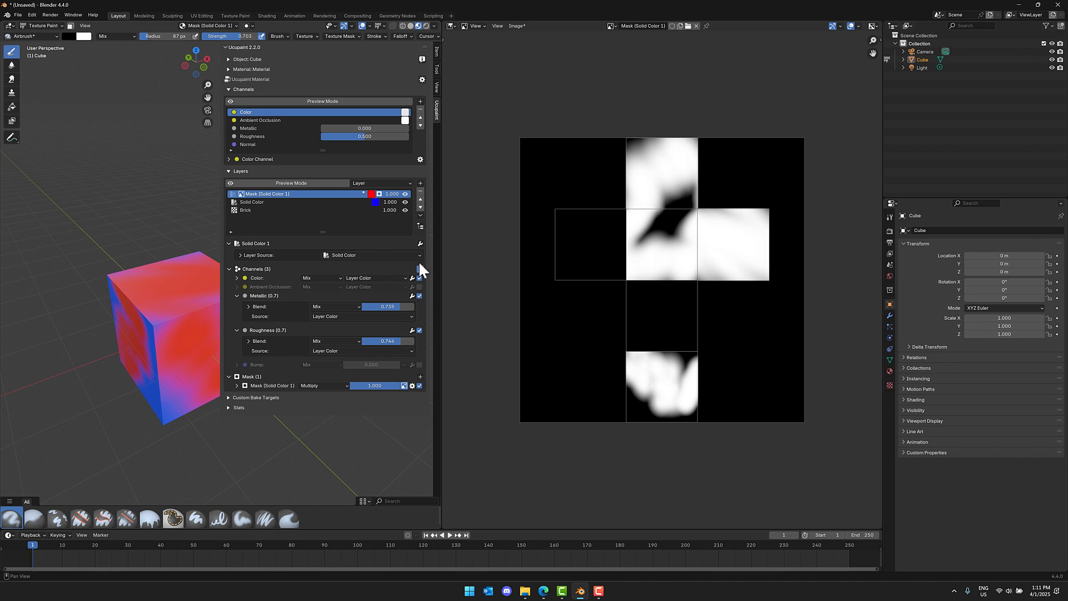
# - Add a Hue Saturation modifier to Solid Color 1 with Saturation 1.400, then reach the Color channel's modifier list
pyautogui.click(420, 244)
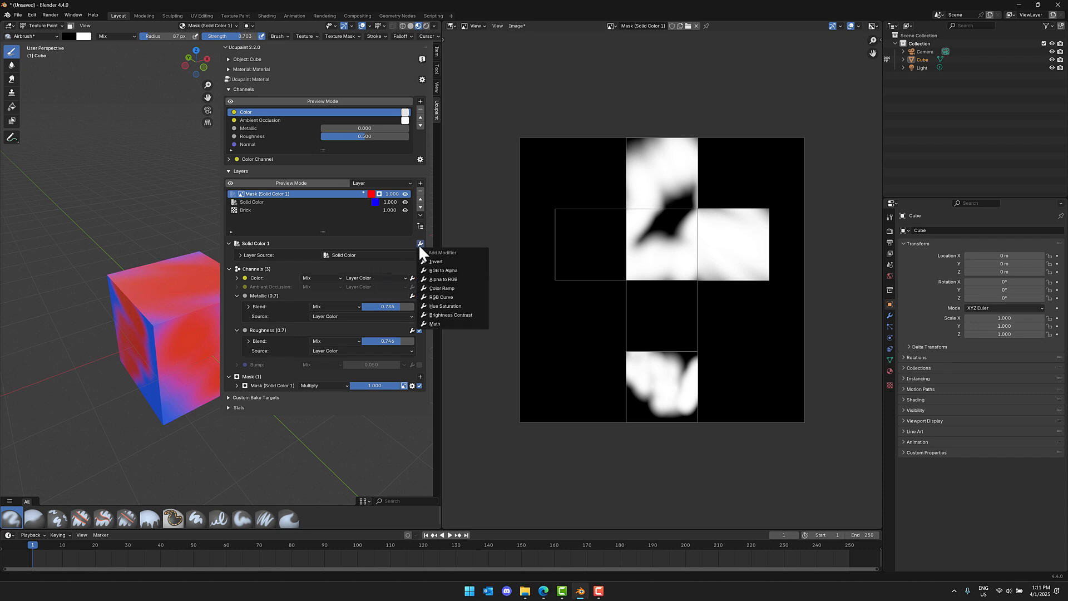
pyautogui.moveTo(445, 306)
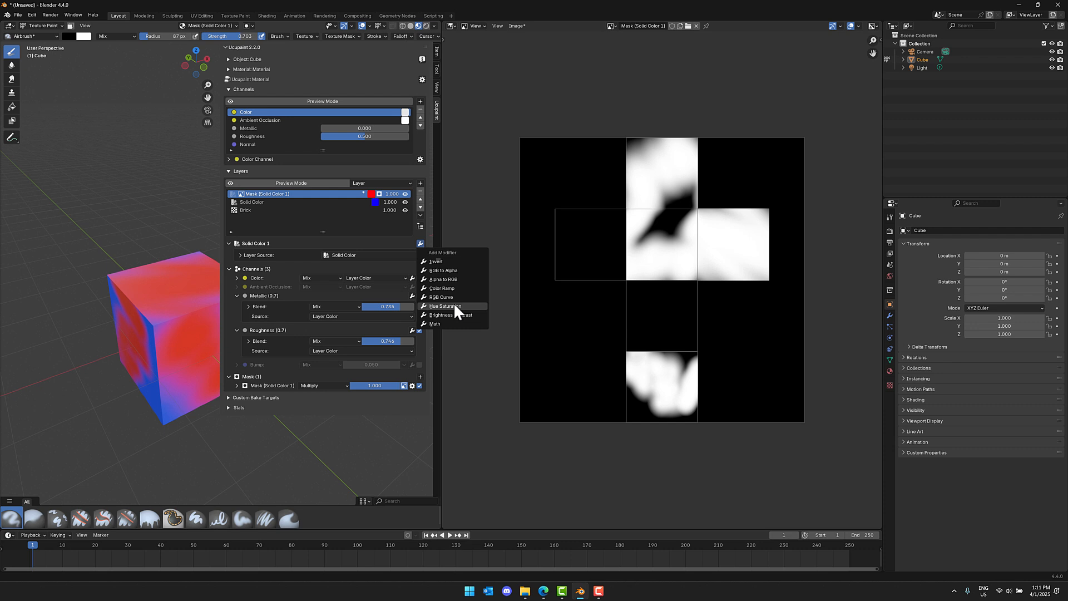
pyautogui.click(445, 306)
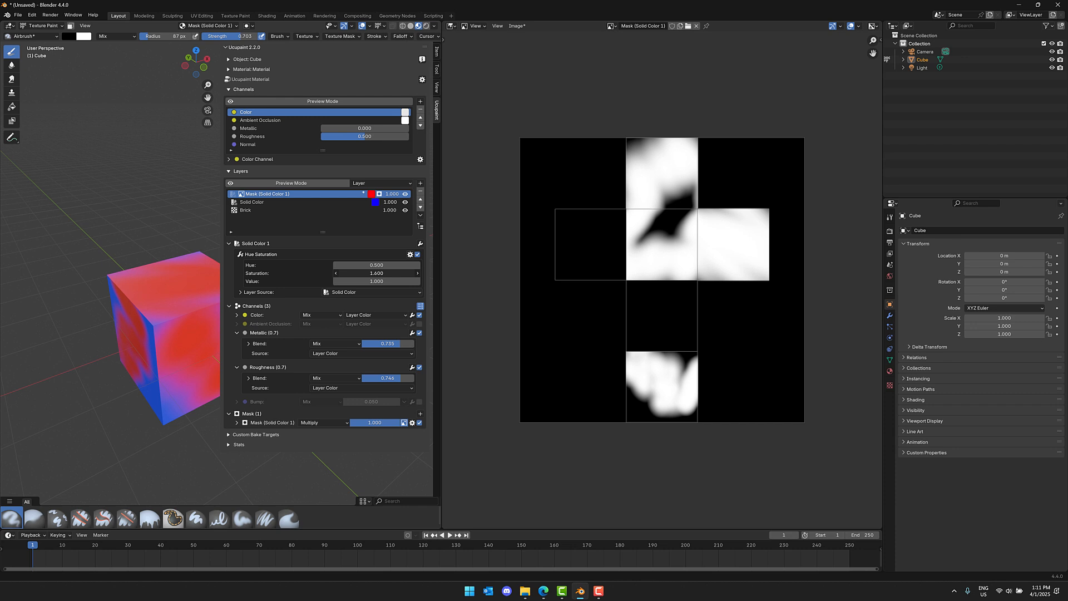
pyautogui.click(421, 159)
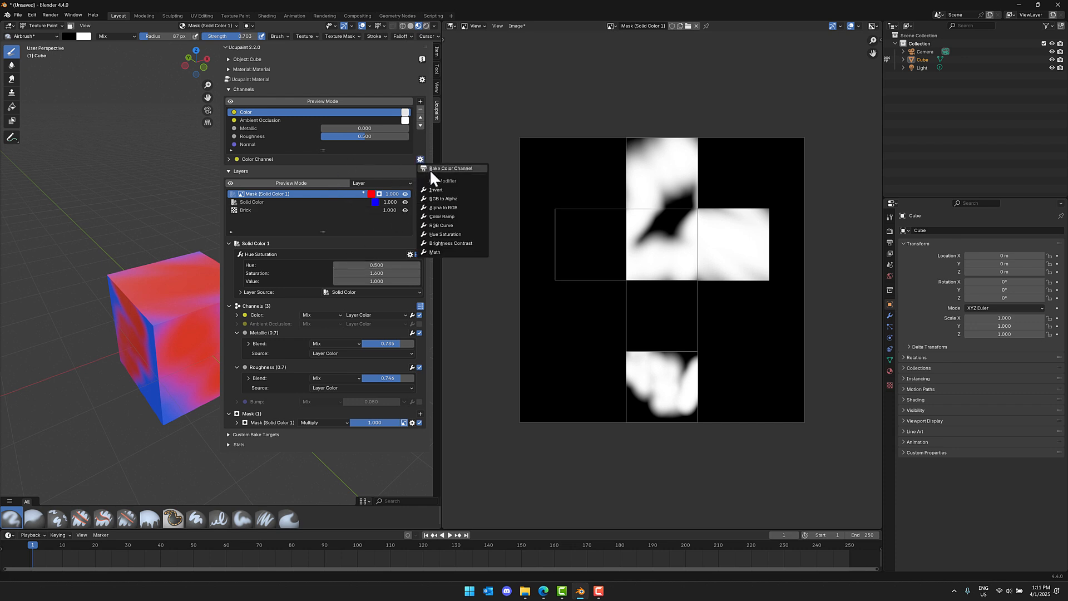
pyautogui.moveTo(450, 226)
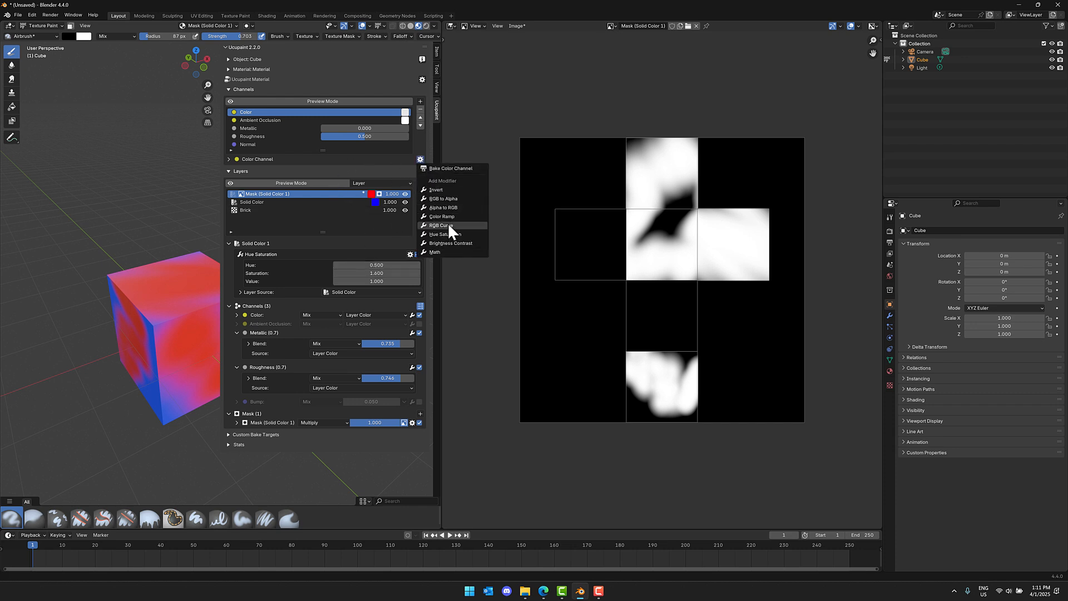
# - Add a Brightness Contrast modifier with raised contrast, then start a new file discarding changes
pyautogui.click(451, 244)
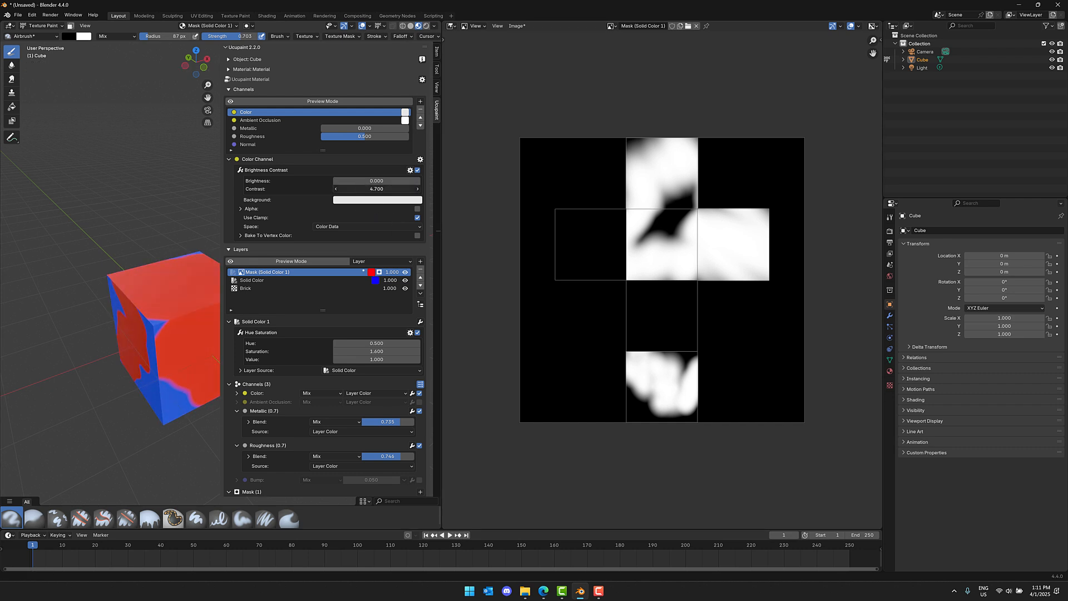
pyautogui.moveTo(377, 189); pyautogui.dragTo(328, 189)
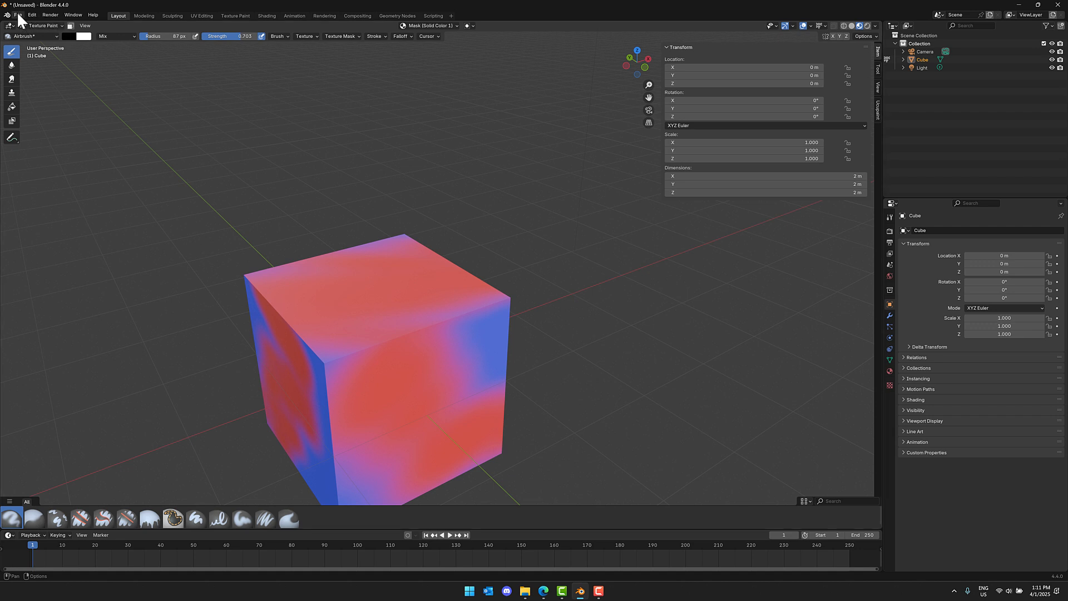
pyautogui.click(17, 14)
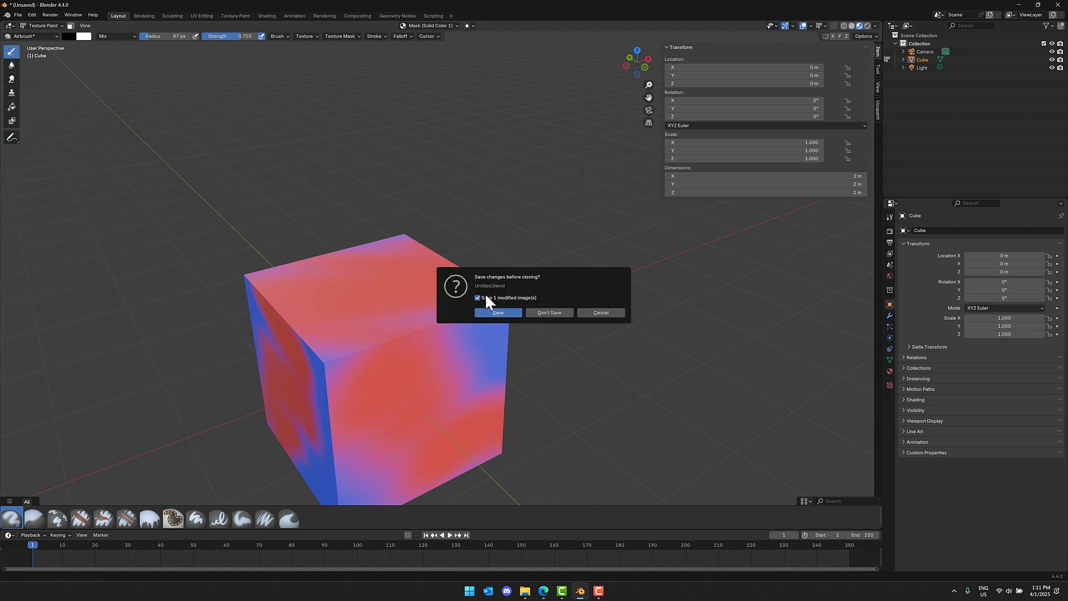
pyautogui.click(549, 313)
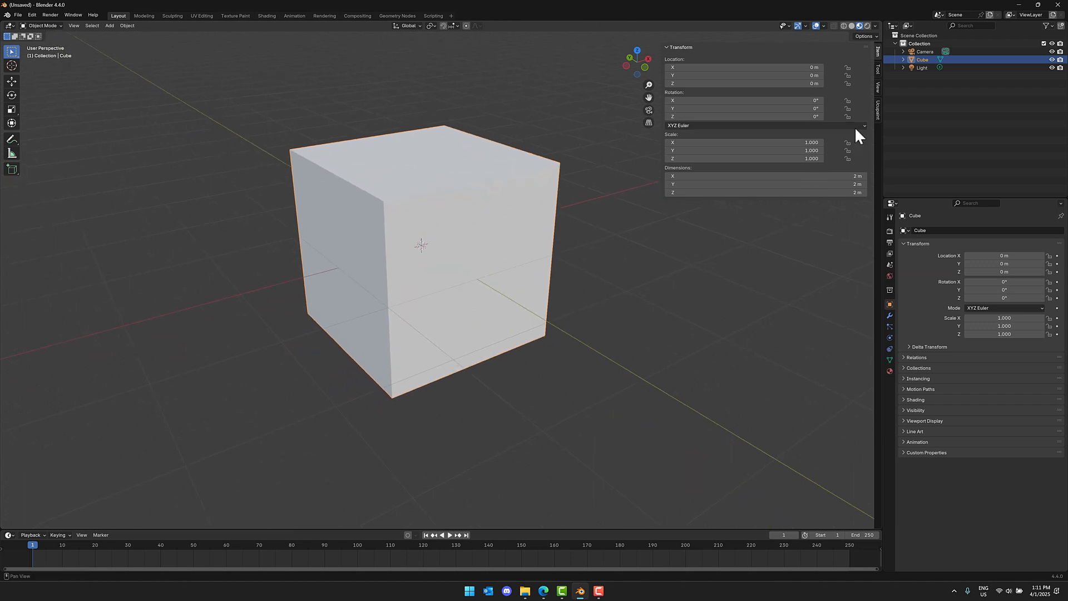
# - Run Quick Ucupaint Node Setup on the default cube, giving Color, Metallic, Roughness and Normal channels
pyautogui.click(879, 109)
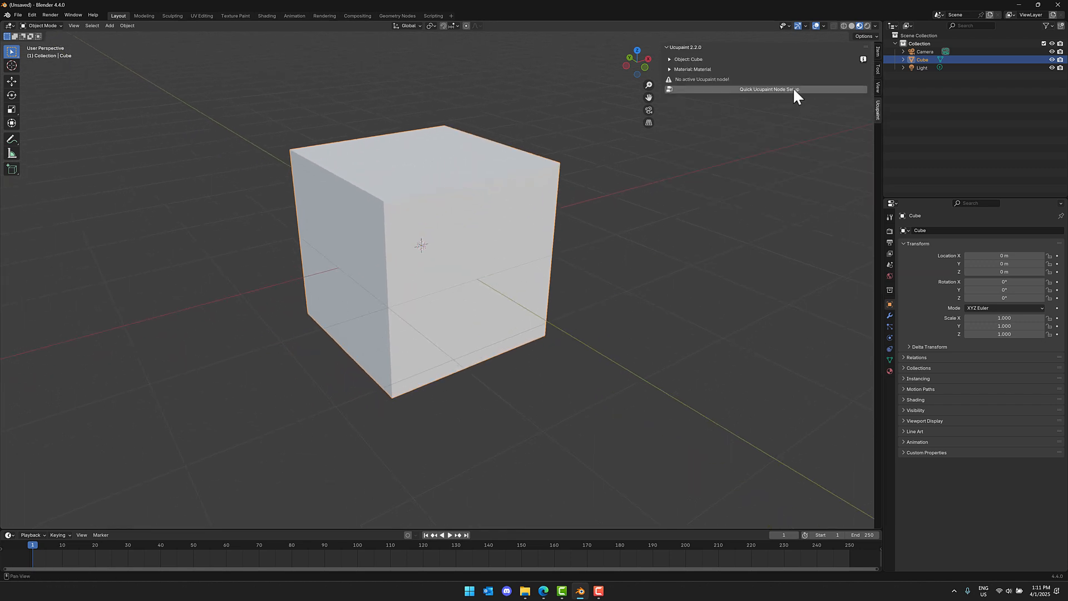
pyautogui.click(769, 89)
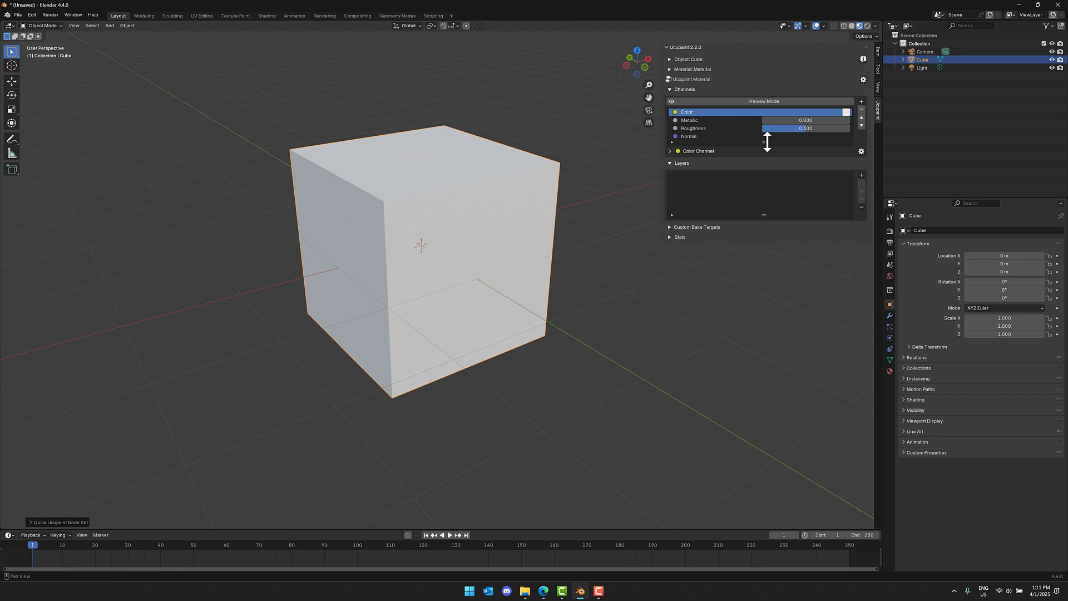
pyautogui.moveTo(617, 252)
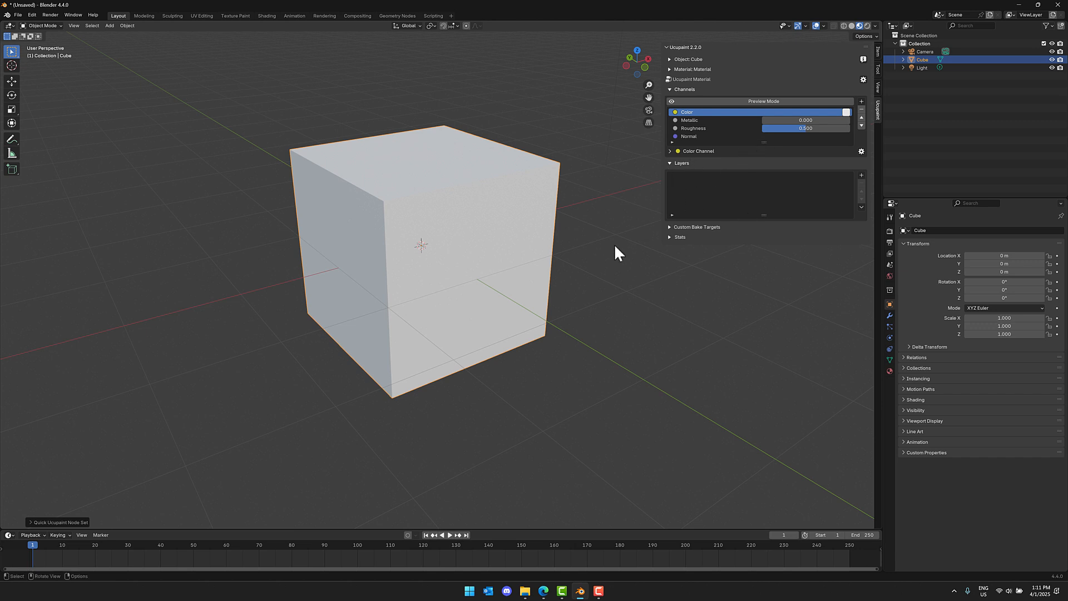
pyautogui.moveTo(14, 535)
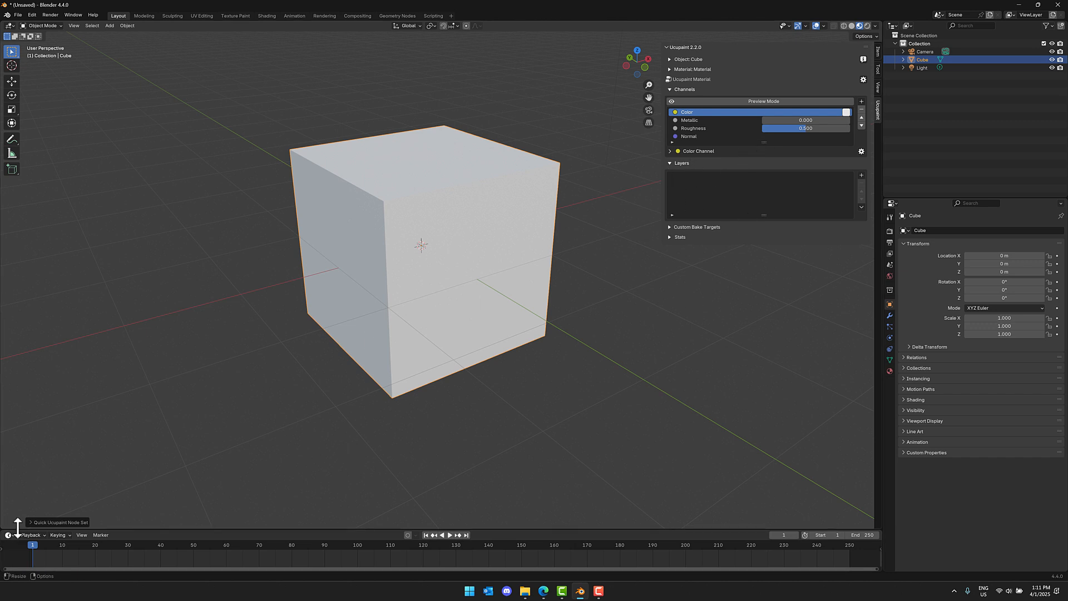
# - Switch the bottom area to Asset Browser and load the Cobblestone material images as one Ucupaint layer
pyautogui.click(9, 387)
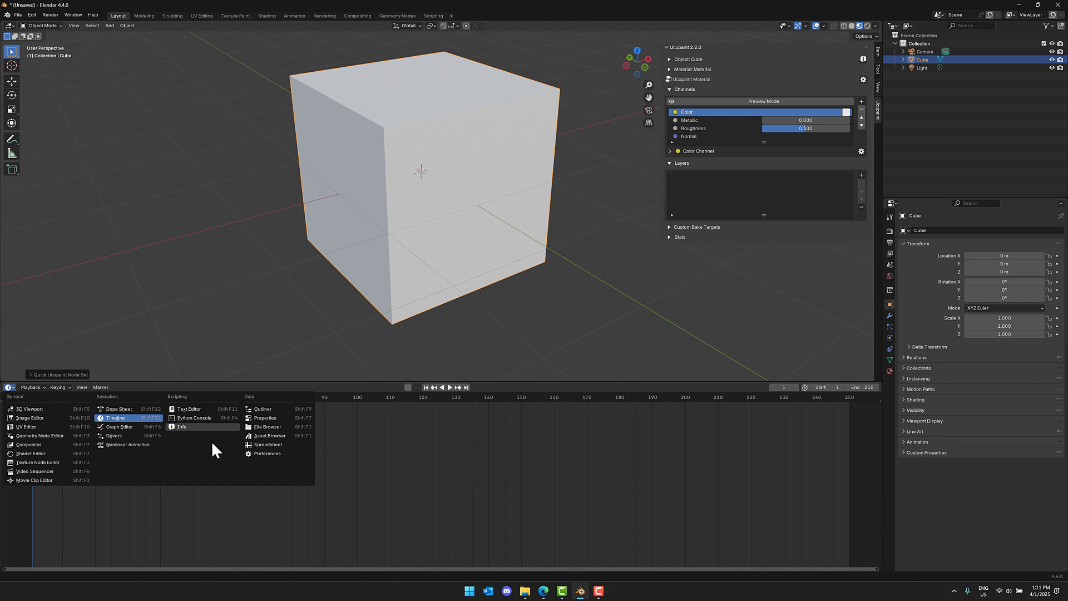
pyautogui.click(268, 435)
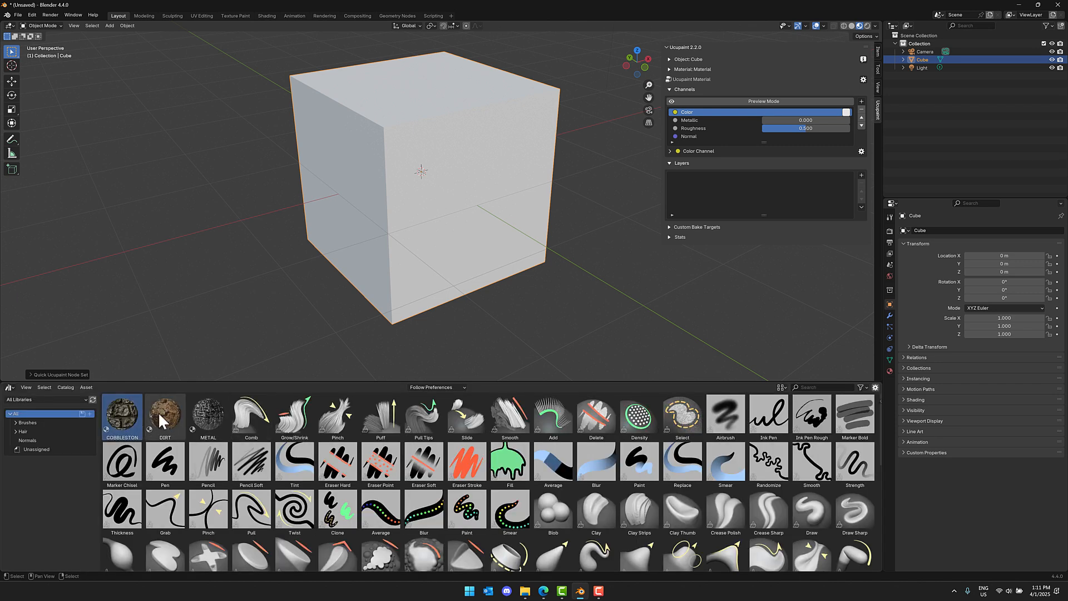
pyautogui.moveTo(136, 415)
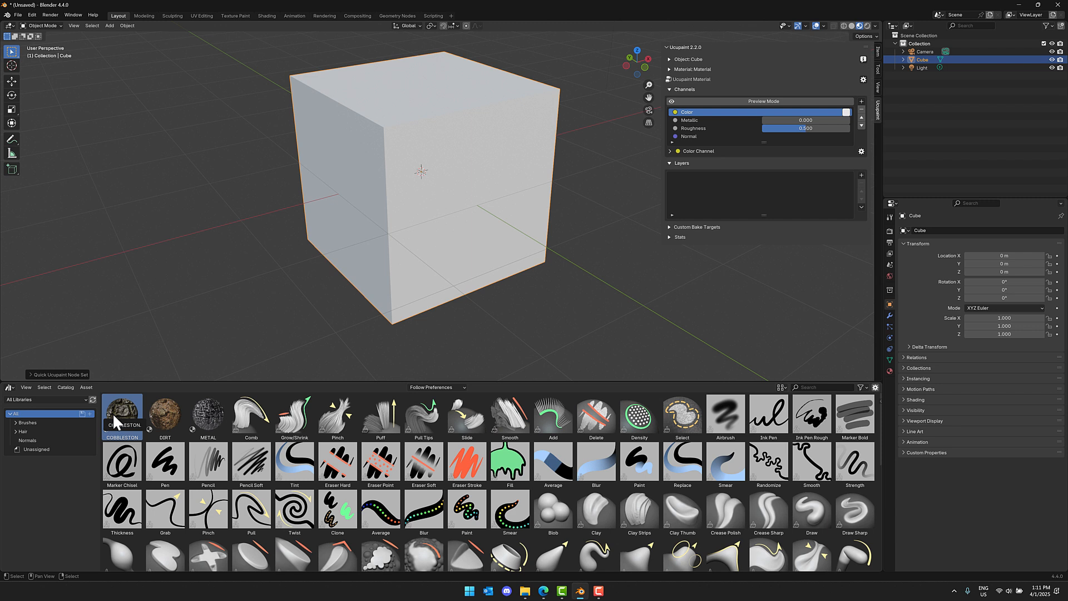
pyautogui.click(66, 388)
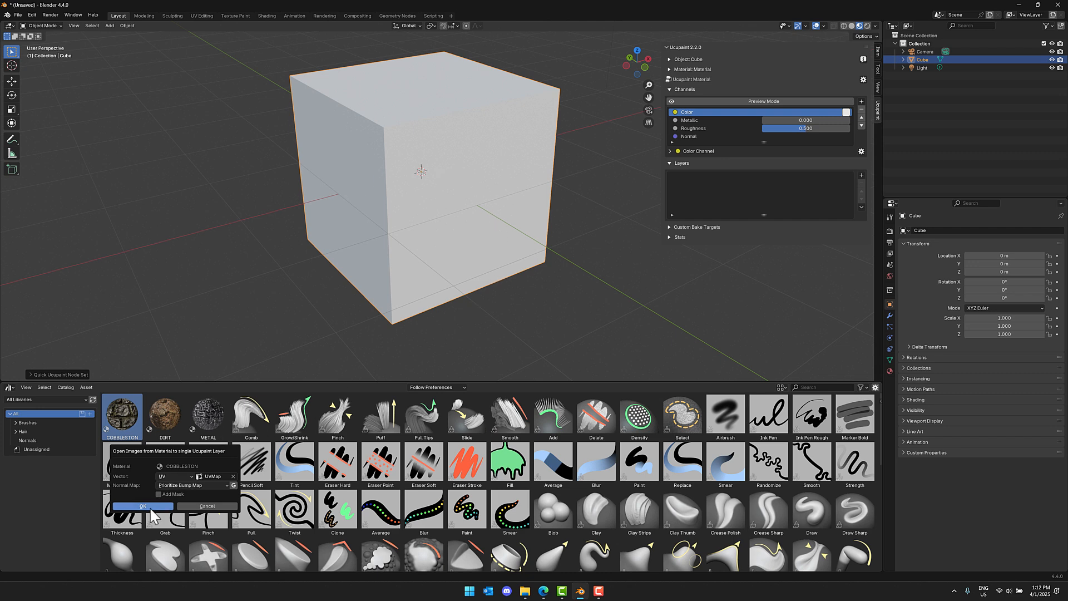
pyautogui.click(142, 505)
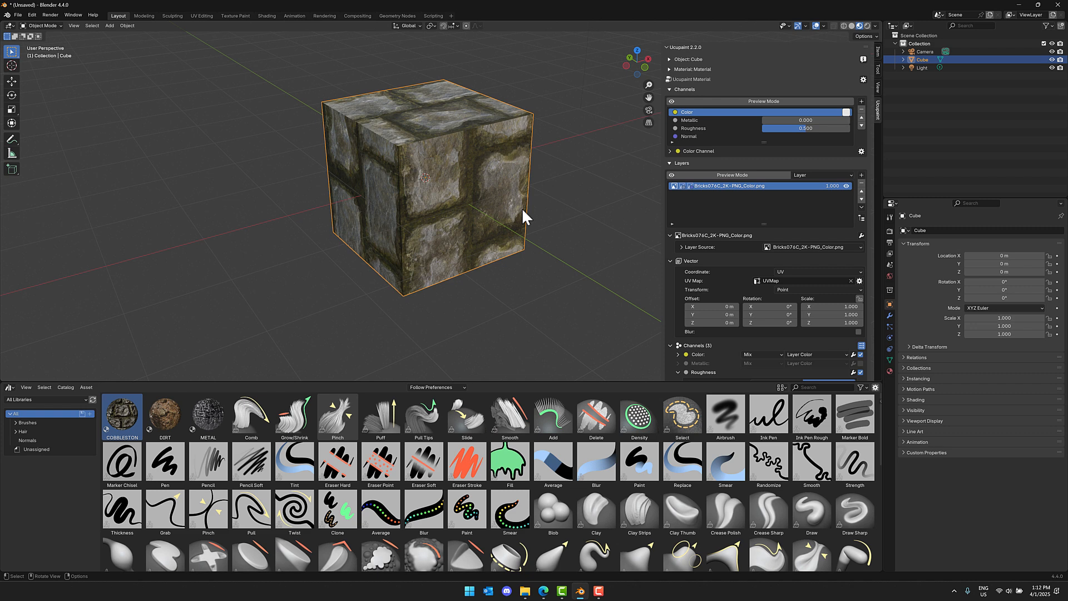
pyautogui.moveTo(830, 306)
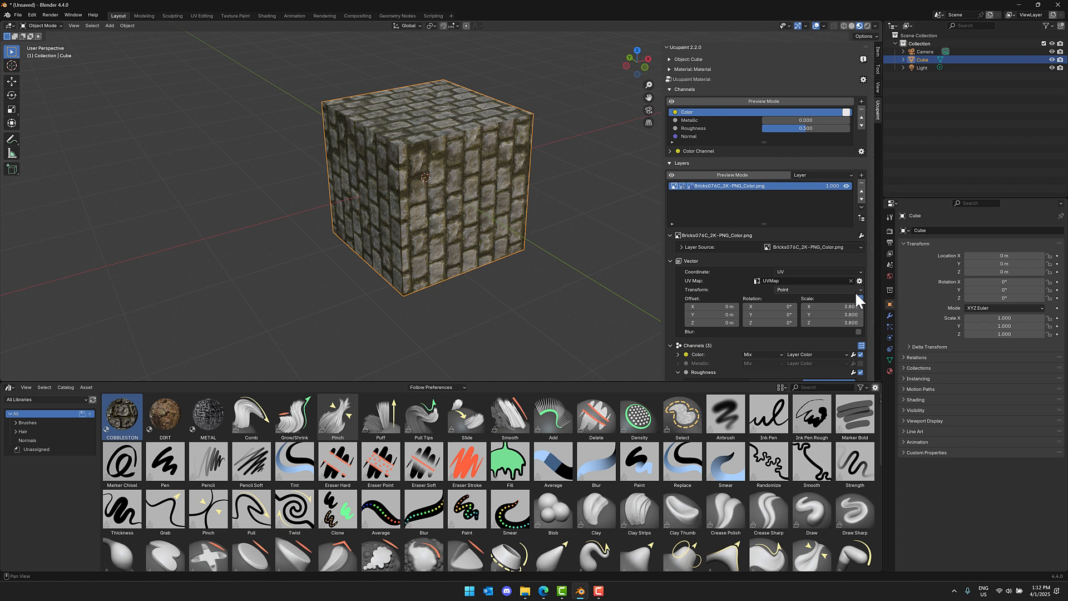
# - Tile the Bricks074C cobblestone layer smaller and raise its bump height to 0.250
pyautogui.scroll(-3)
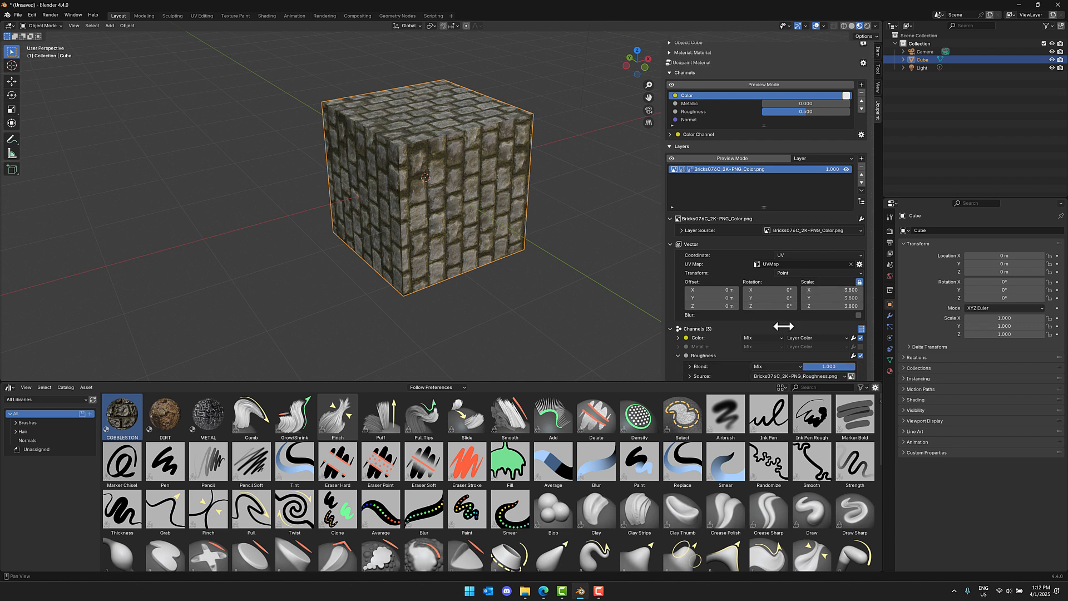
pyautogui.scroll(-3)
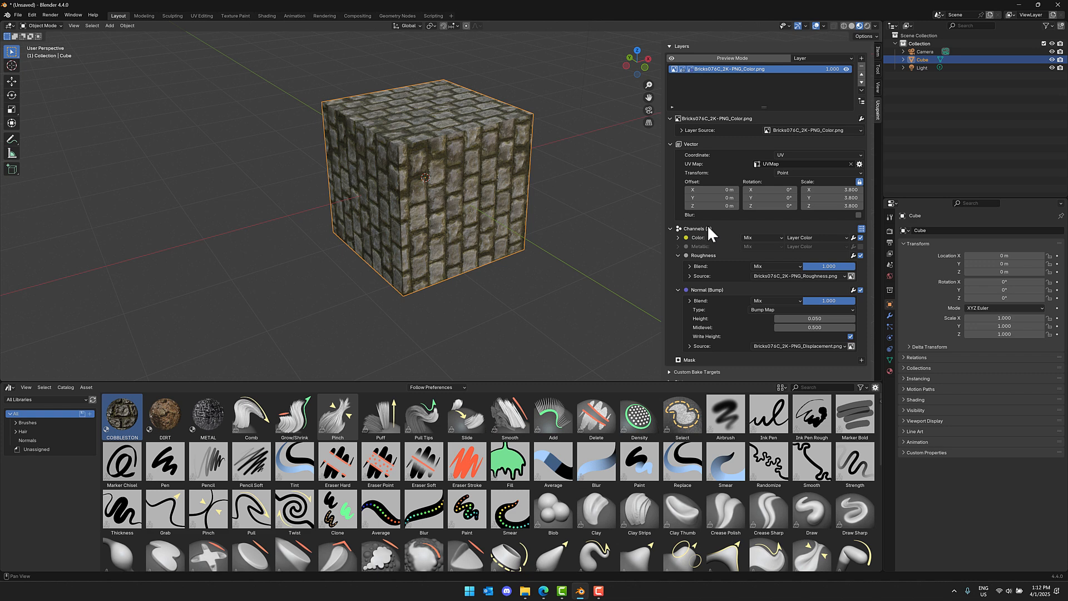
pyautogui.click(678, 237)
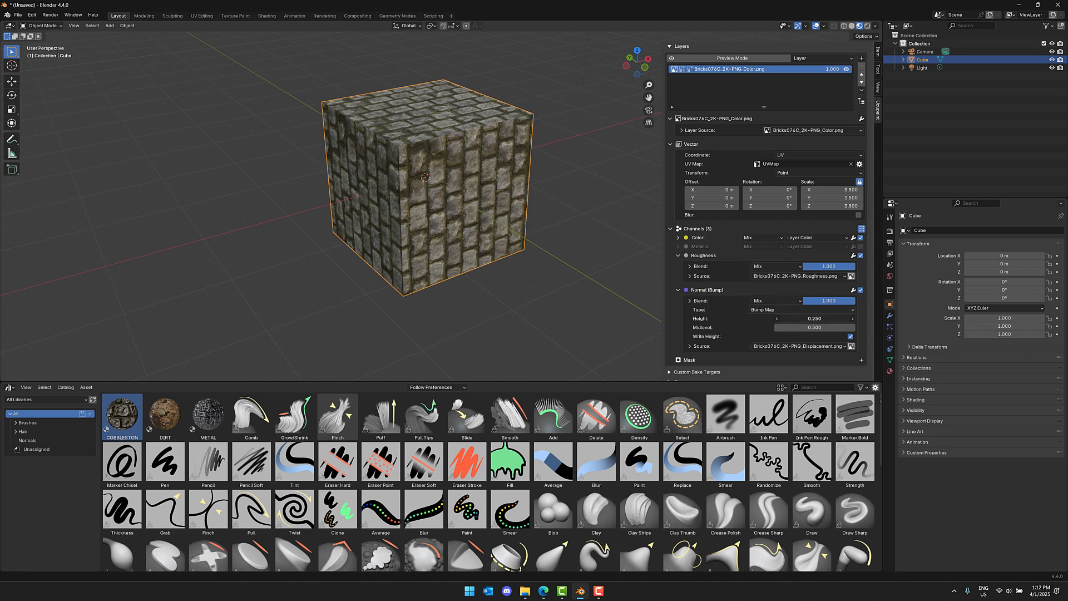
pyautogui.click(814, 318)
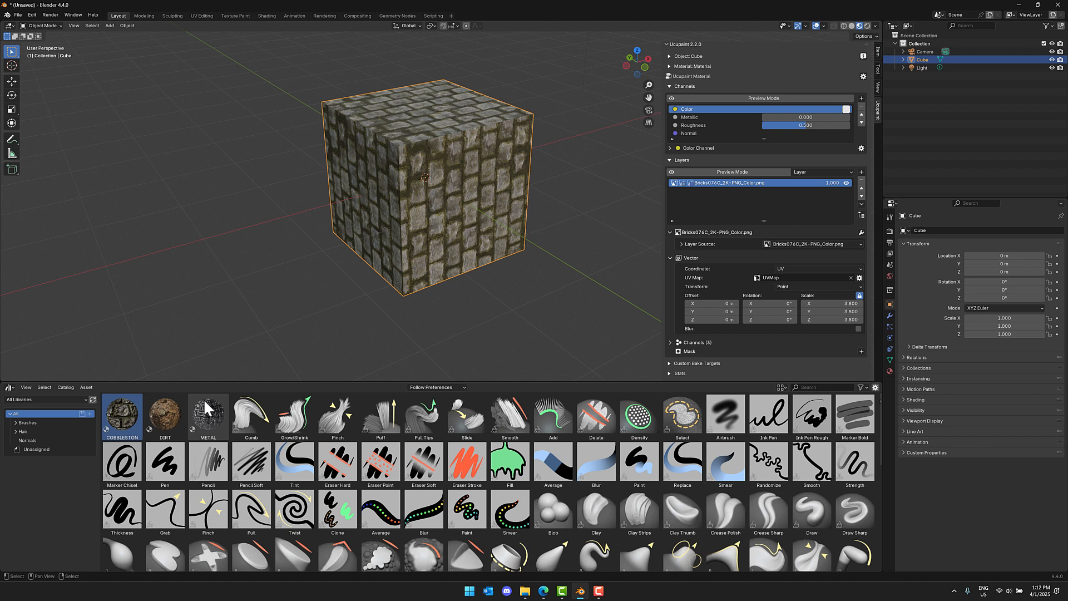
# - Load the DIRT asset's images as a layer above the cobblestone with a 32-bit float mask
pyautogui.rightClick(165, 414)
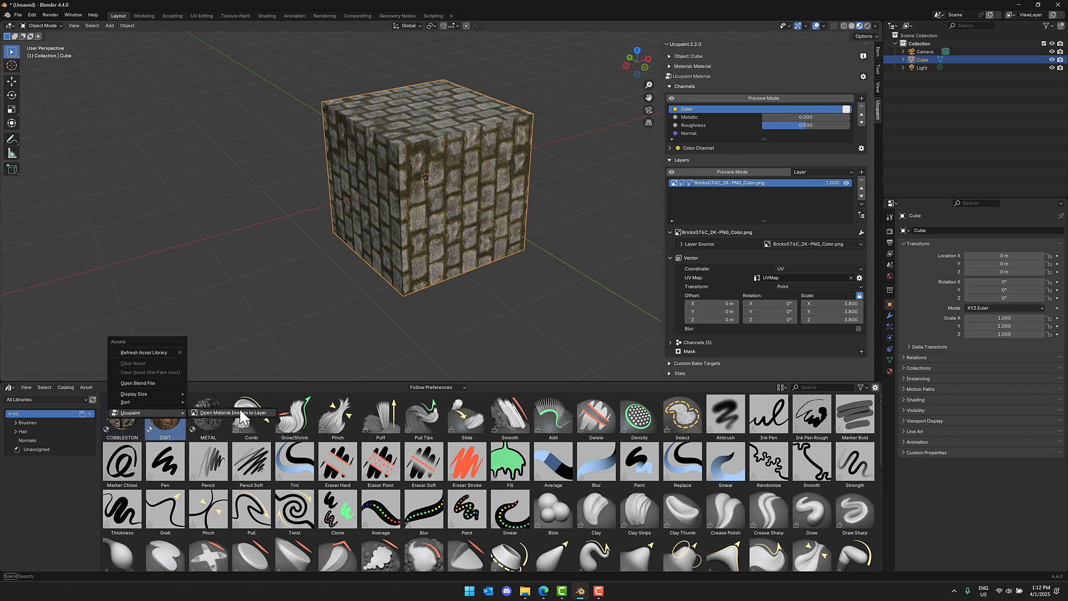
pyautogui.moveTo(252, 420)
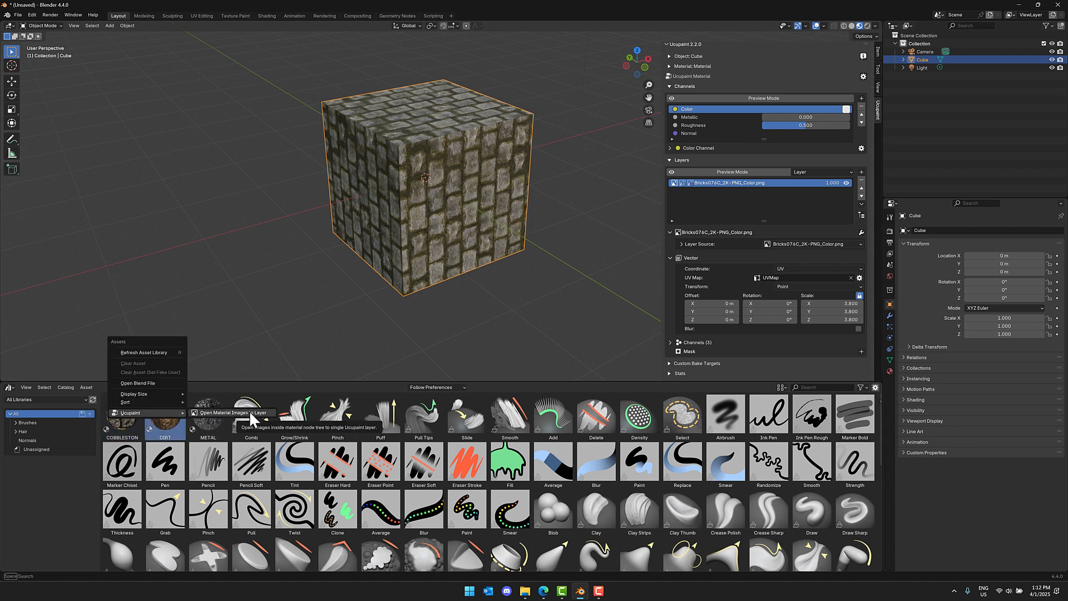
pyautogui.click(233, 413)
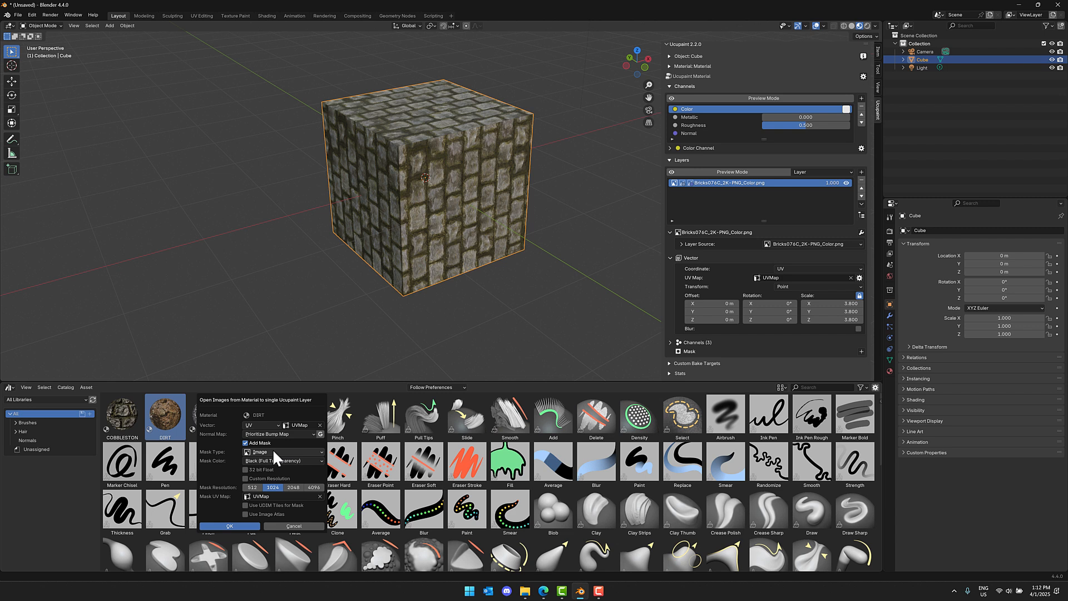
pyautogui.click(245, 469)
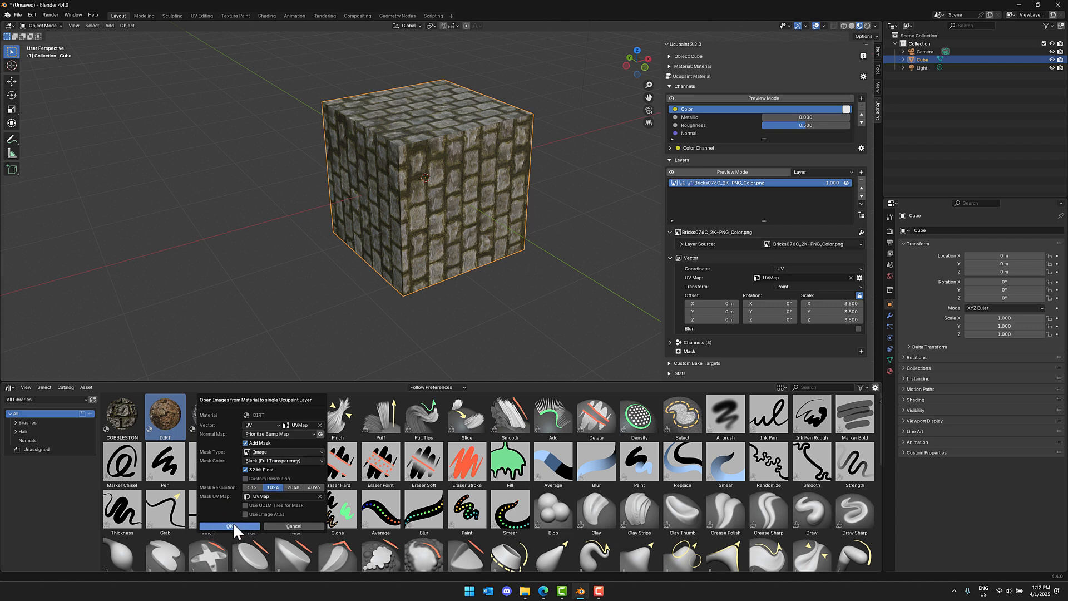
pyautogui.click(228, 526)
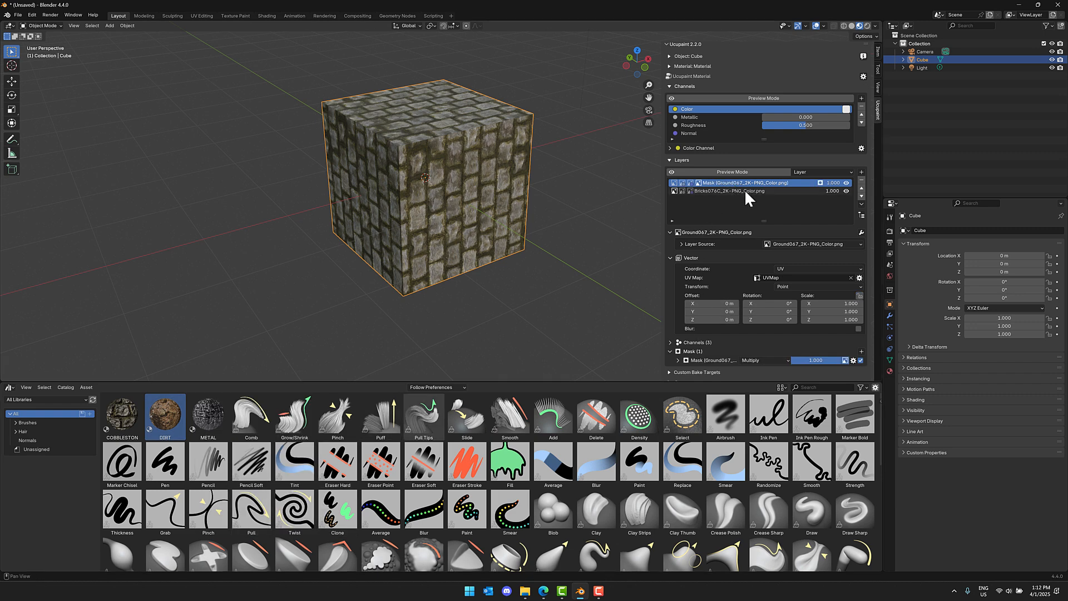
pyautogui.moveTo(772, 345)
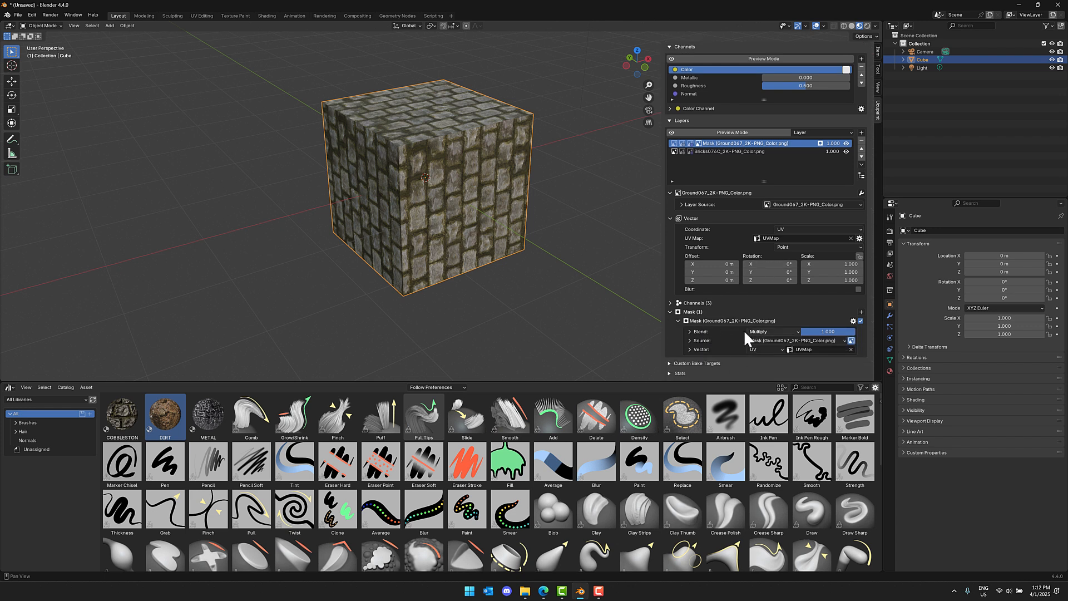
# - Switch to Texture Paint and paint dirt patches through the mask on the cube's front and top
pyautogui.click(42, 25)
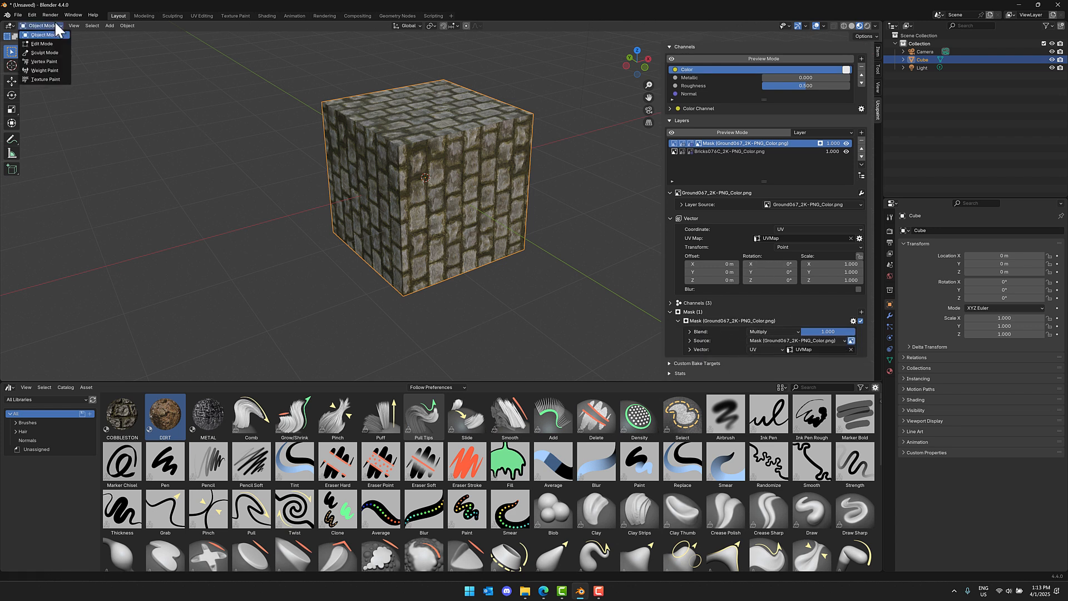
pyautogui.click(46, 79)
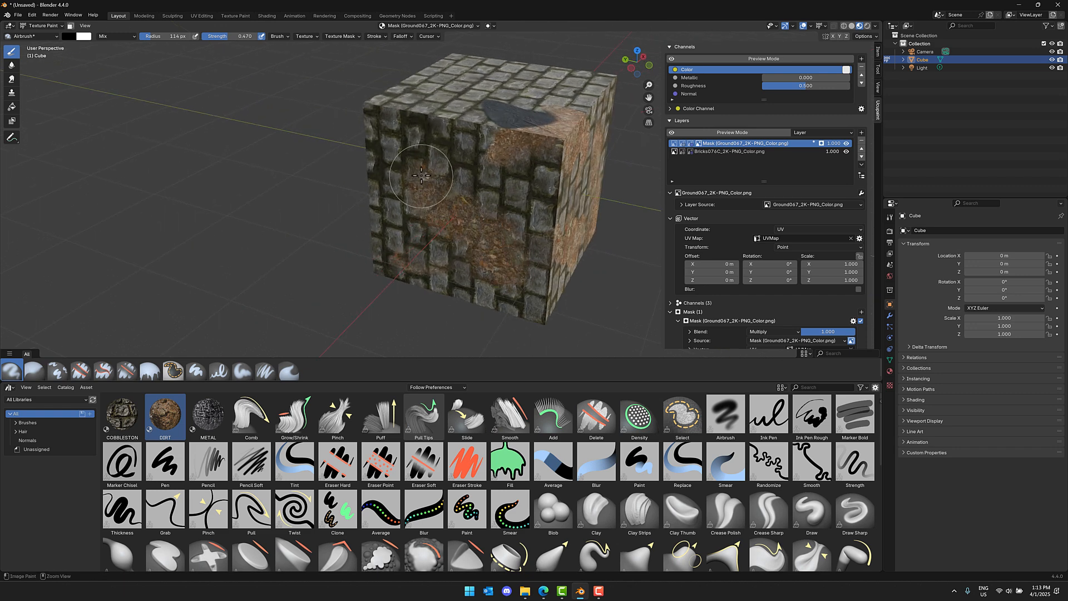
pyautogui.scroll(-3)
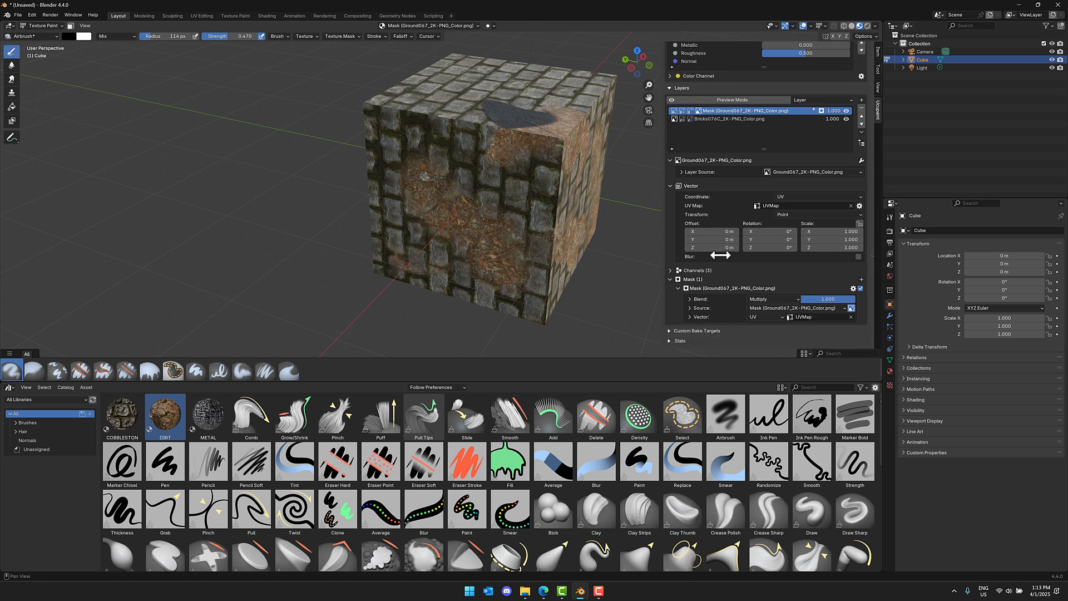
pyautogui.moveTo(765, 288)
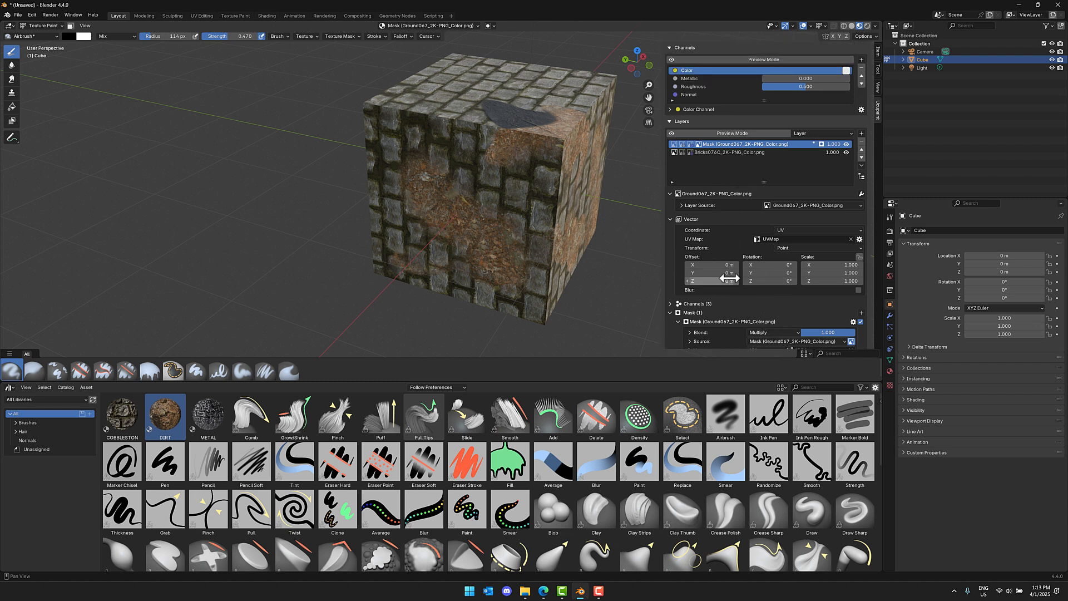
# - Change the dirt layer's Color blend from Mix to Overlay
pyautogui.click(760, 296)
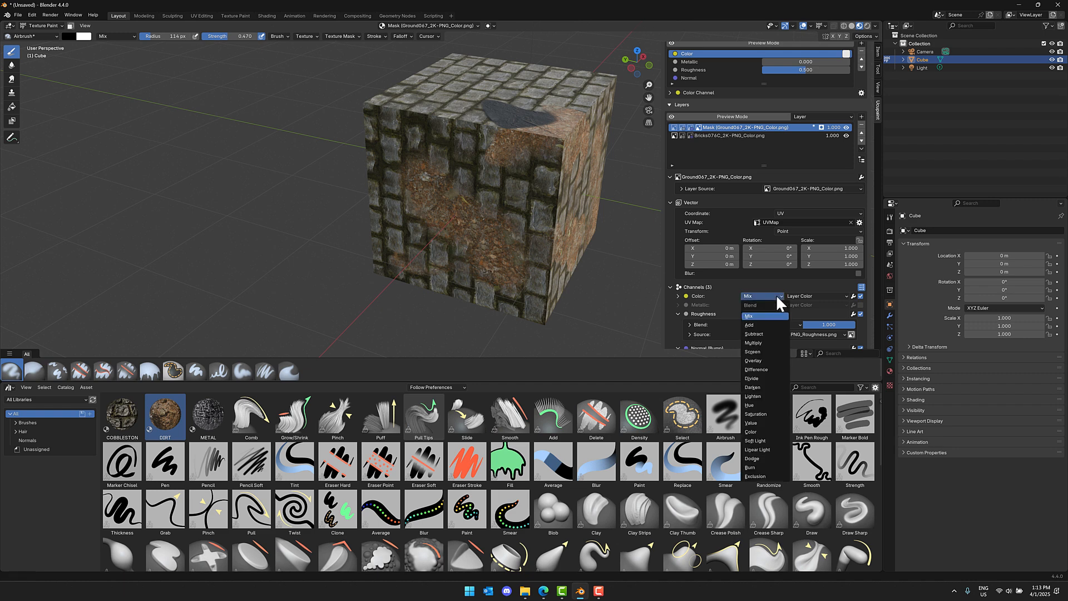
pyautogui.click(753, 360)
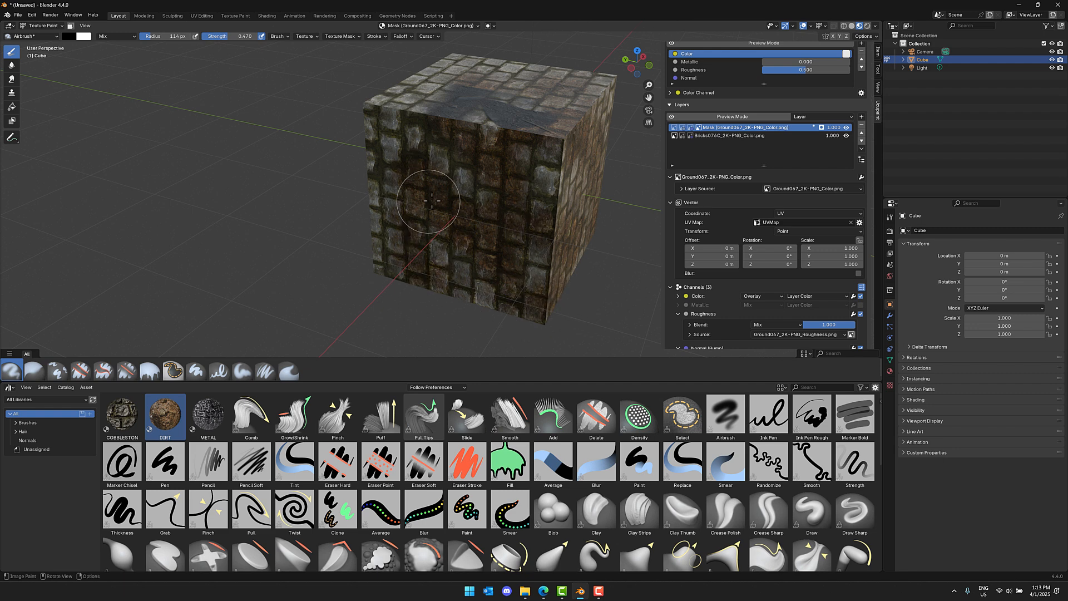
pyautogui.moveTo(445, 194)
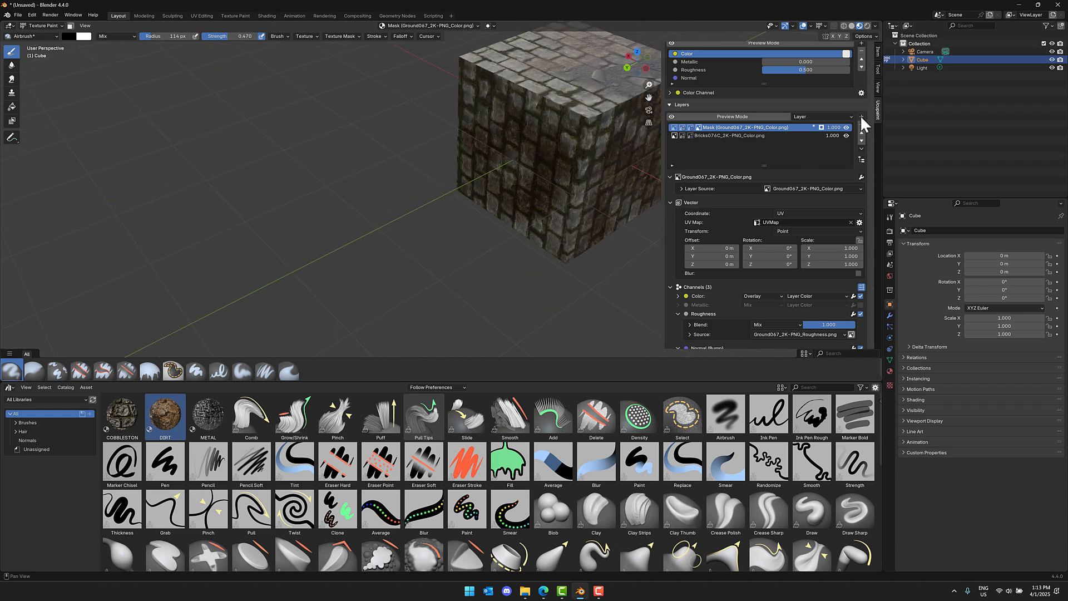
pyautogui.click(862, 117)
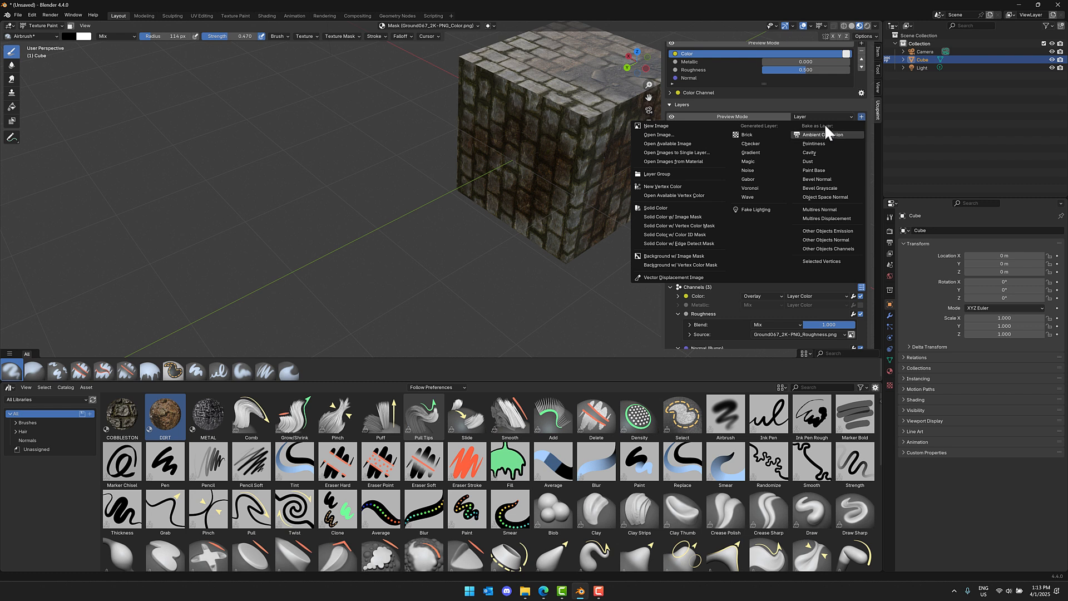
pyautogui.moveTo(821, 188)
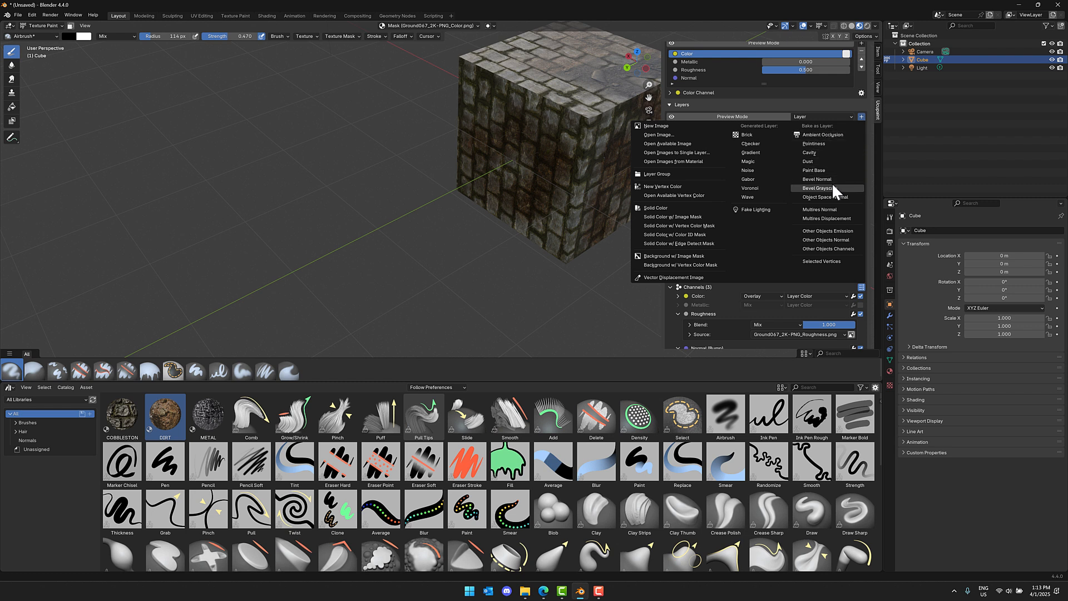
pyautogui.moveTo(821, 209)
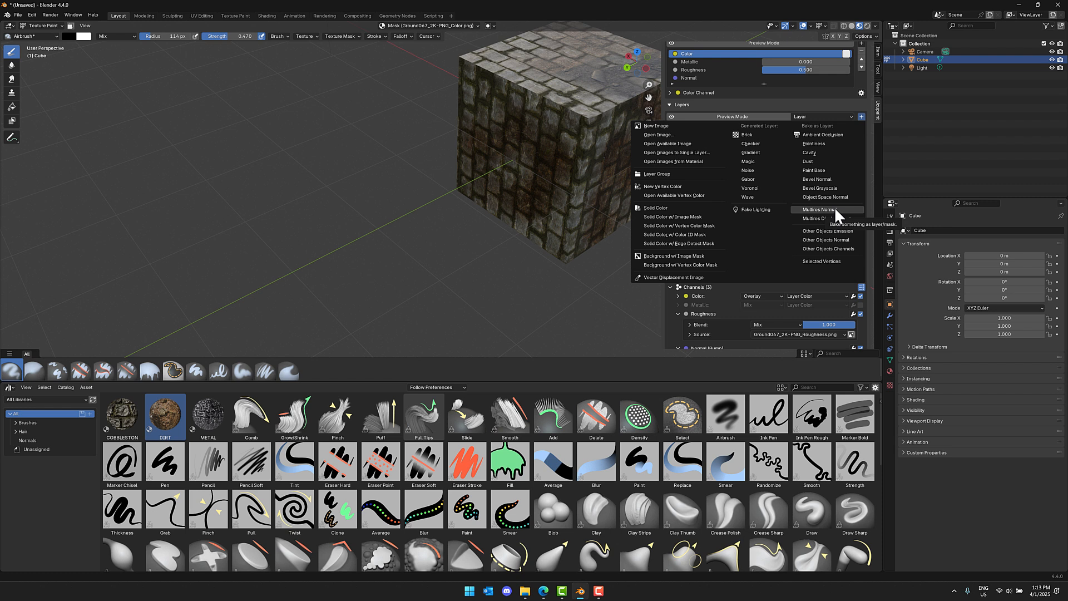
pyautogui.moveTo(821, 169)
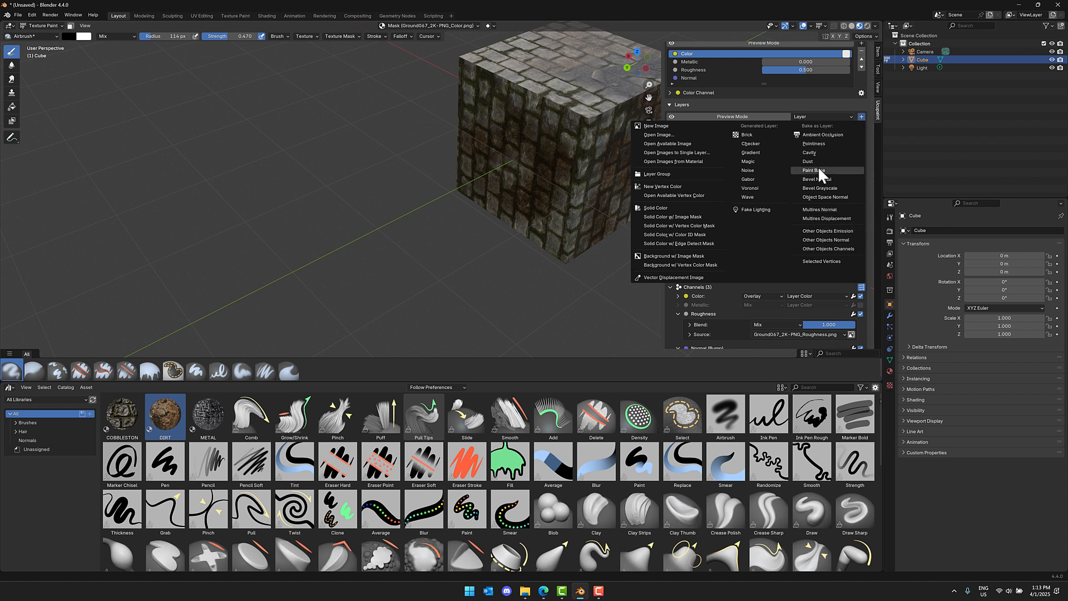
pyautogui.moveTo(816, 197)
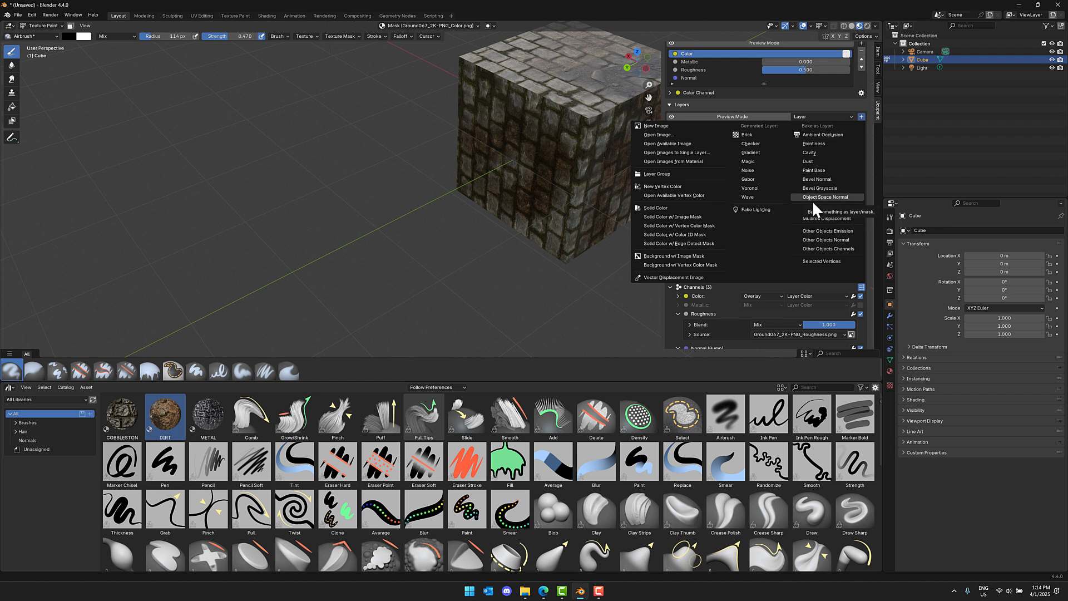
pyautogui.moveTo(814, 212)
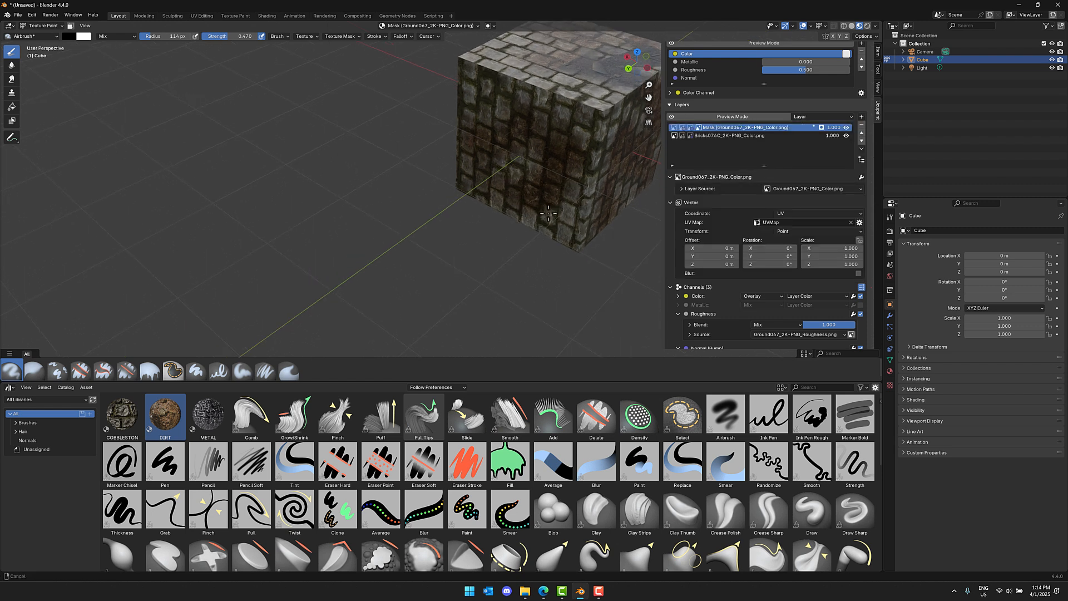
pyautogui.scroll(-3)
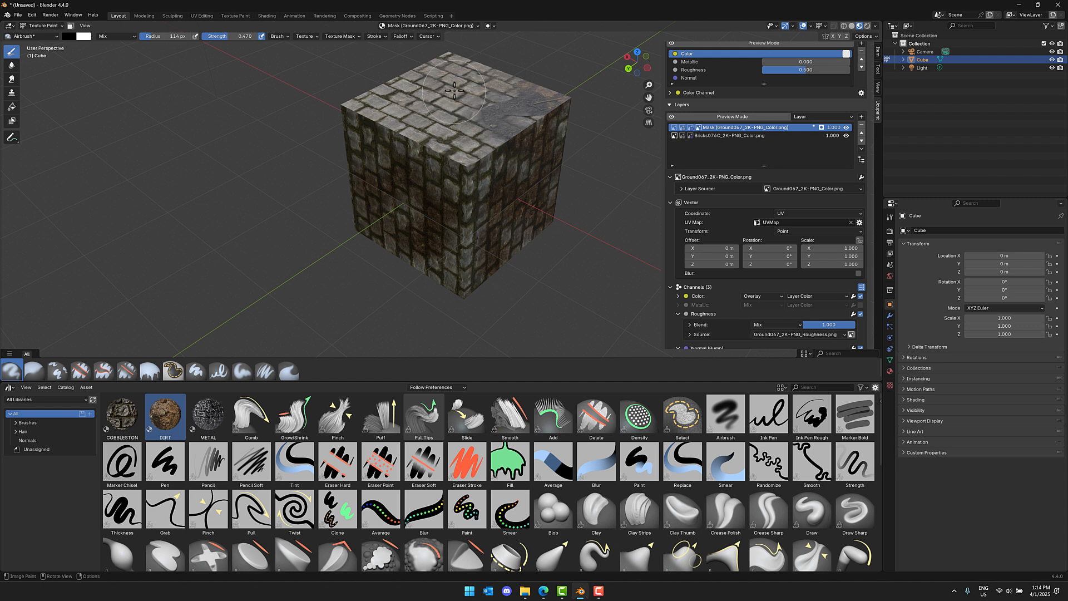
pyautogui.moveTo(739, 326)
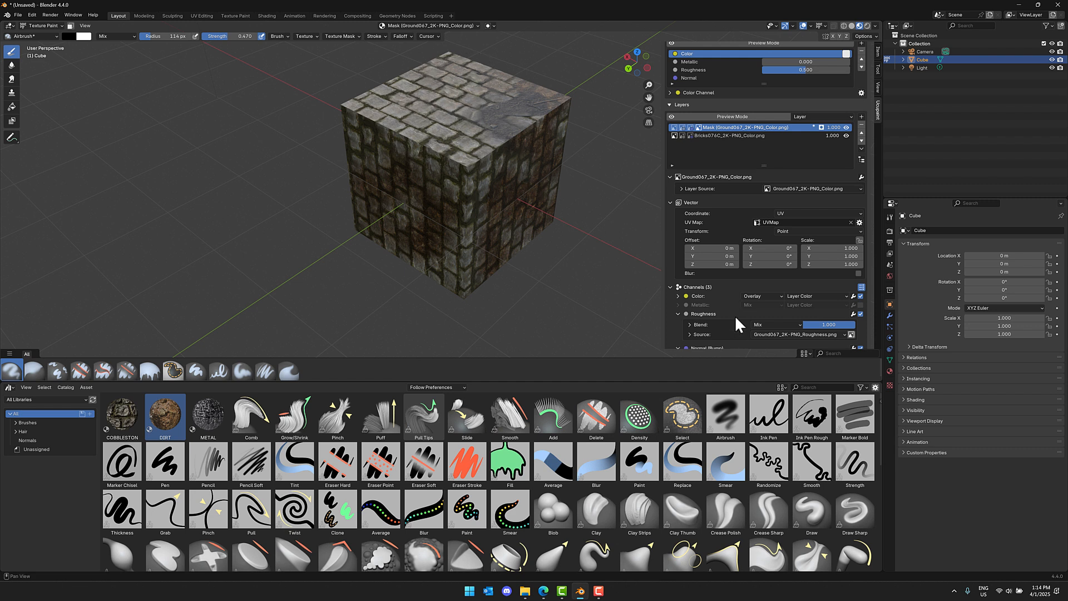
pyautogui.moveTo(797, 235)
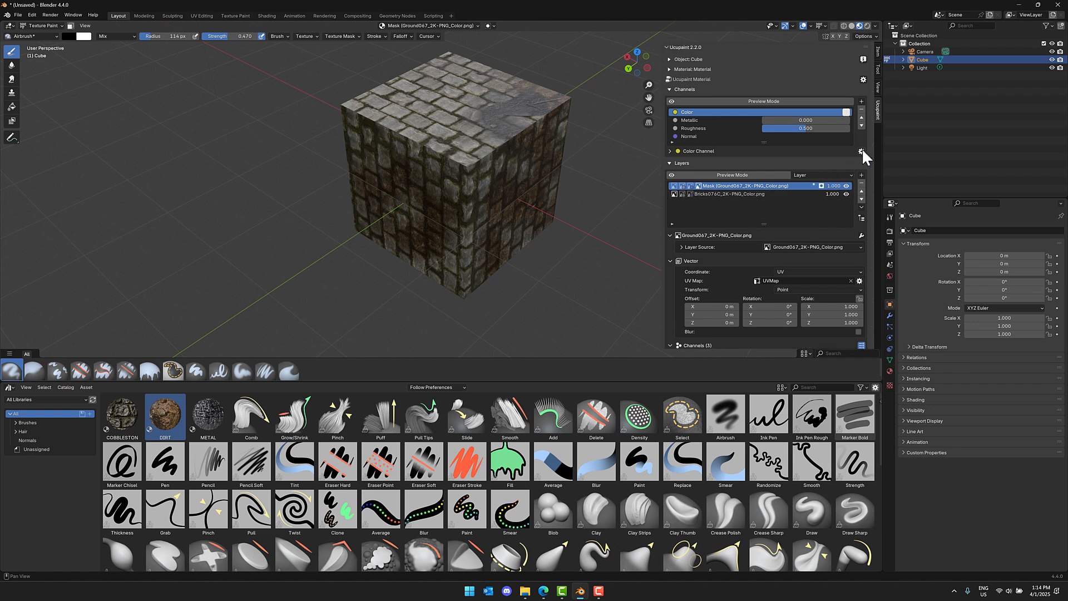
# - Add a Brightness Contrast modifier to the Color channel (brightness 0.250, contrast 0.550)
pyautogui.click(861, 151)
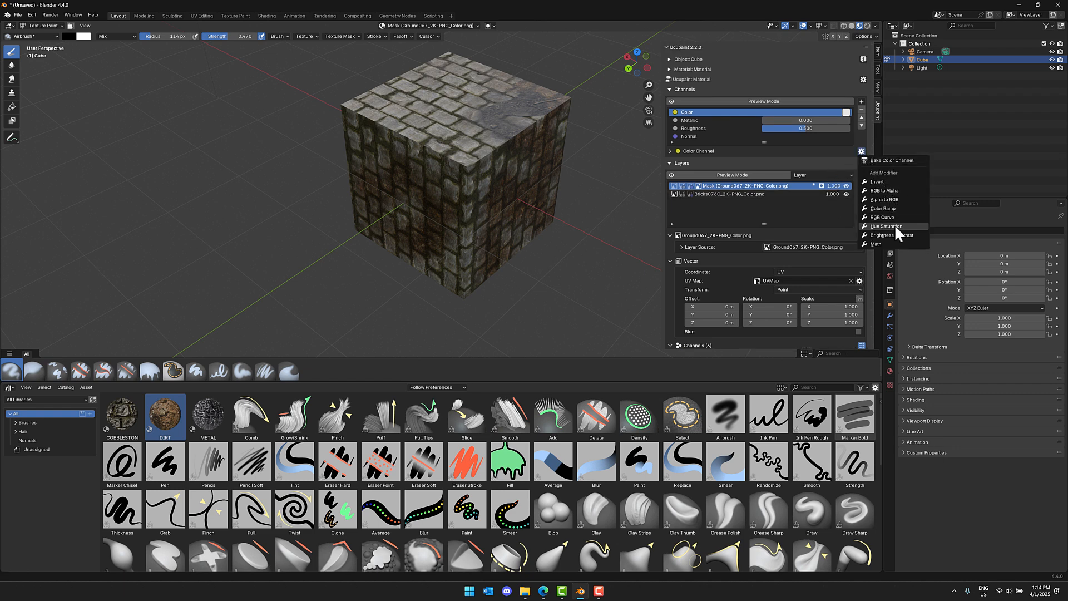
pyautogui.click(889, 235)
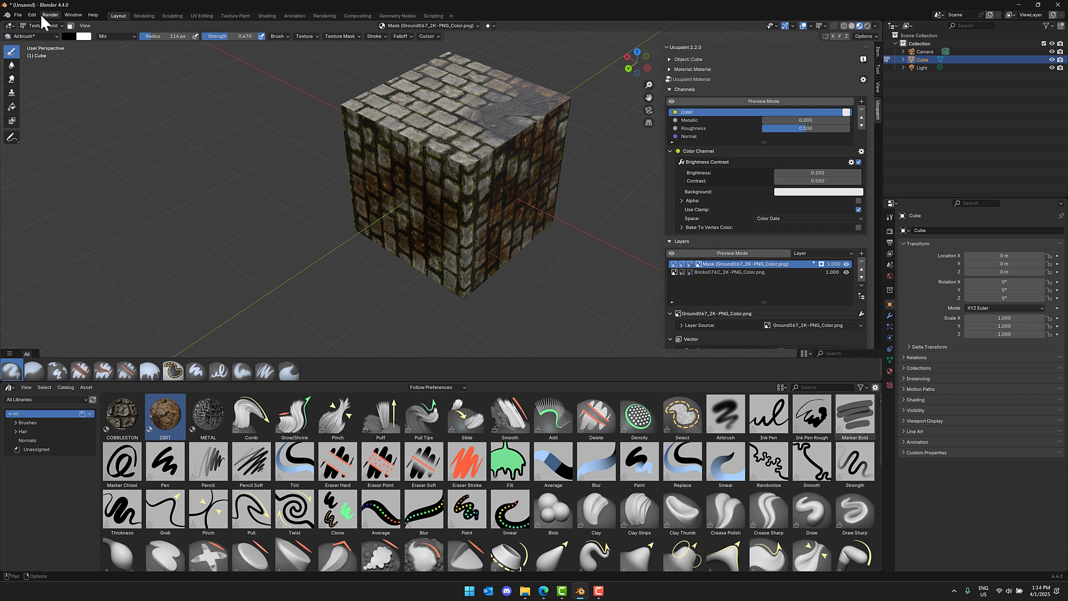
# - Switch the bottom area from the asset browser to the Shader Editor showing the Ucupaint material nodes
pyautogui.click(10, 387)
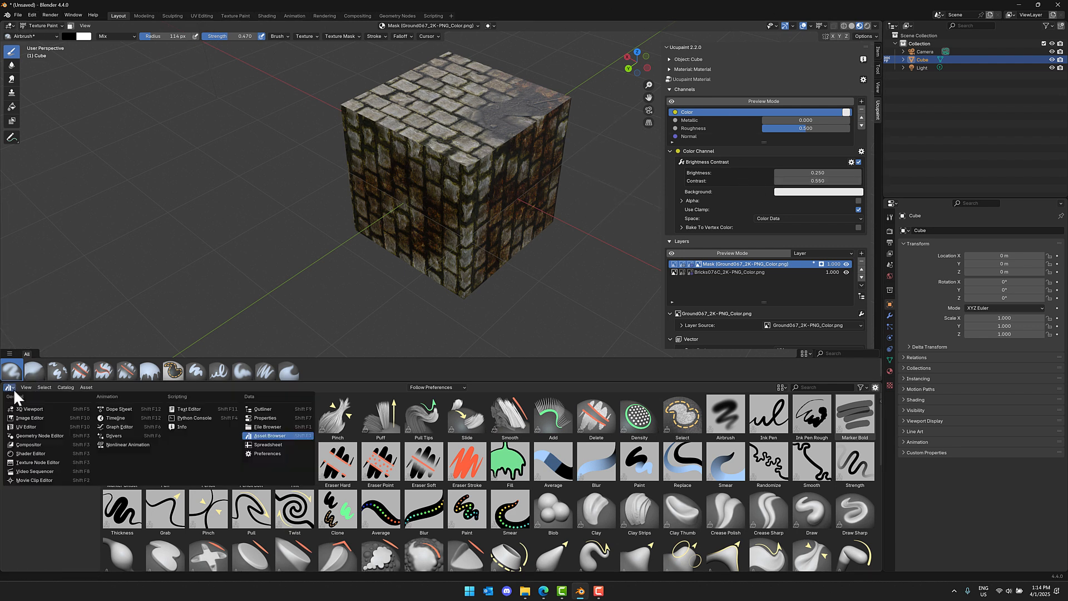
pyautogui.moveTo(58, 470)
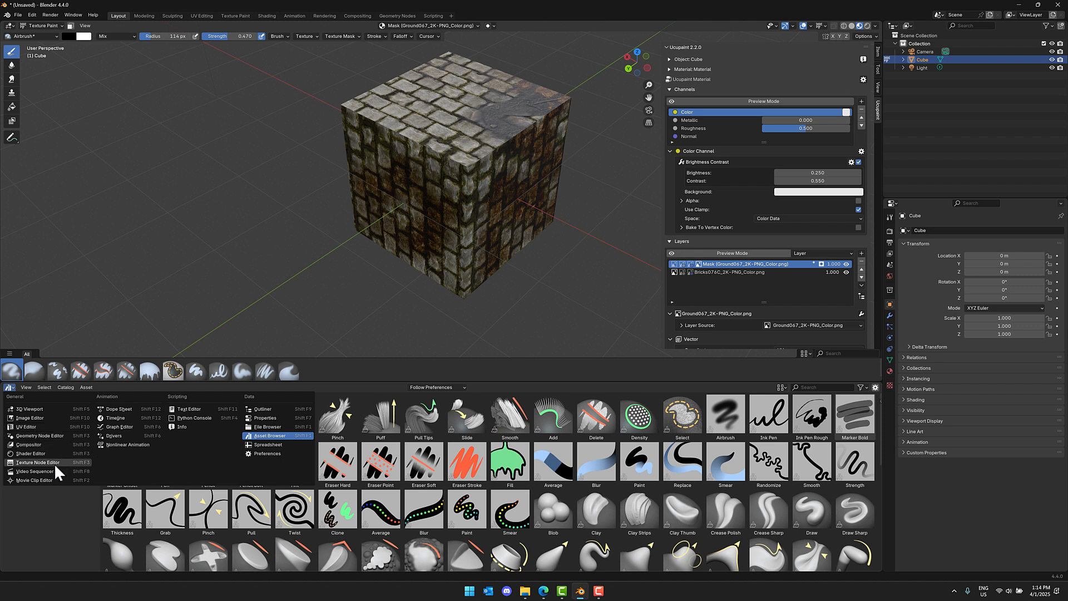
pyautogui.click(31, 453)
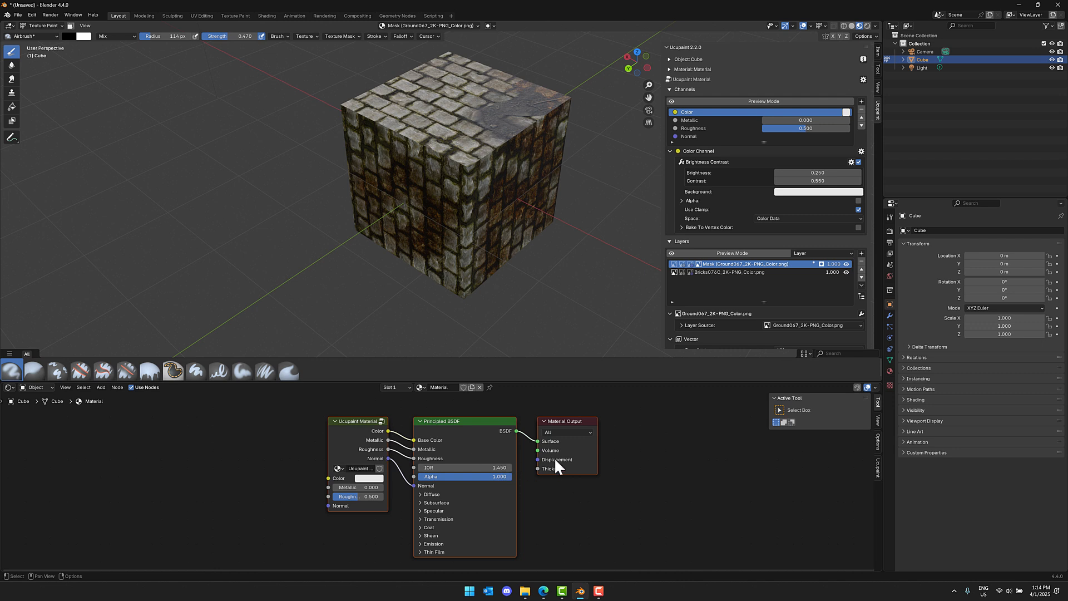
pyautogui.moveTo(578, 447)
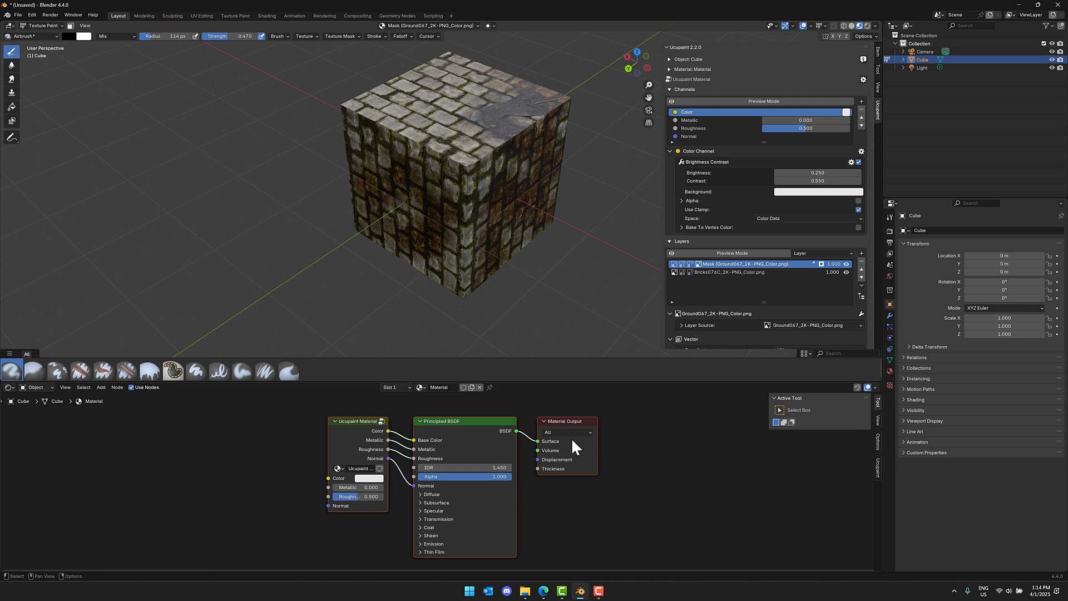
pyautogui.moveTo(602, 424)
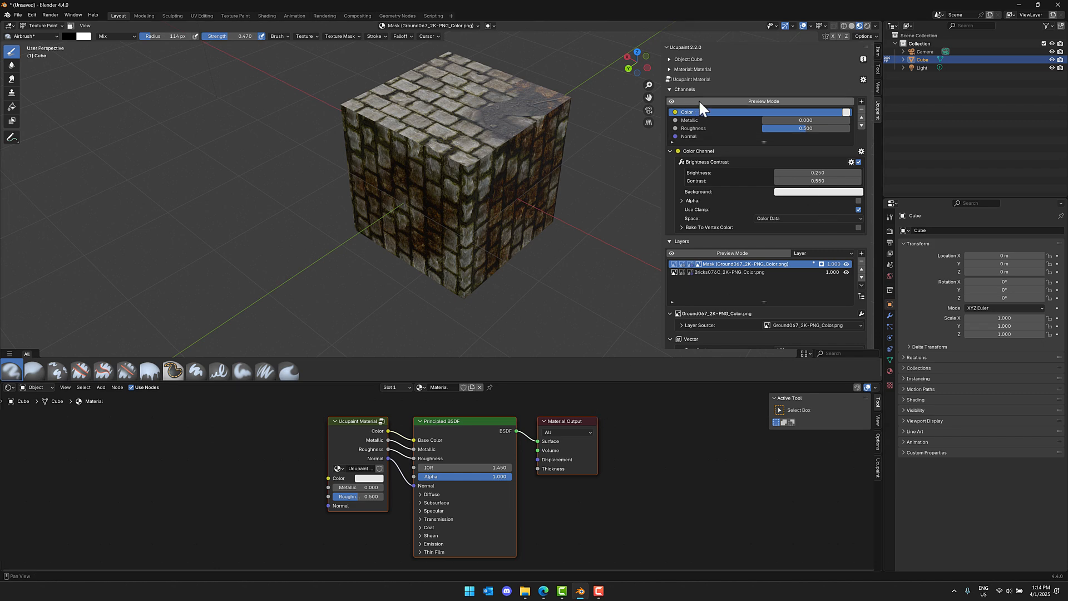
# - Leave the painted cube and bring up the Ucupaint 2.2.0 Blender Extensions page in the browser
pyautogui.scroll(-3)
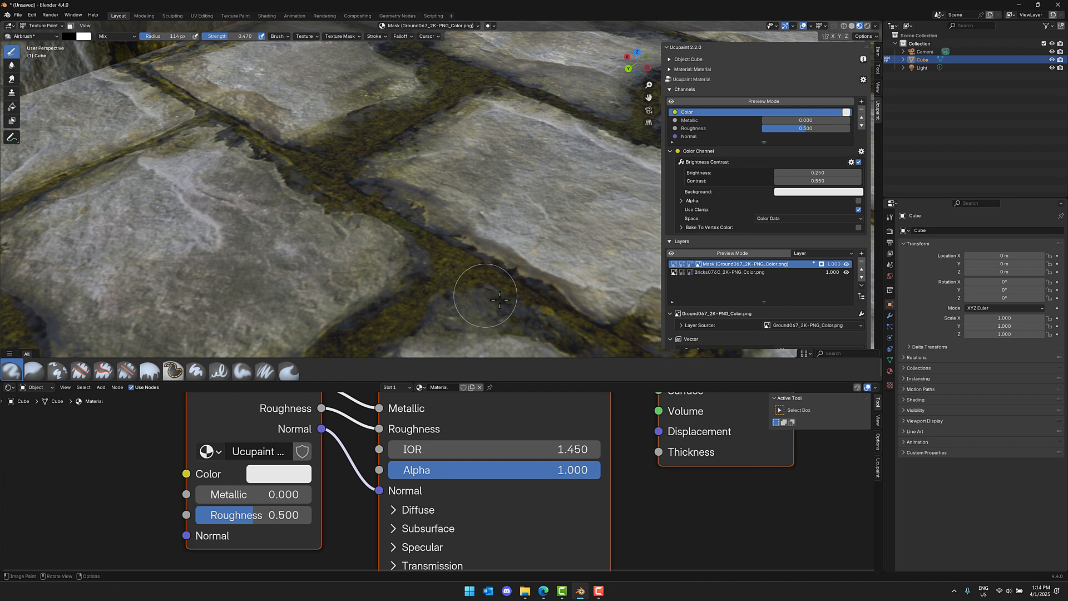
pyautogui.click(545, 591)
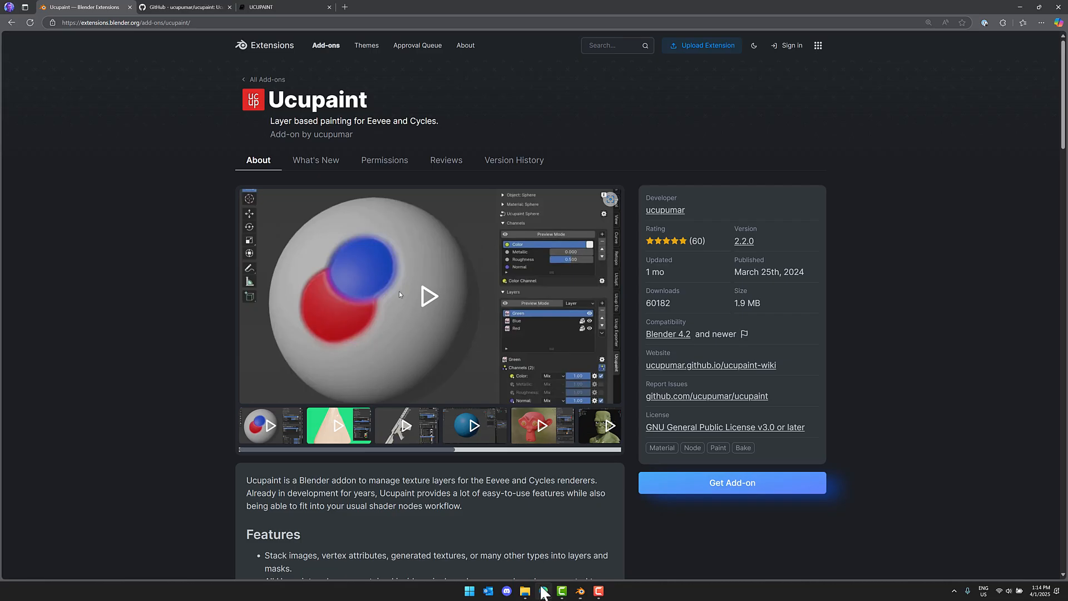
pyautogui.moveTo(208, 175)
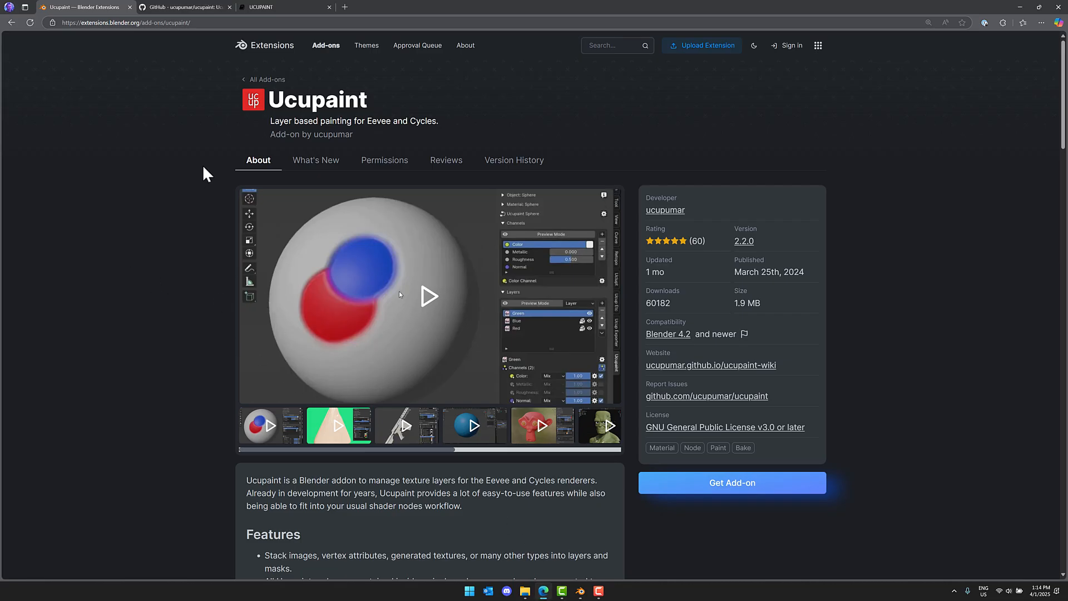
pyautogui.moveTo(318, 108)
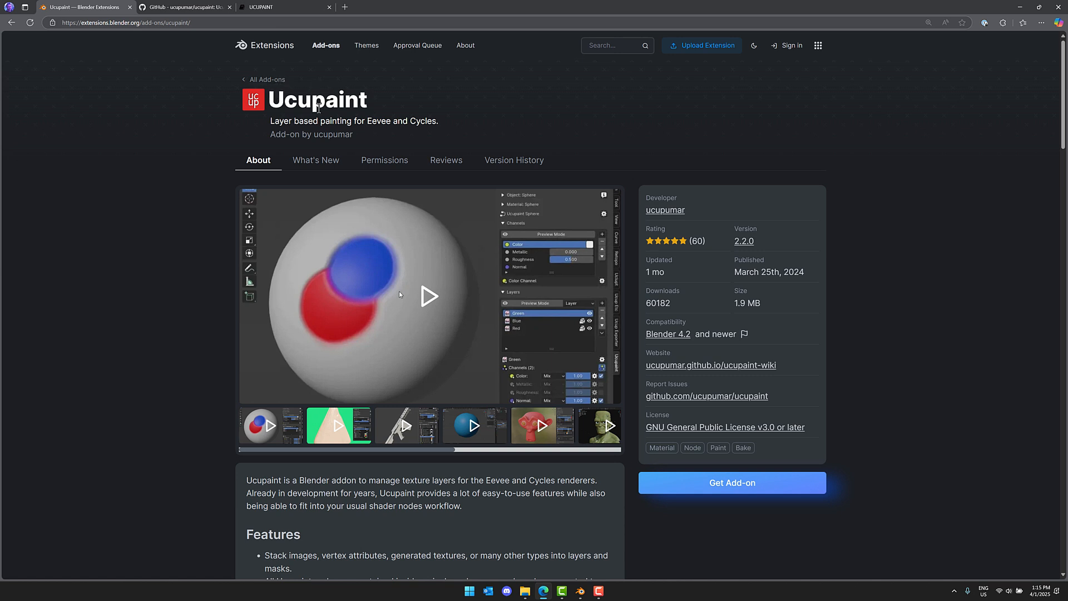
pyautogui.moveTo(584, 584)
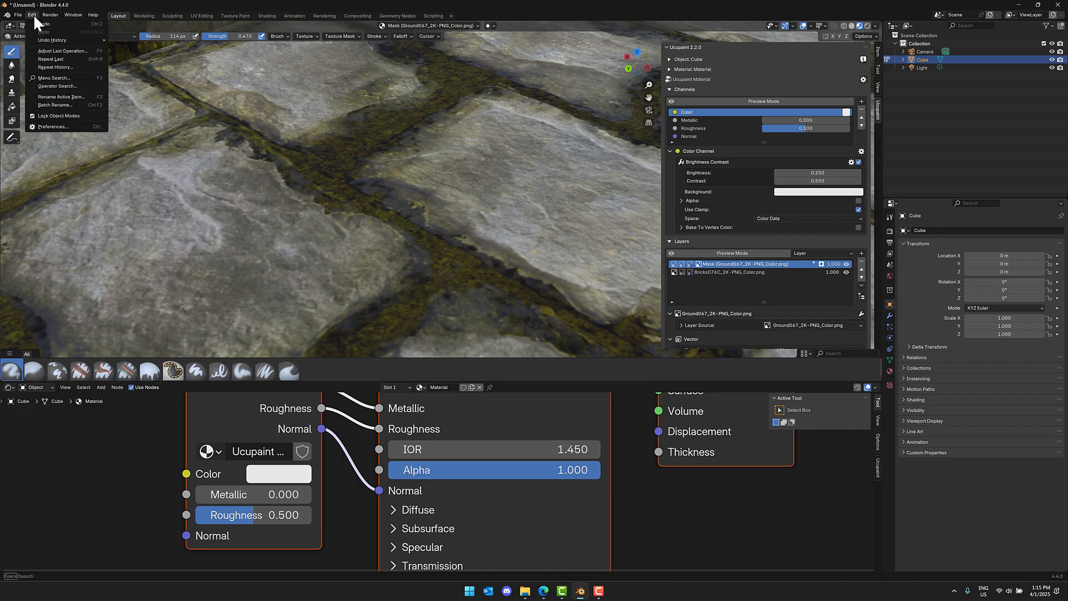
# - Check the installed Ucupaint 2.2.0 extension in Preferences, then close Preferences to return to the cube
pyautogui.click(52, 127)
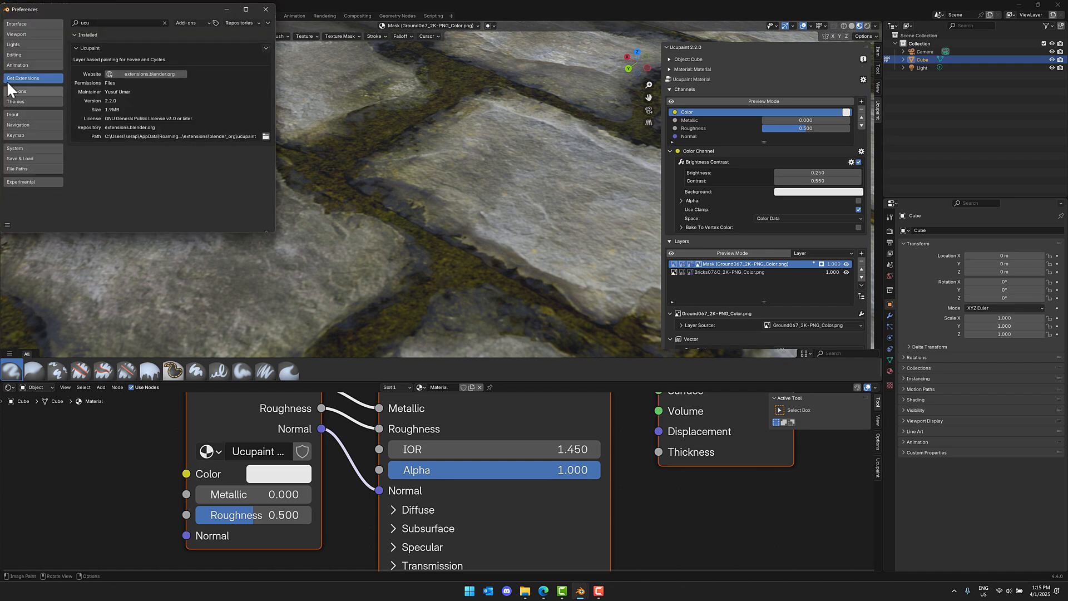
pyautogui.moveTo(278, 19)
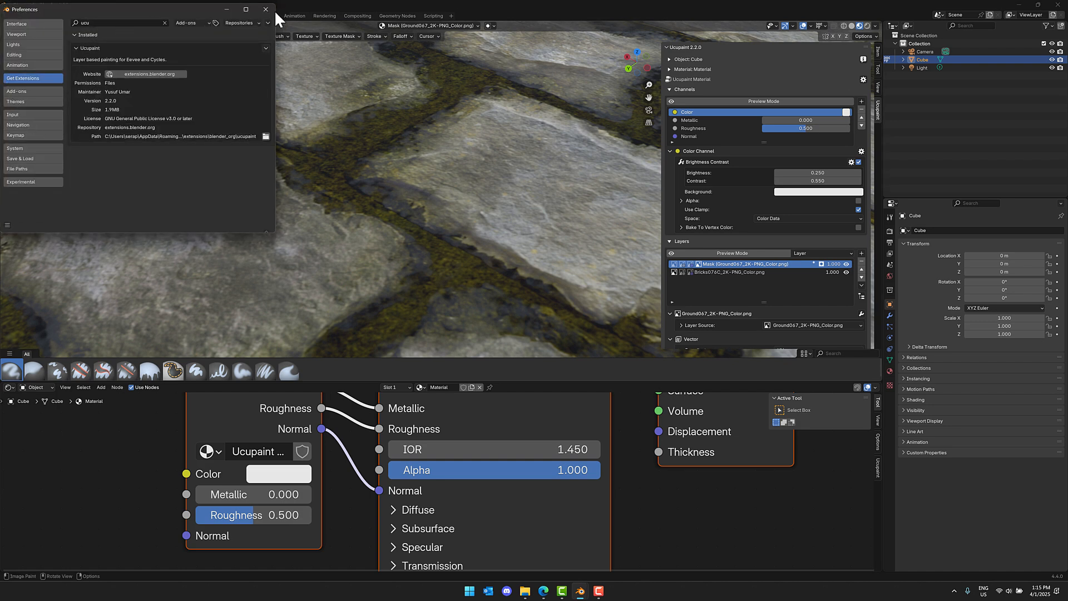
pyautogui.click(265, 10)
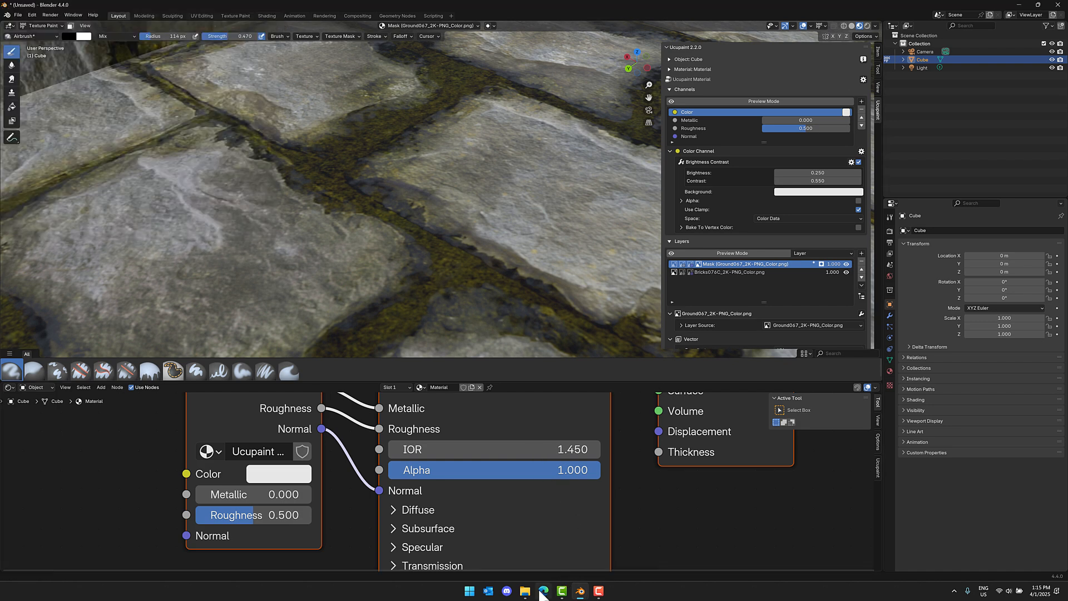
# - Read the Ucupaint 2.2.0 release notes under What's New on the extension page
pyautogui.click(544, 591)
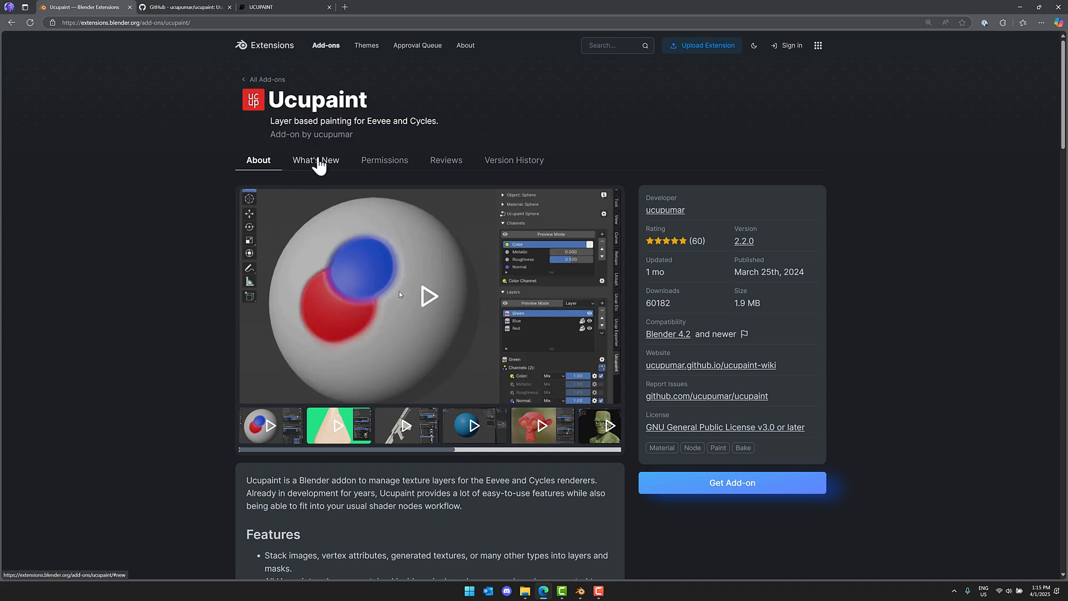
pyautogui.click(315, 159)
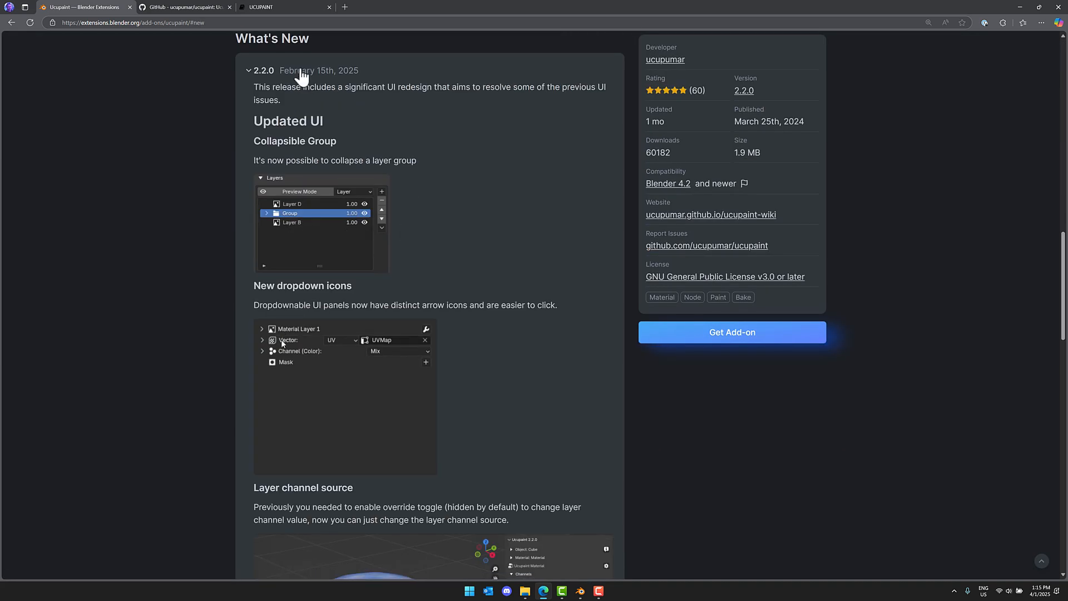
pyautogui.scroll(-3)
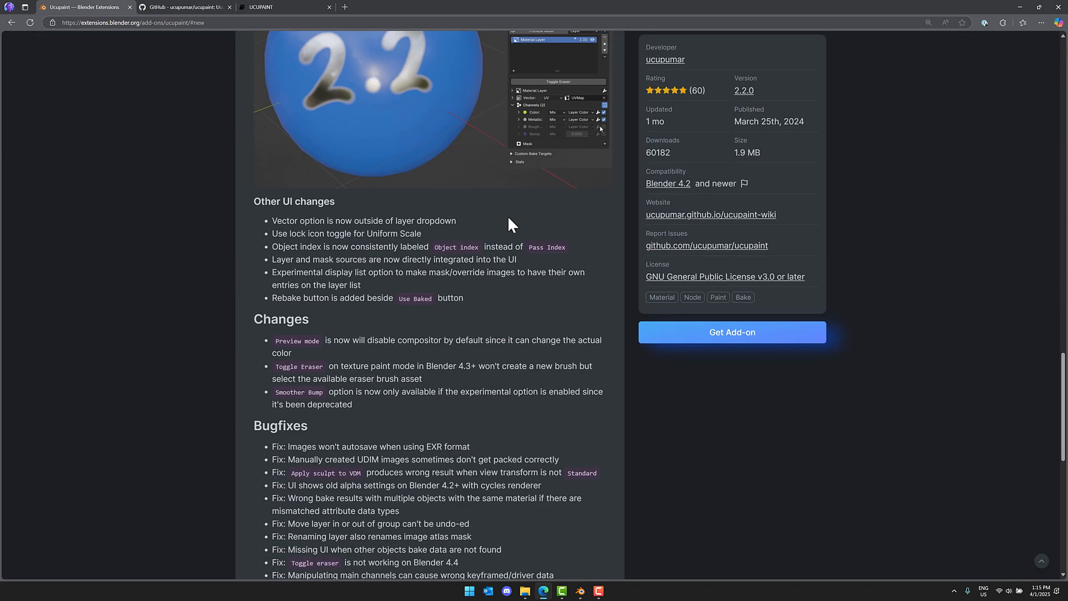
pyautogui.scroll(3)
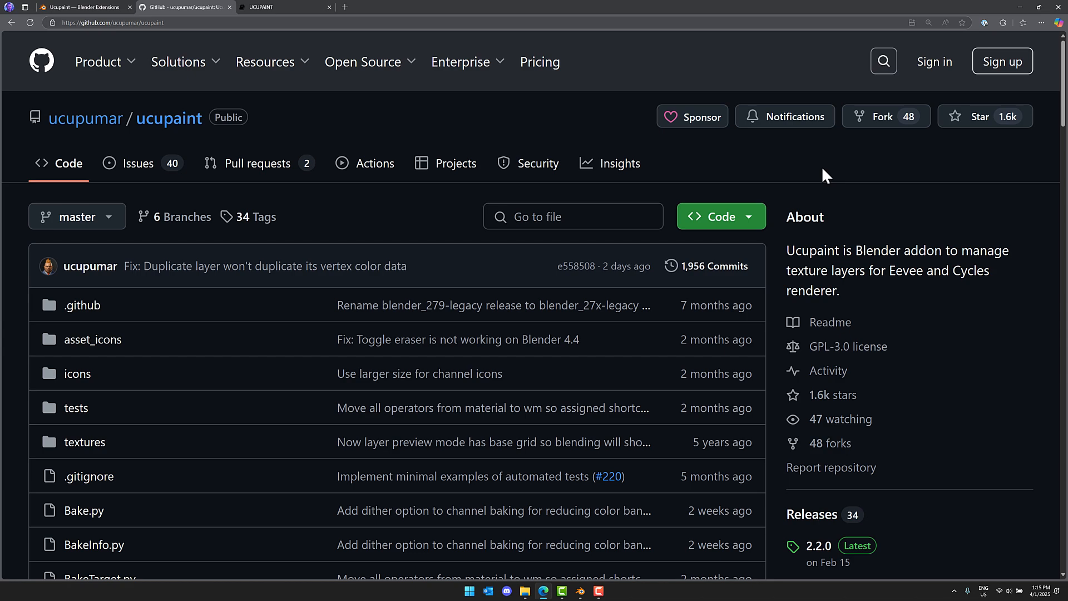
# - Scroll through the ucupaint GitHub repository file list, README and contributors, then back up
pyautogui.scroll(-3)
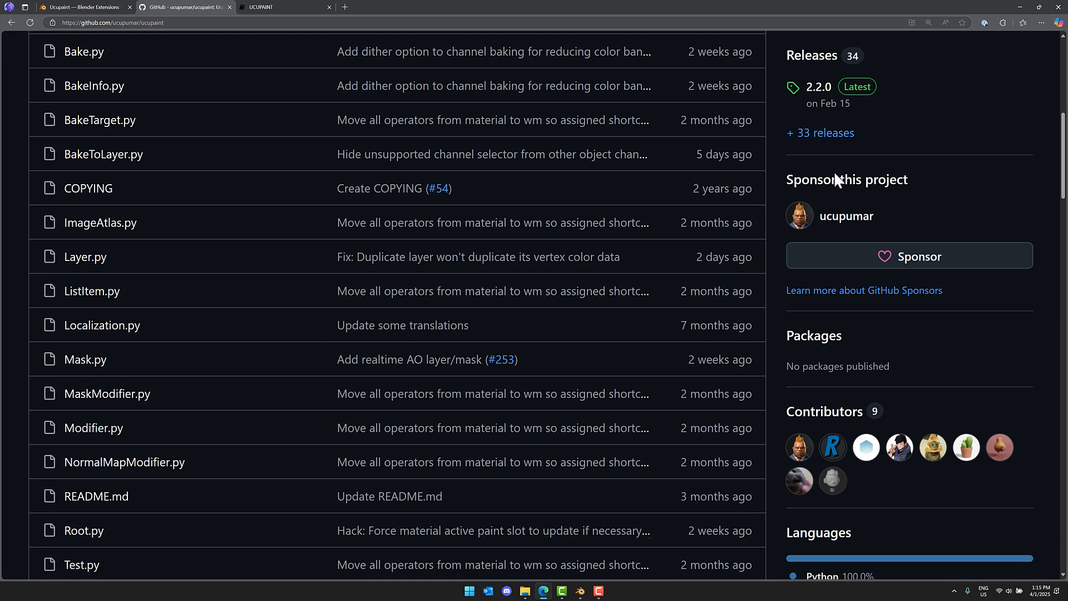
pyautogui.scroll(-3)
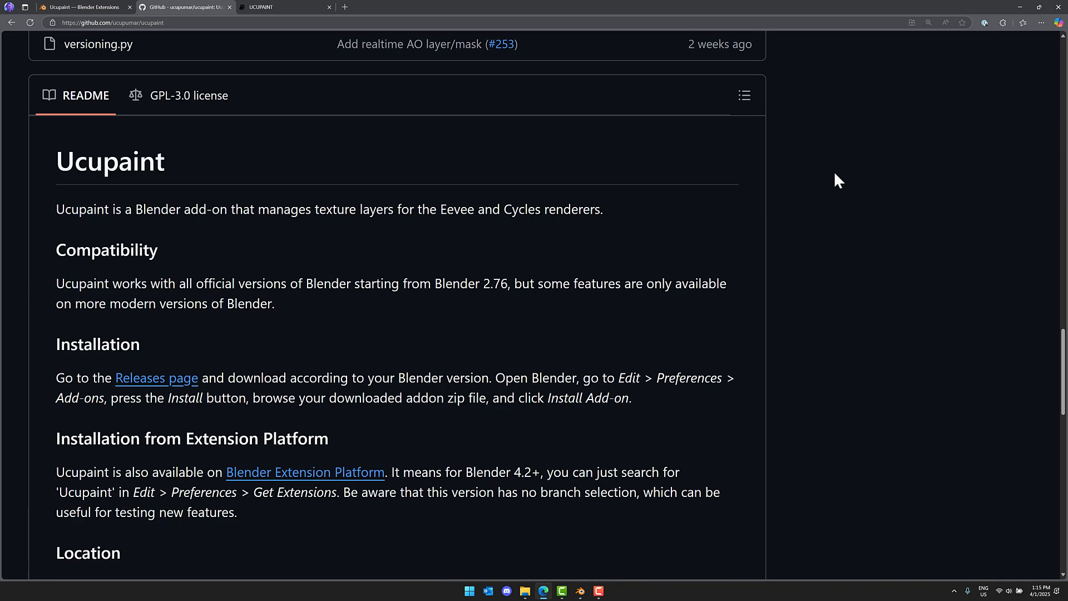
pyautogui.scroll(-3)
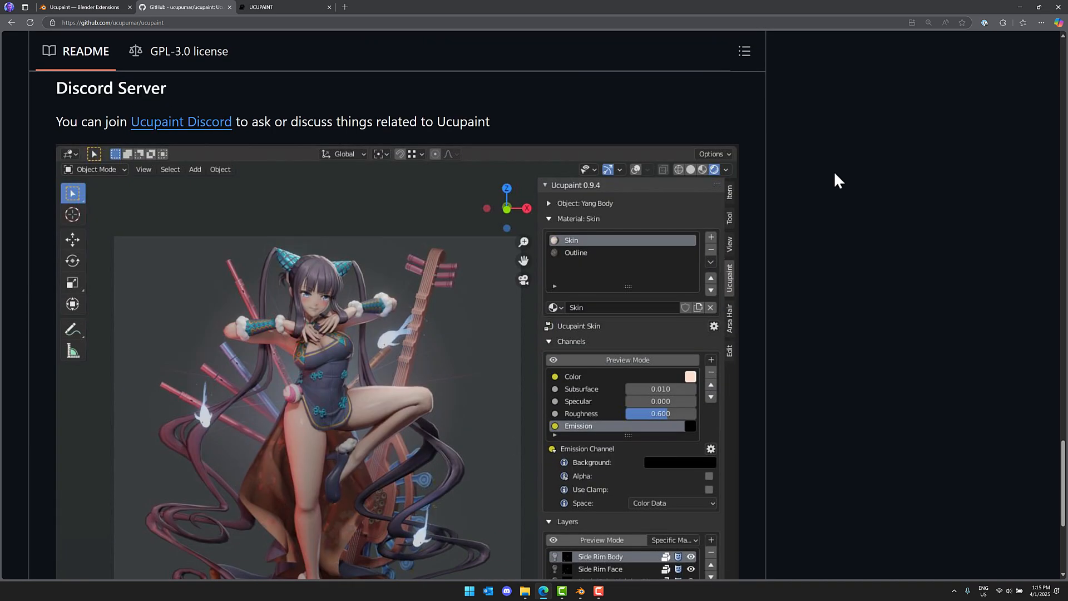
pyautogui.scroll(-3)
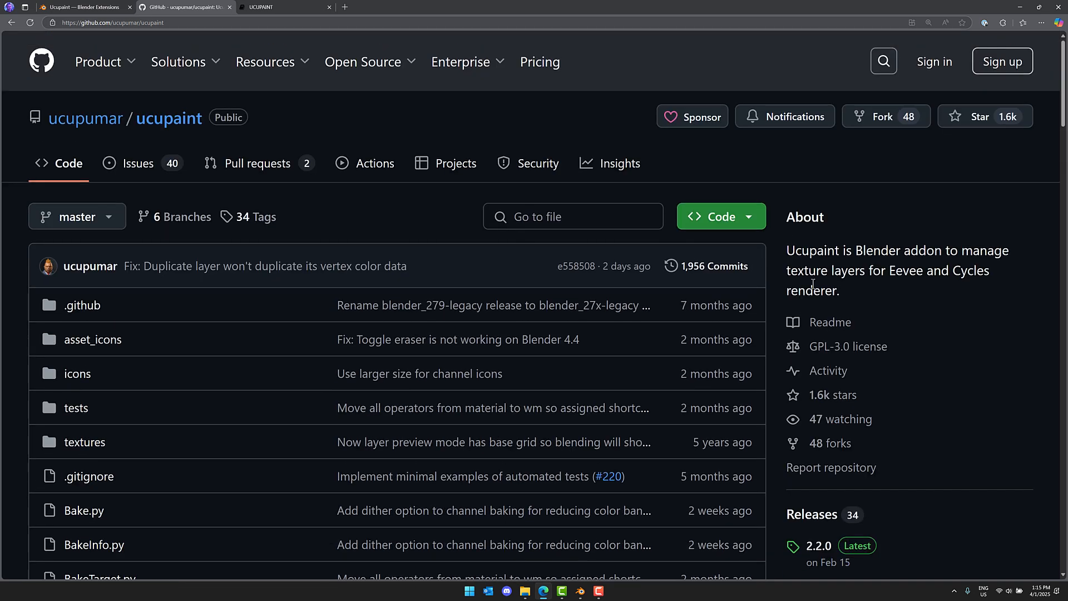
pyautogui.scroll(-3)
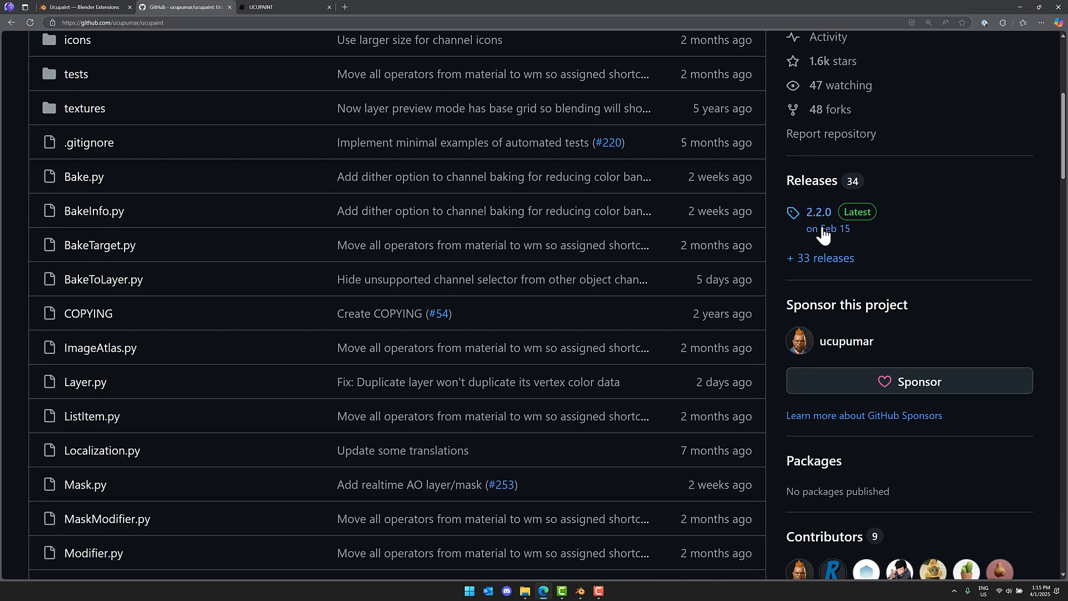
pyautogui.scroll(-3)
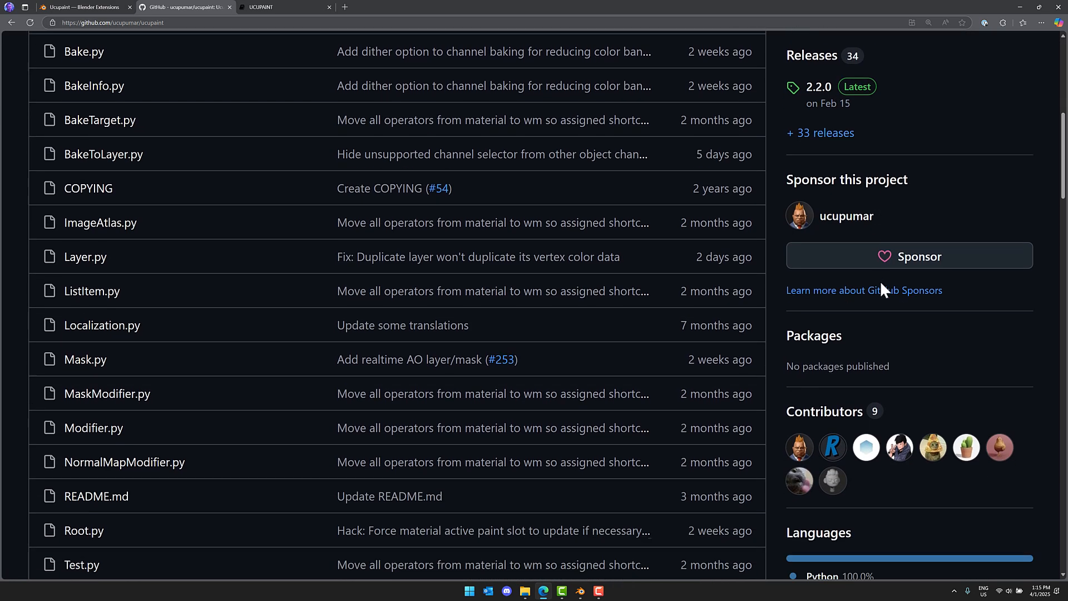
pyautogui.scroll(-3)
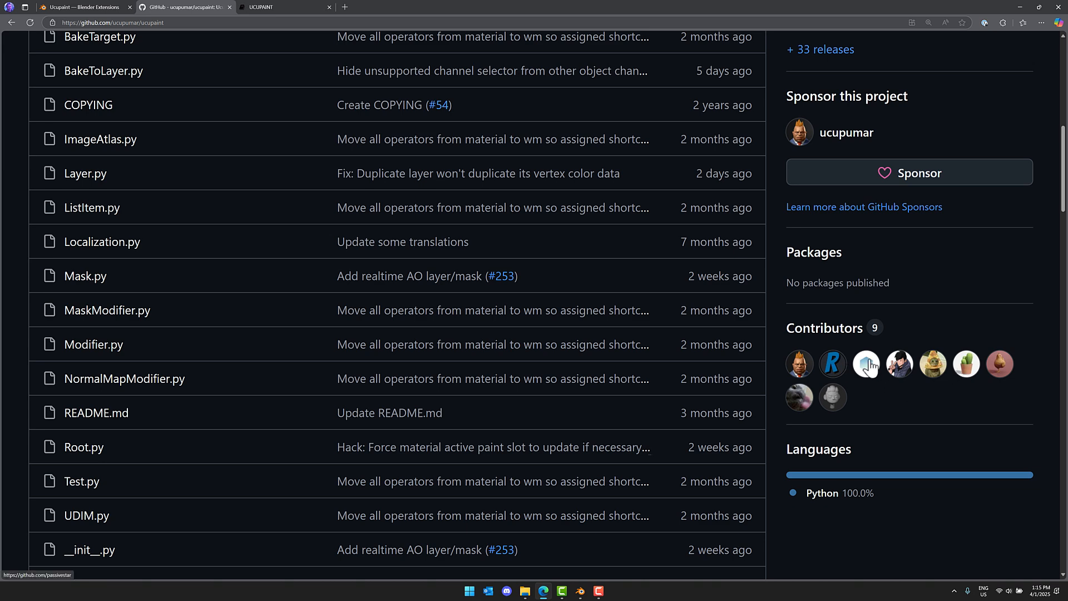
pyautogui.scroll(3)
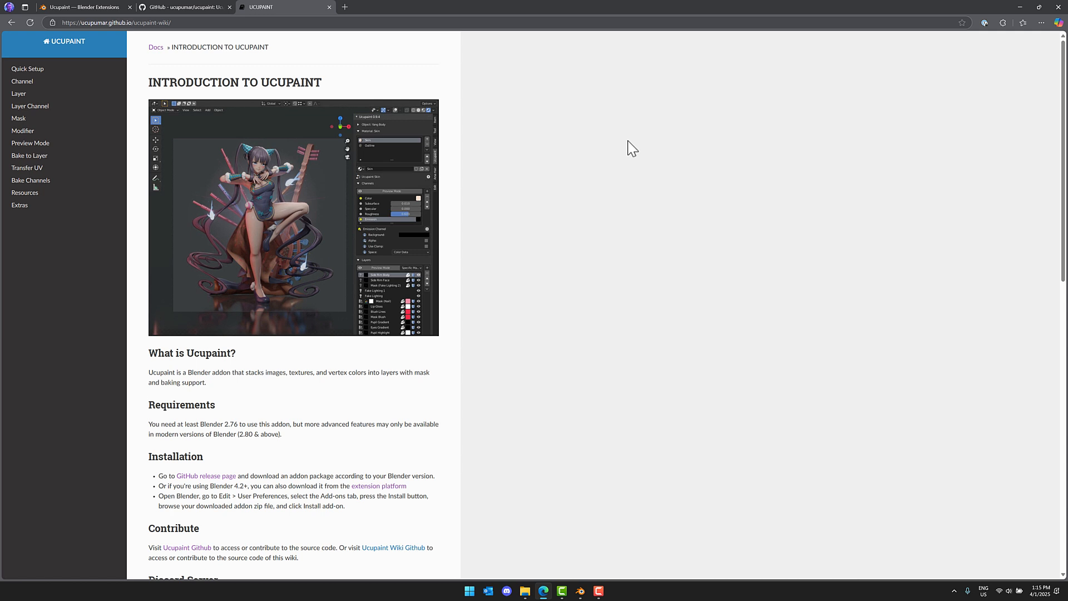
# - Browse the wiki's Bake to Layer, Transfer UV, Modifier and Layer pages
pyautogui.click(29, 156)
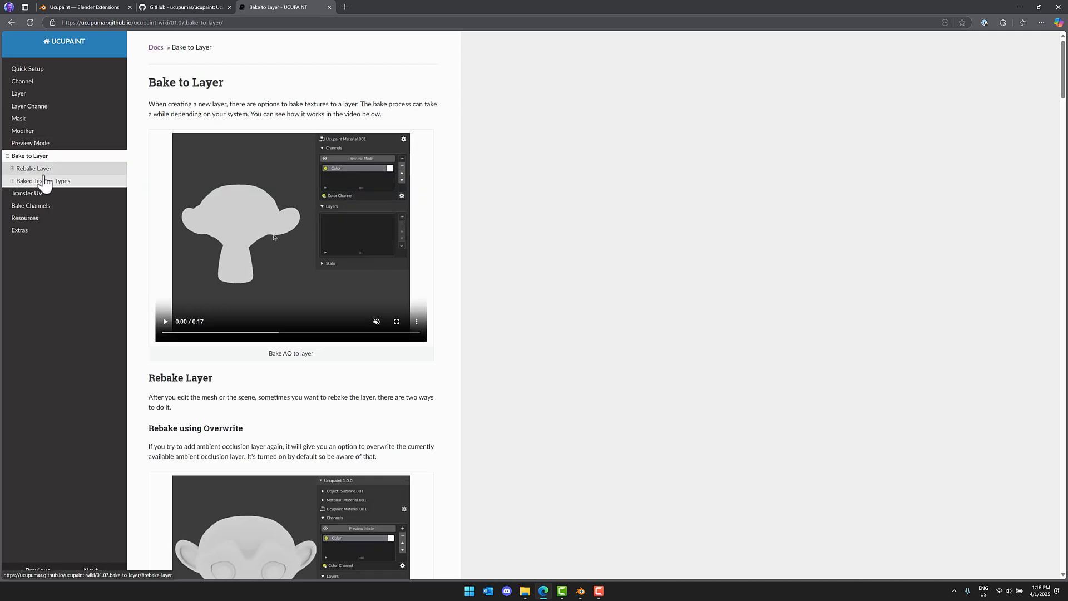
pyautogui.click(27, 193)
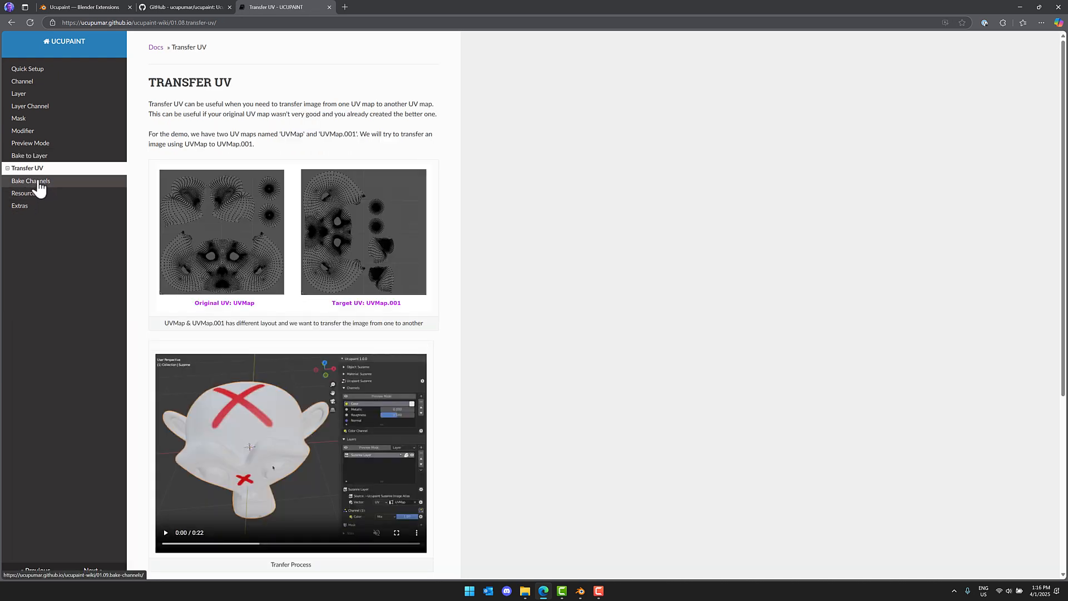
pyautogui.click(22, 130)
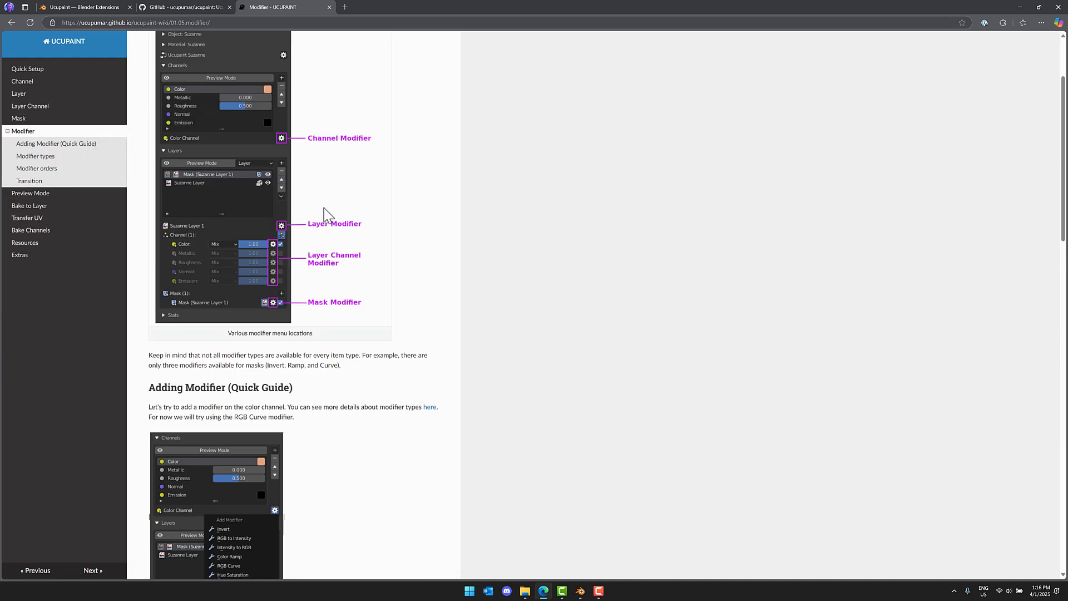
pyautogui.scroll(3)
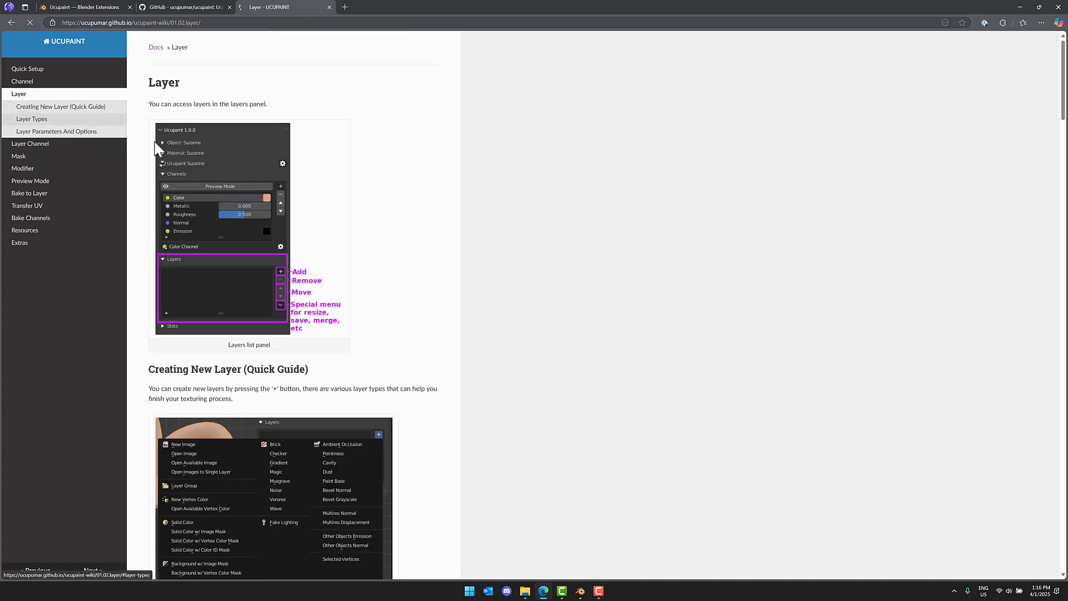
pyautogui.scroll(-3)
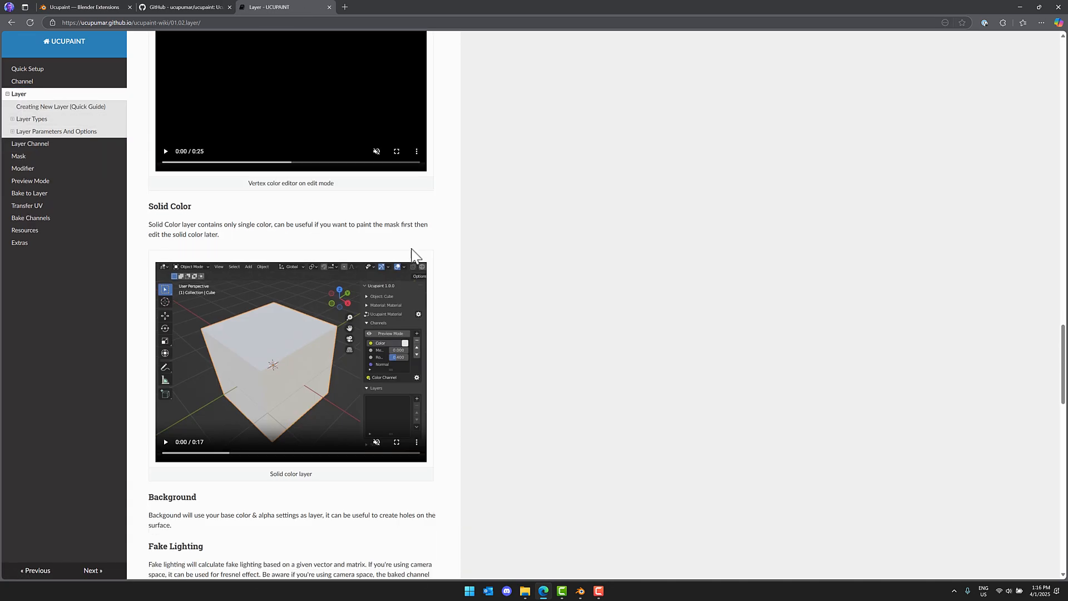
pyautogui.scroll(-3)
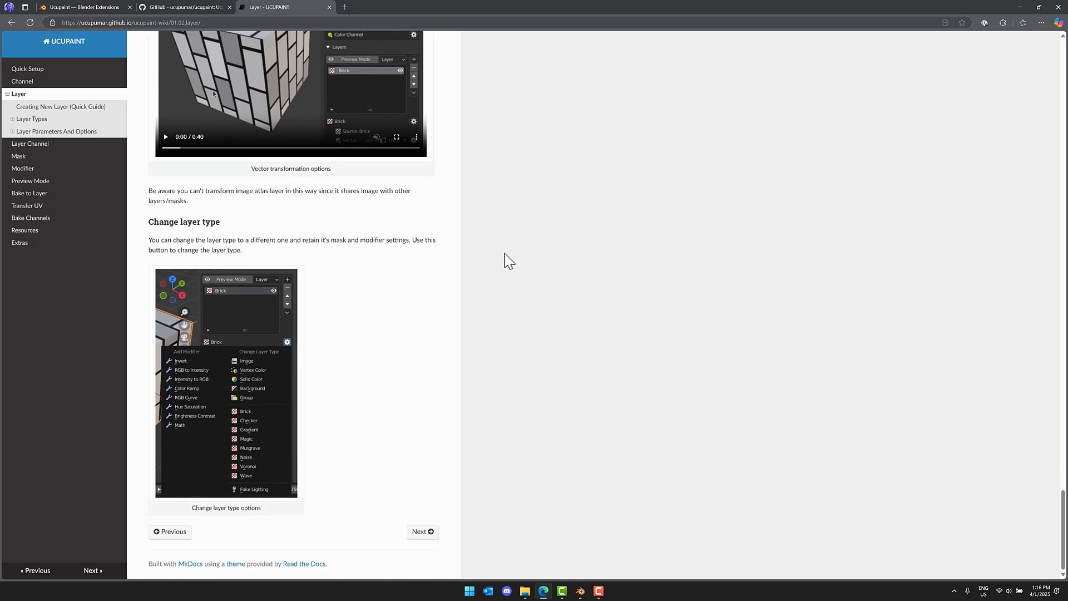
pyautogui.scroll(3)
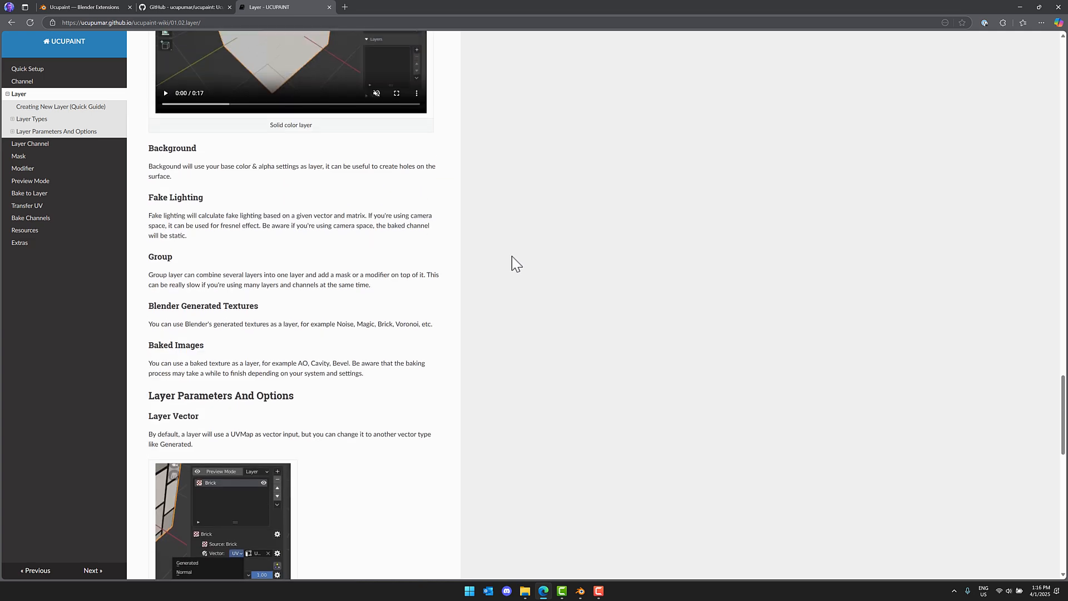
pyautogui.scroll(3)
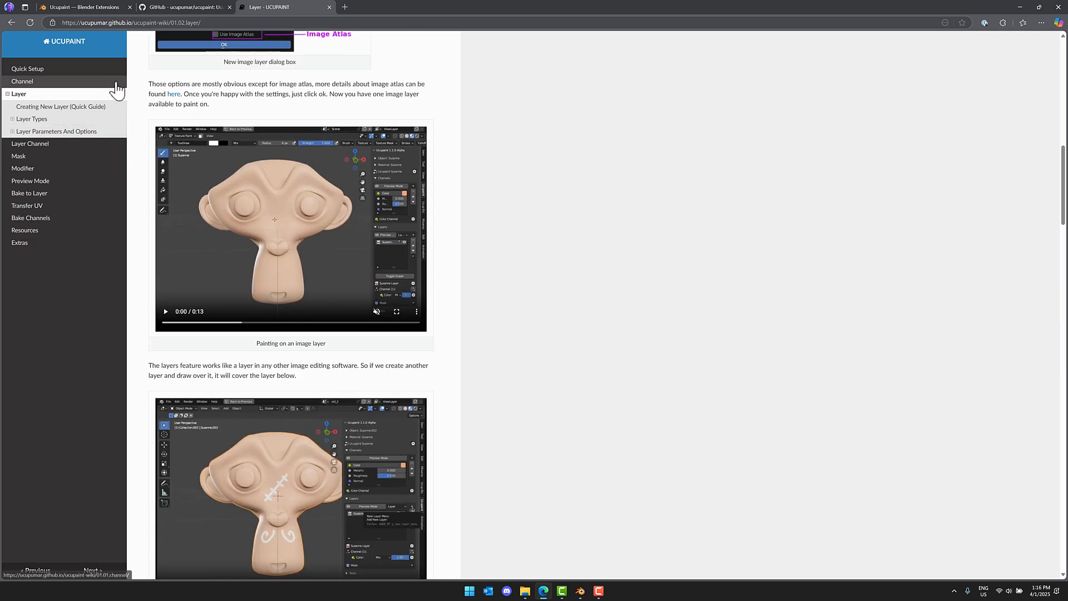
# - Return to the Ucupaint Blender Extensions tab
pyautogui.click(82, 7)
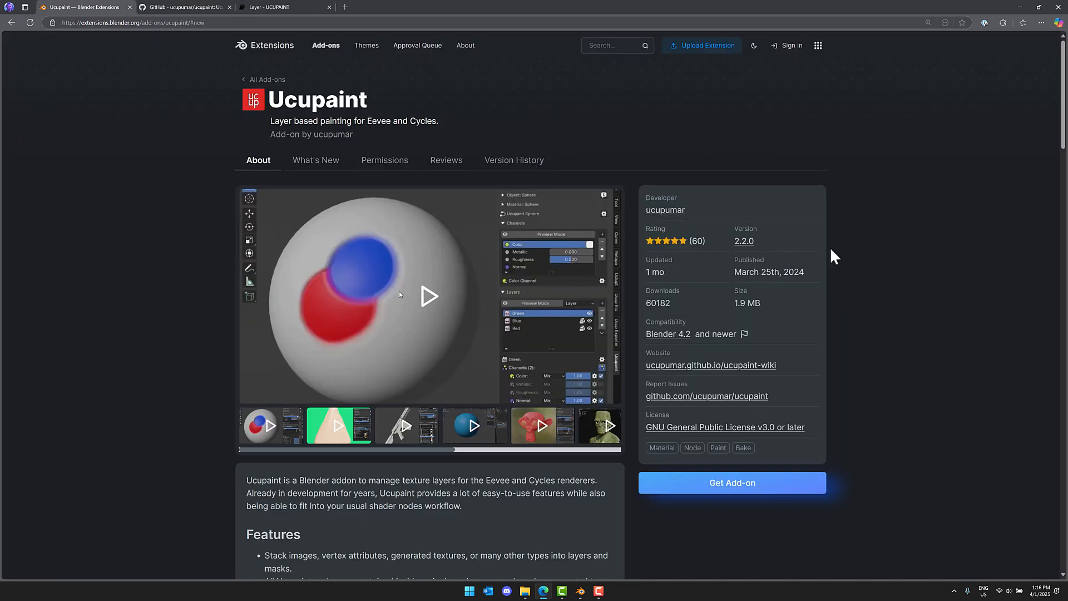
pyautogui.moveTo(907, 266)
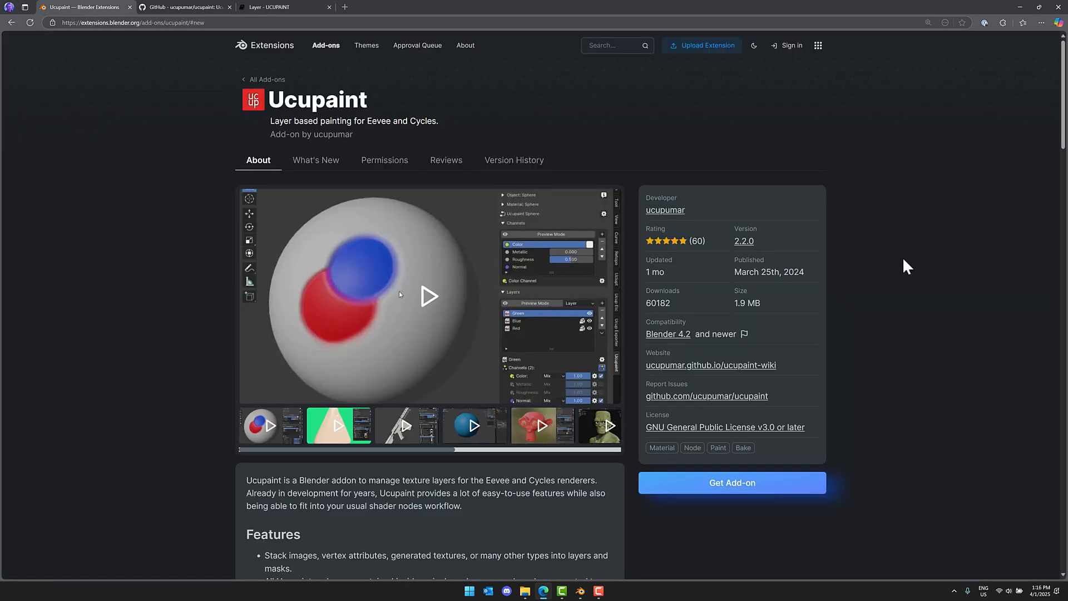